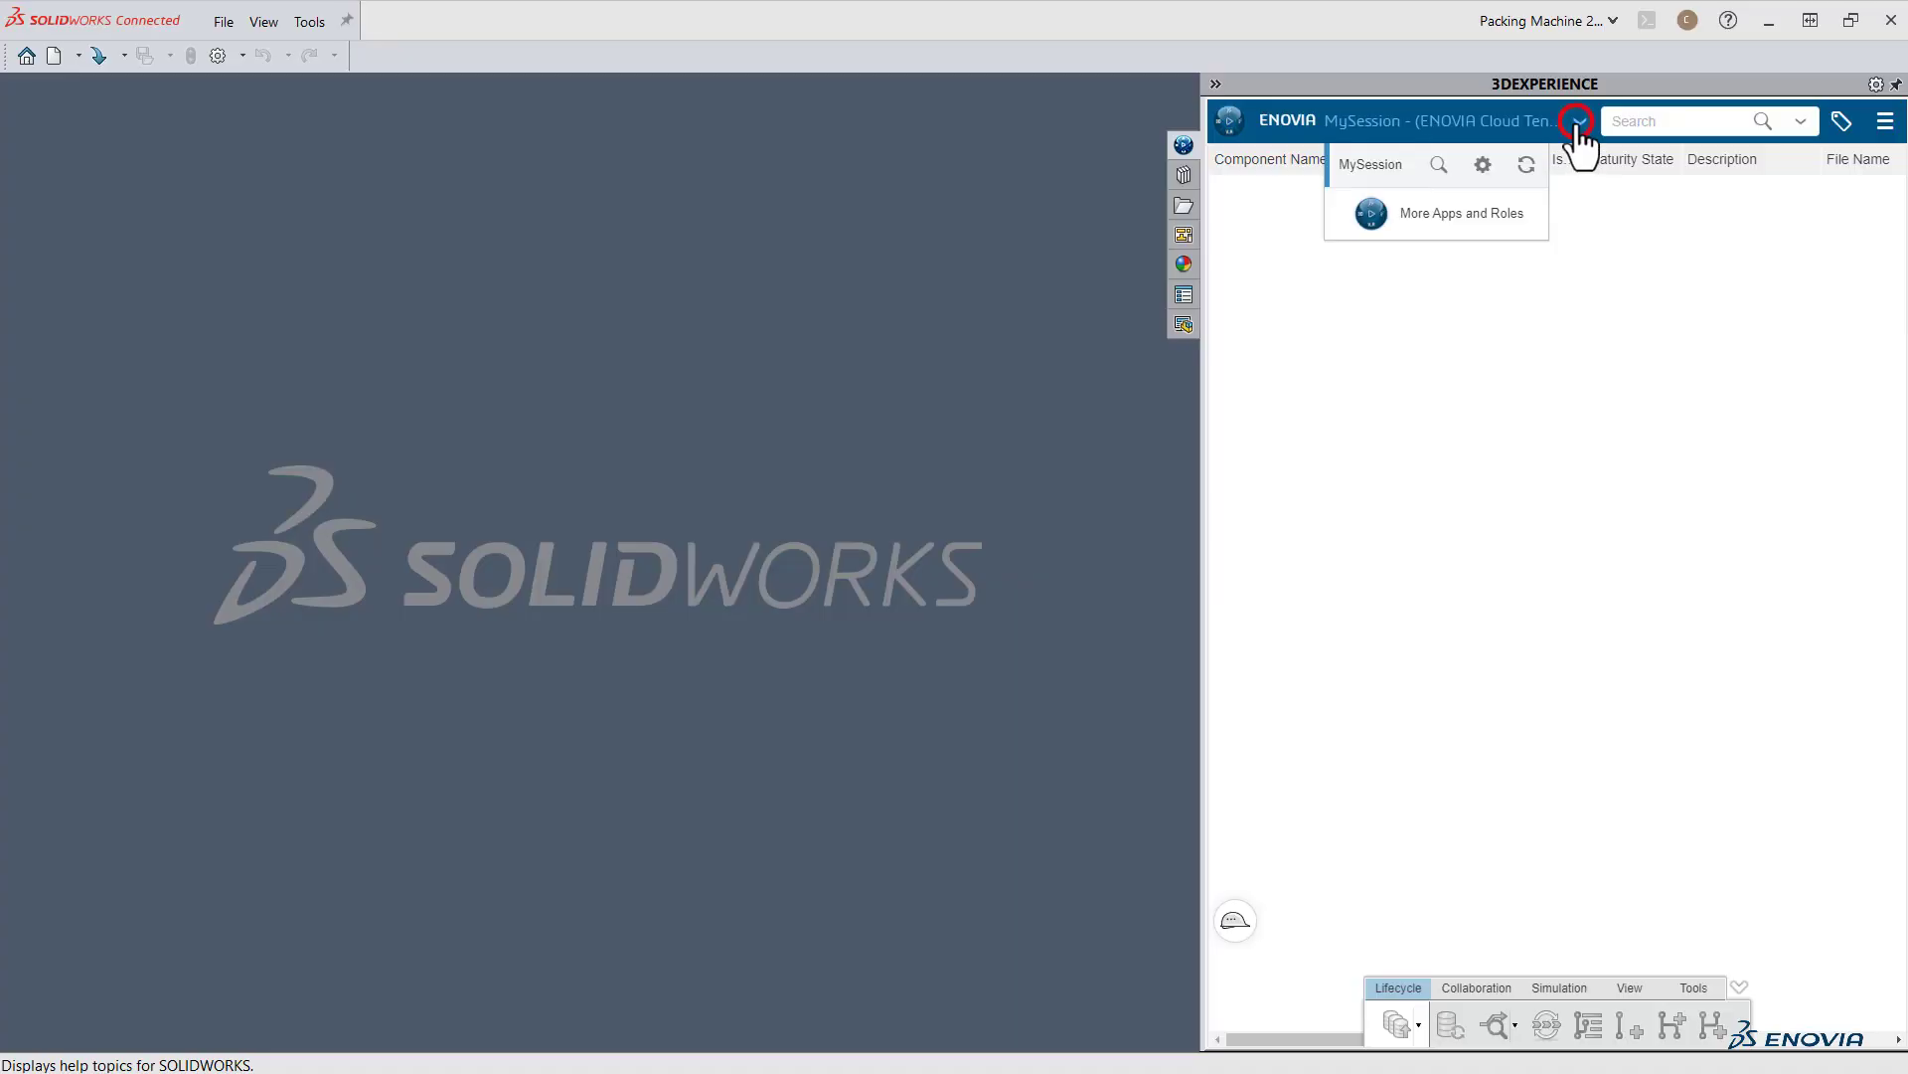
# Launch the Change Execution app from My Favorite Apps in the 3DEXPERIENCE panel.
pyautogui.click(1577, 120)
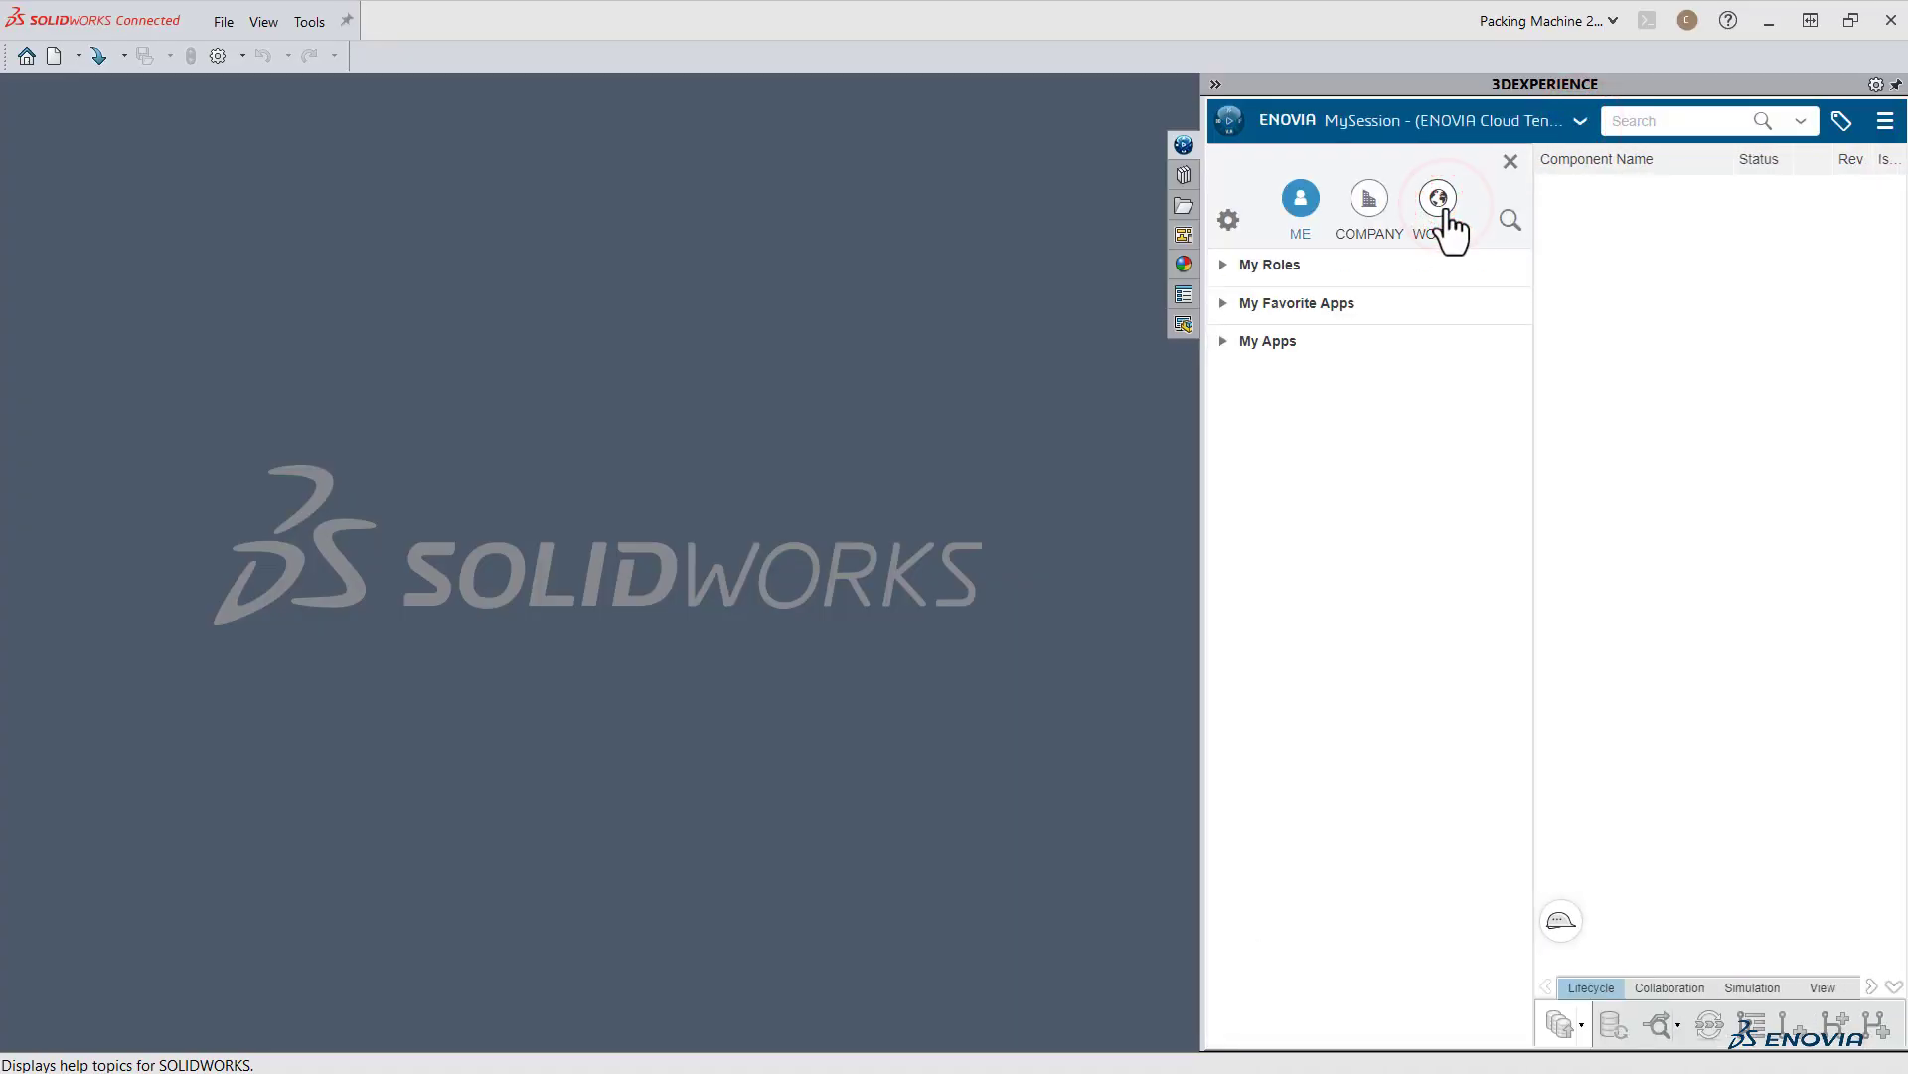
pyautogui.click(1437, 197)
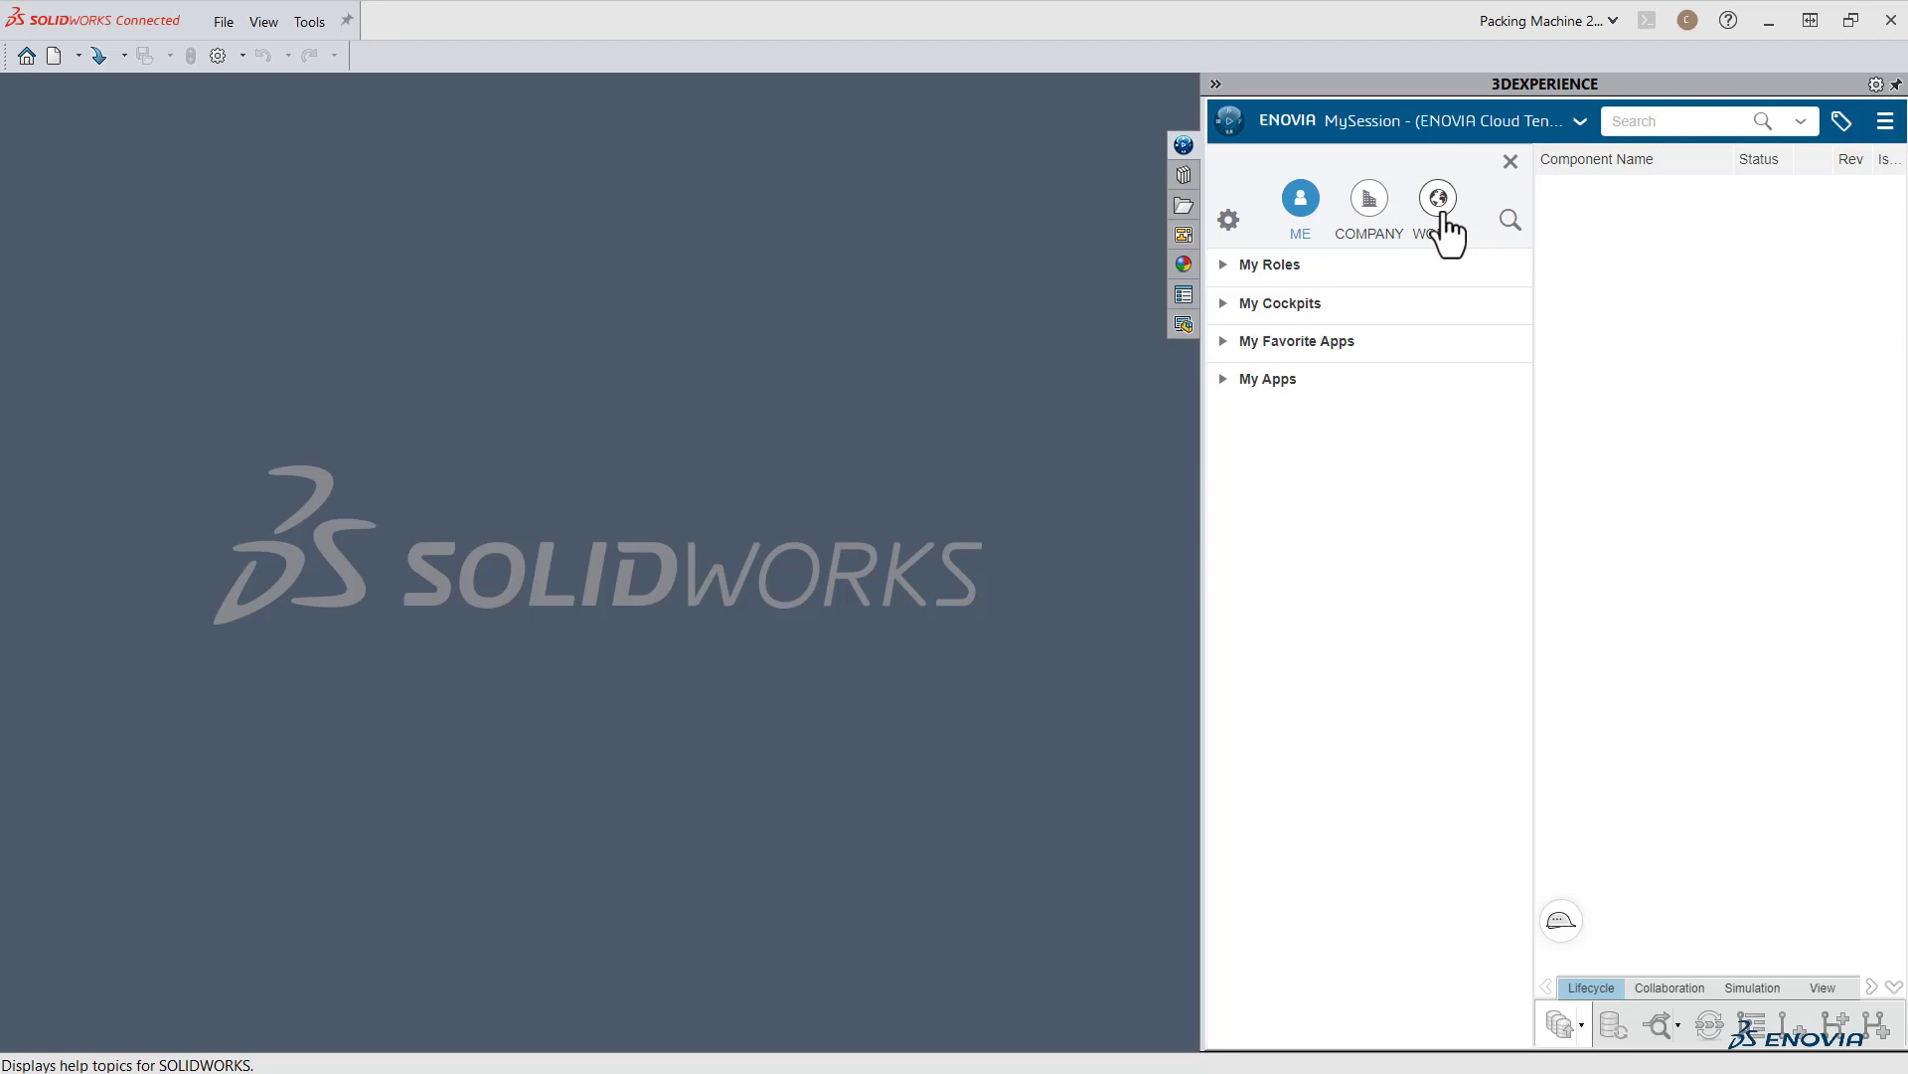
pyautogui.click(1296, 341)
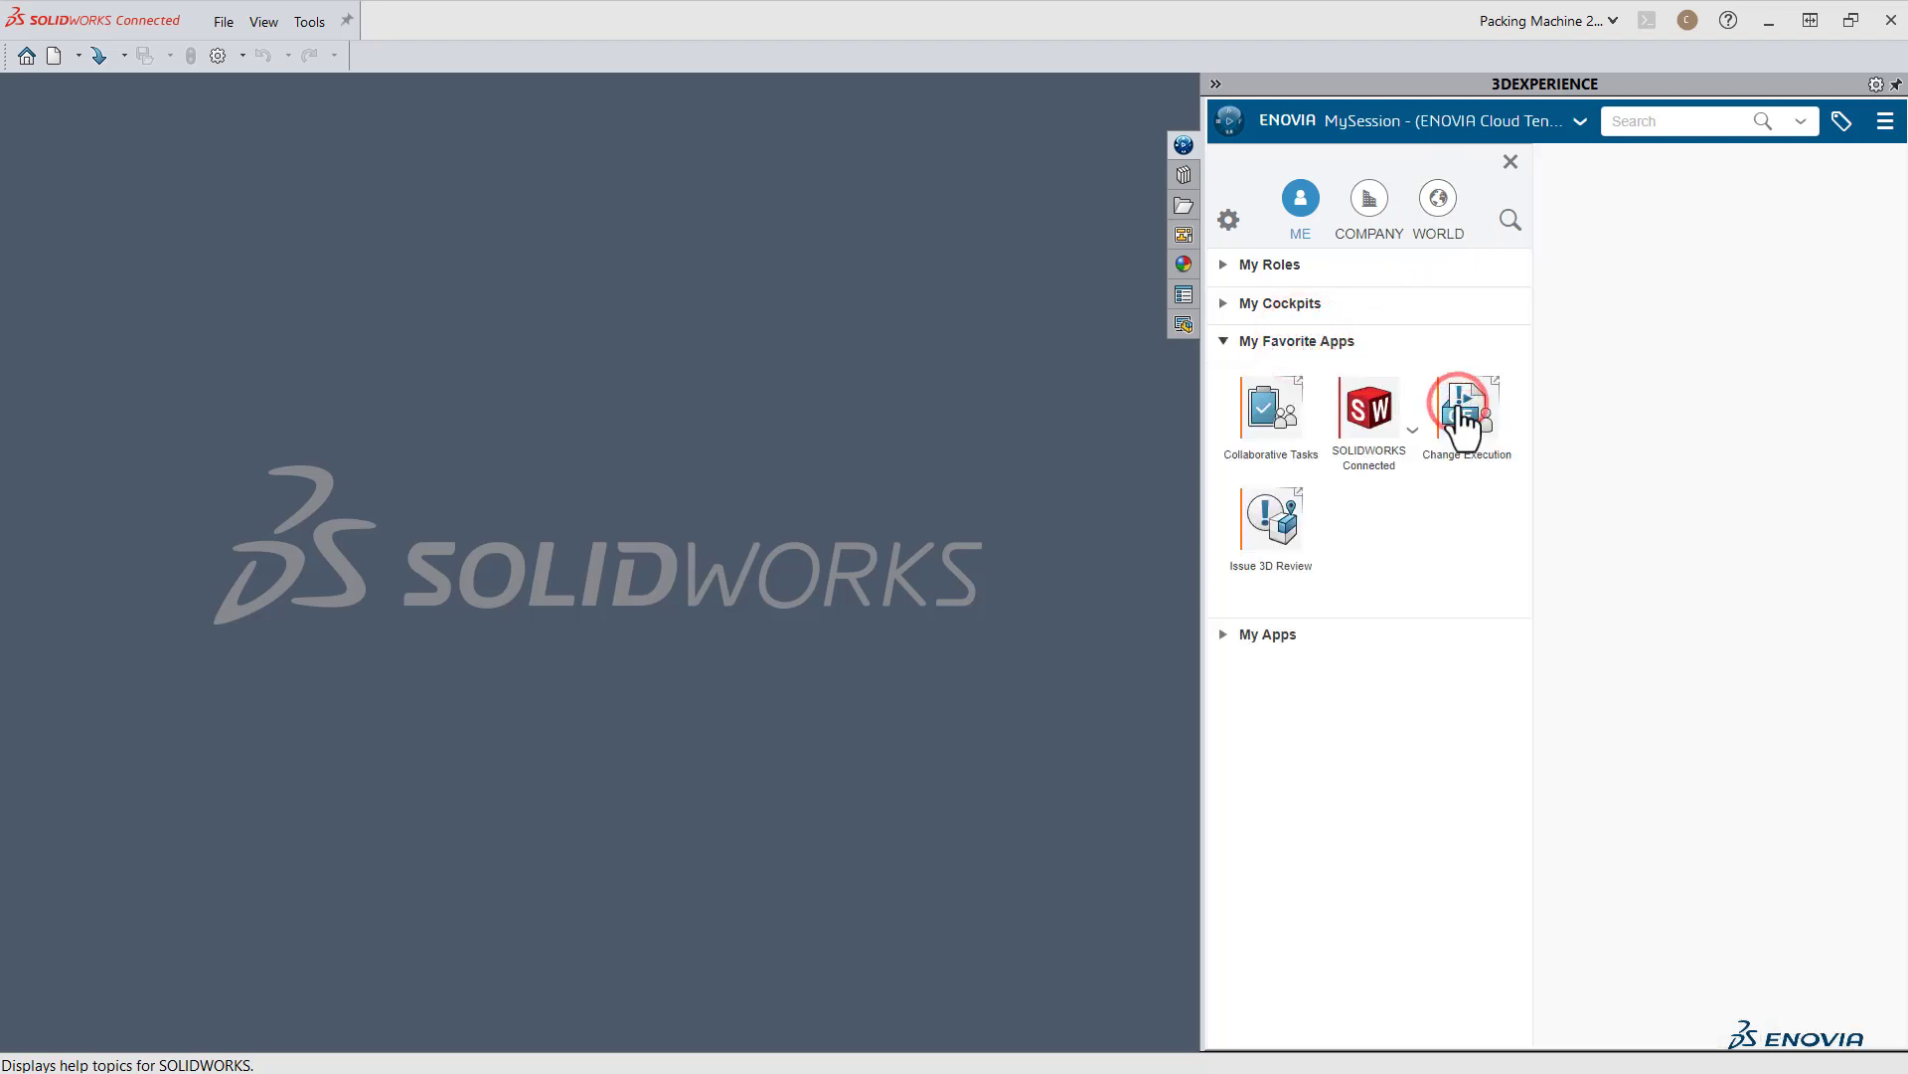
pyautogui.click(1465, 407)
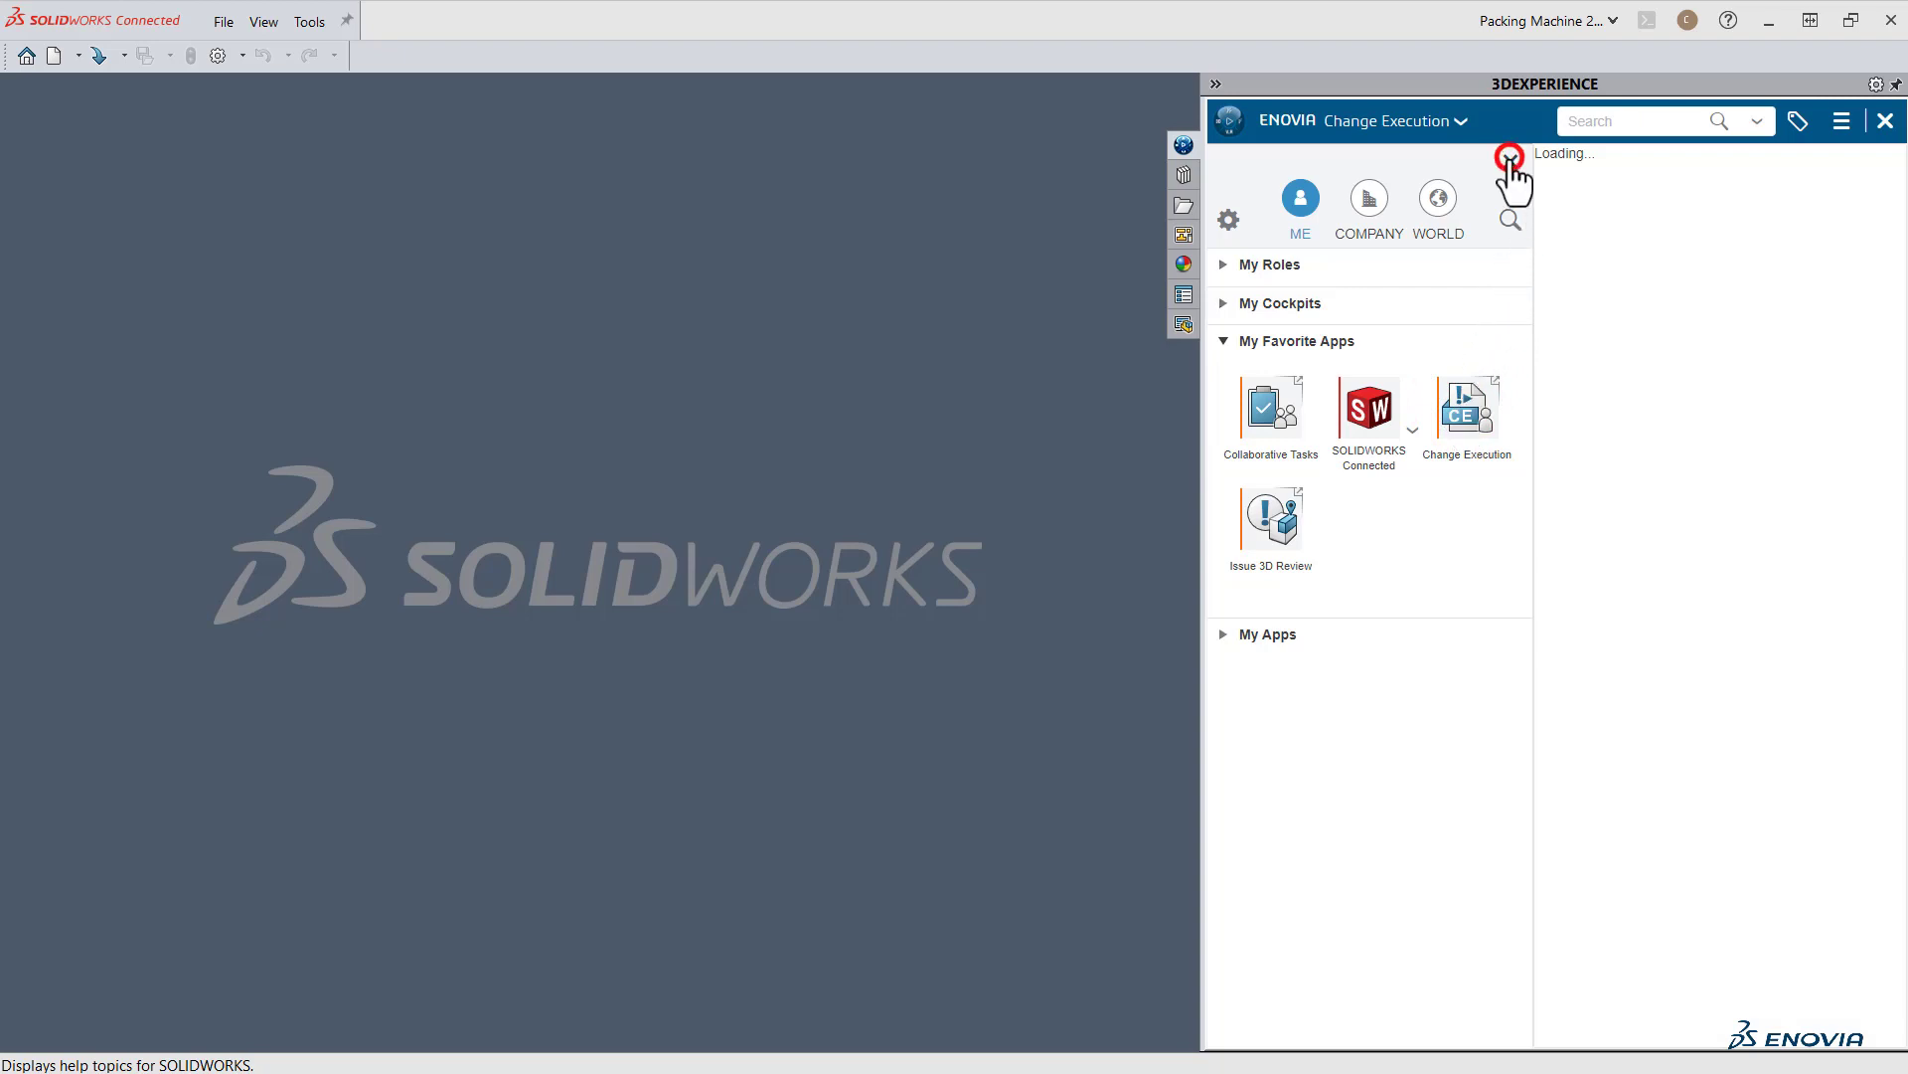
pyautogui.click(1509, 156)
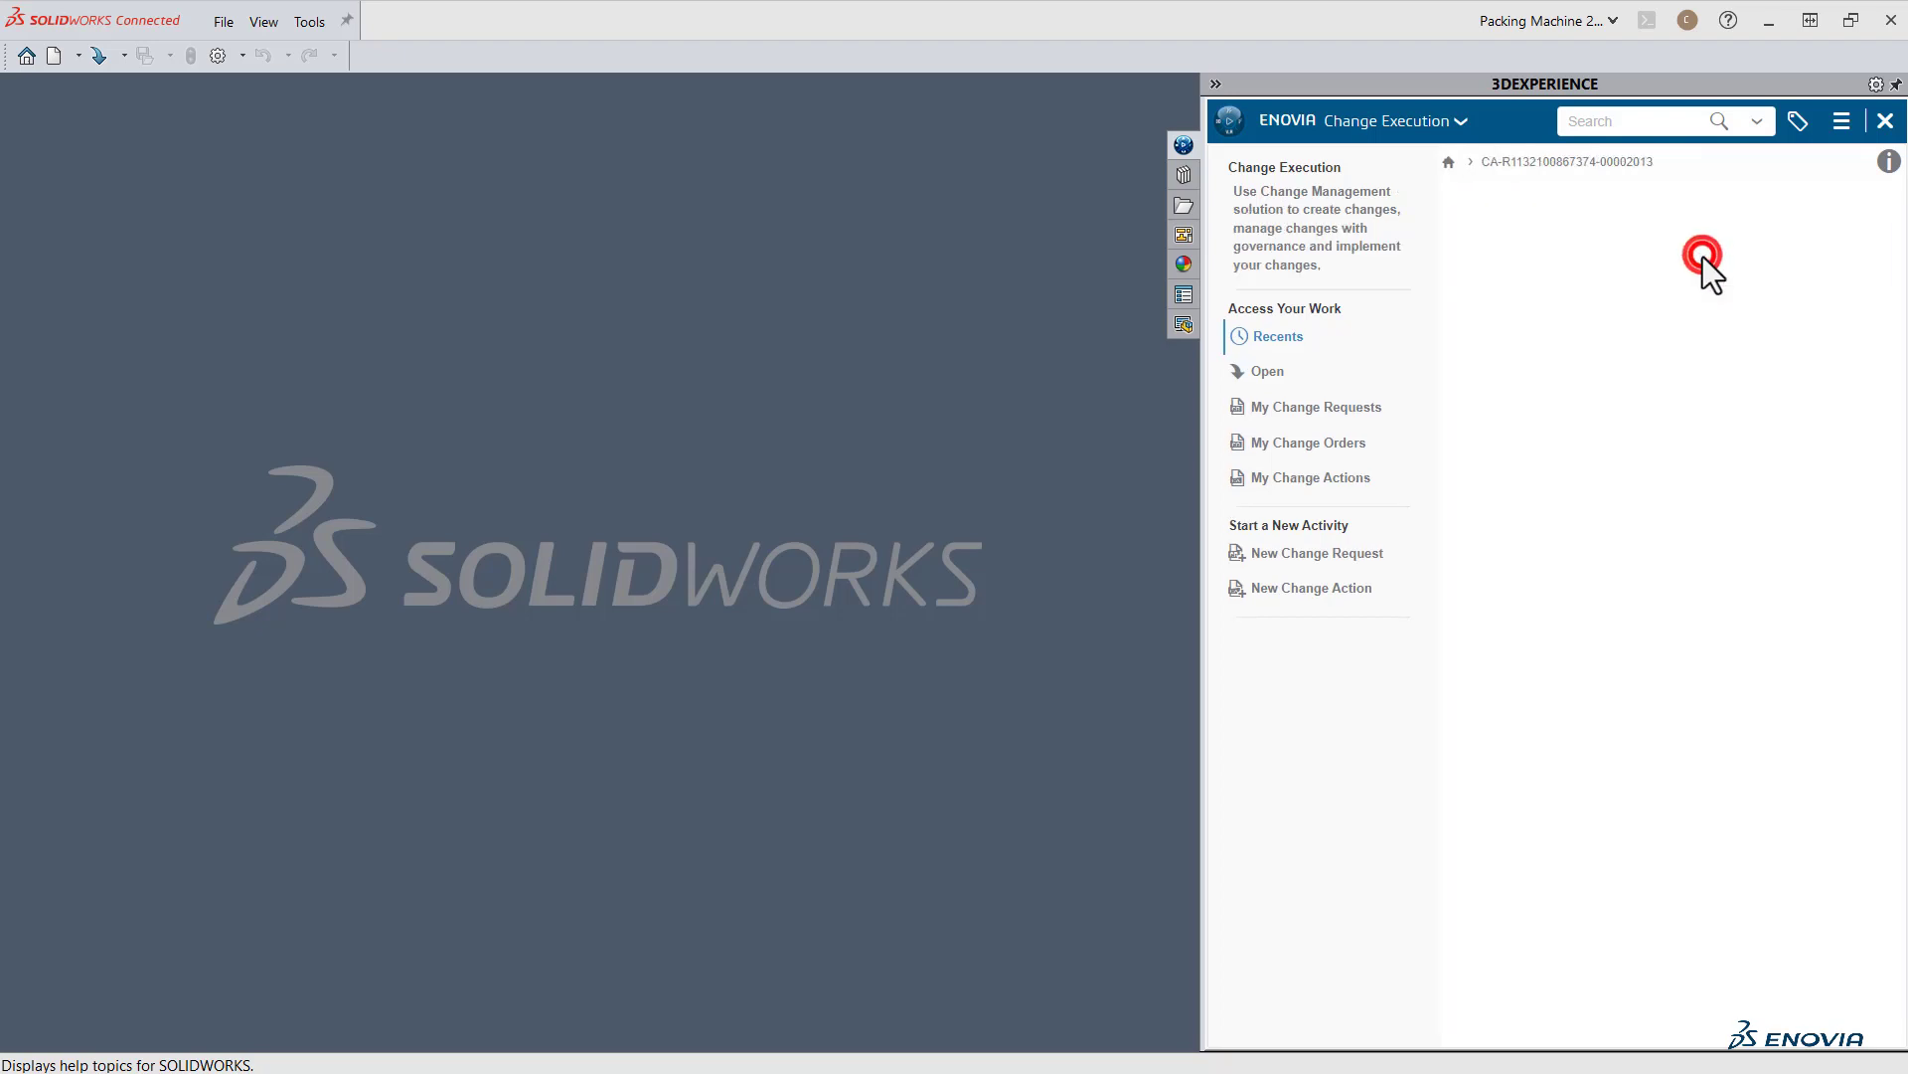
# Open the recent change action and its tension guide assembly change in SOLIDWORKS Connected.
pyautogui.click(1566, 161)
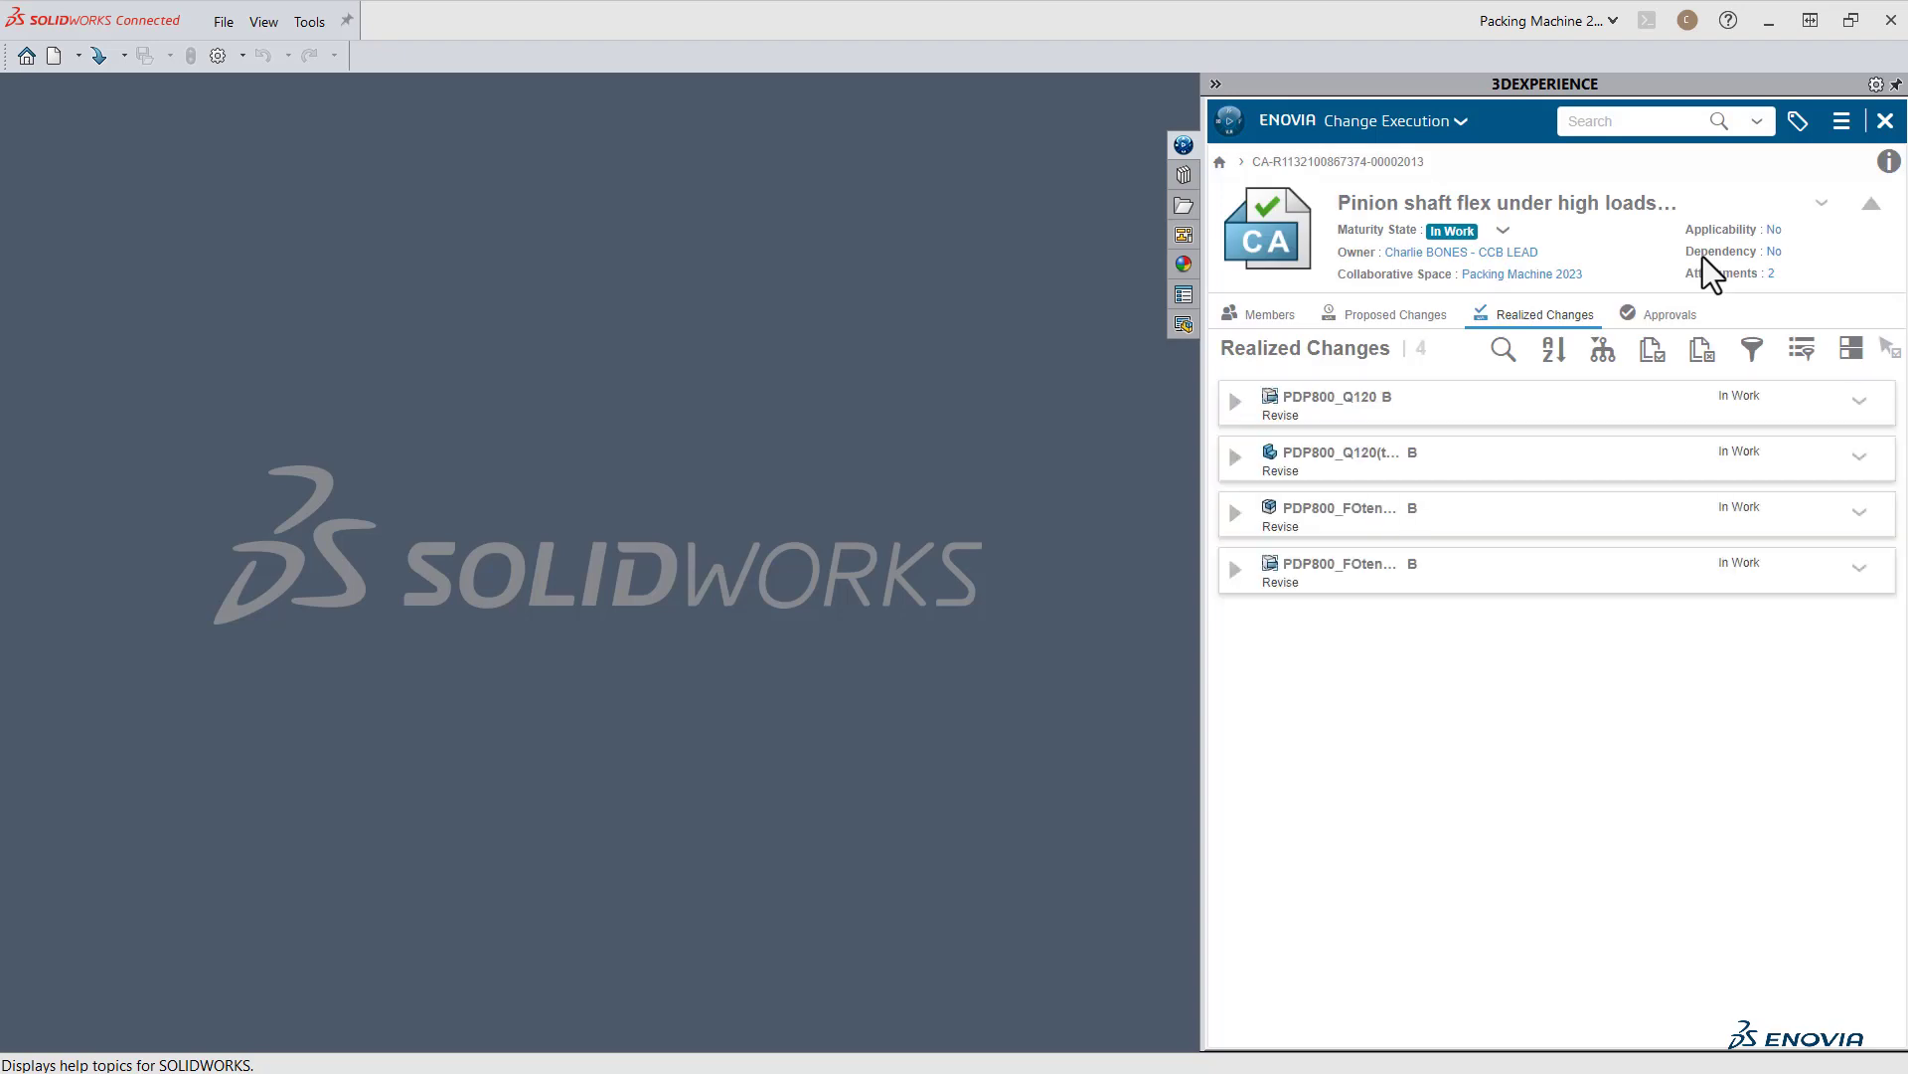
pyautogui.moveTo(1746, 517)
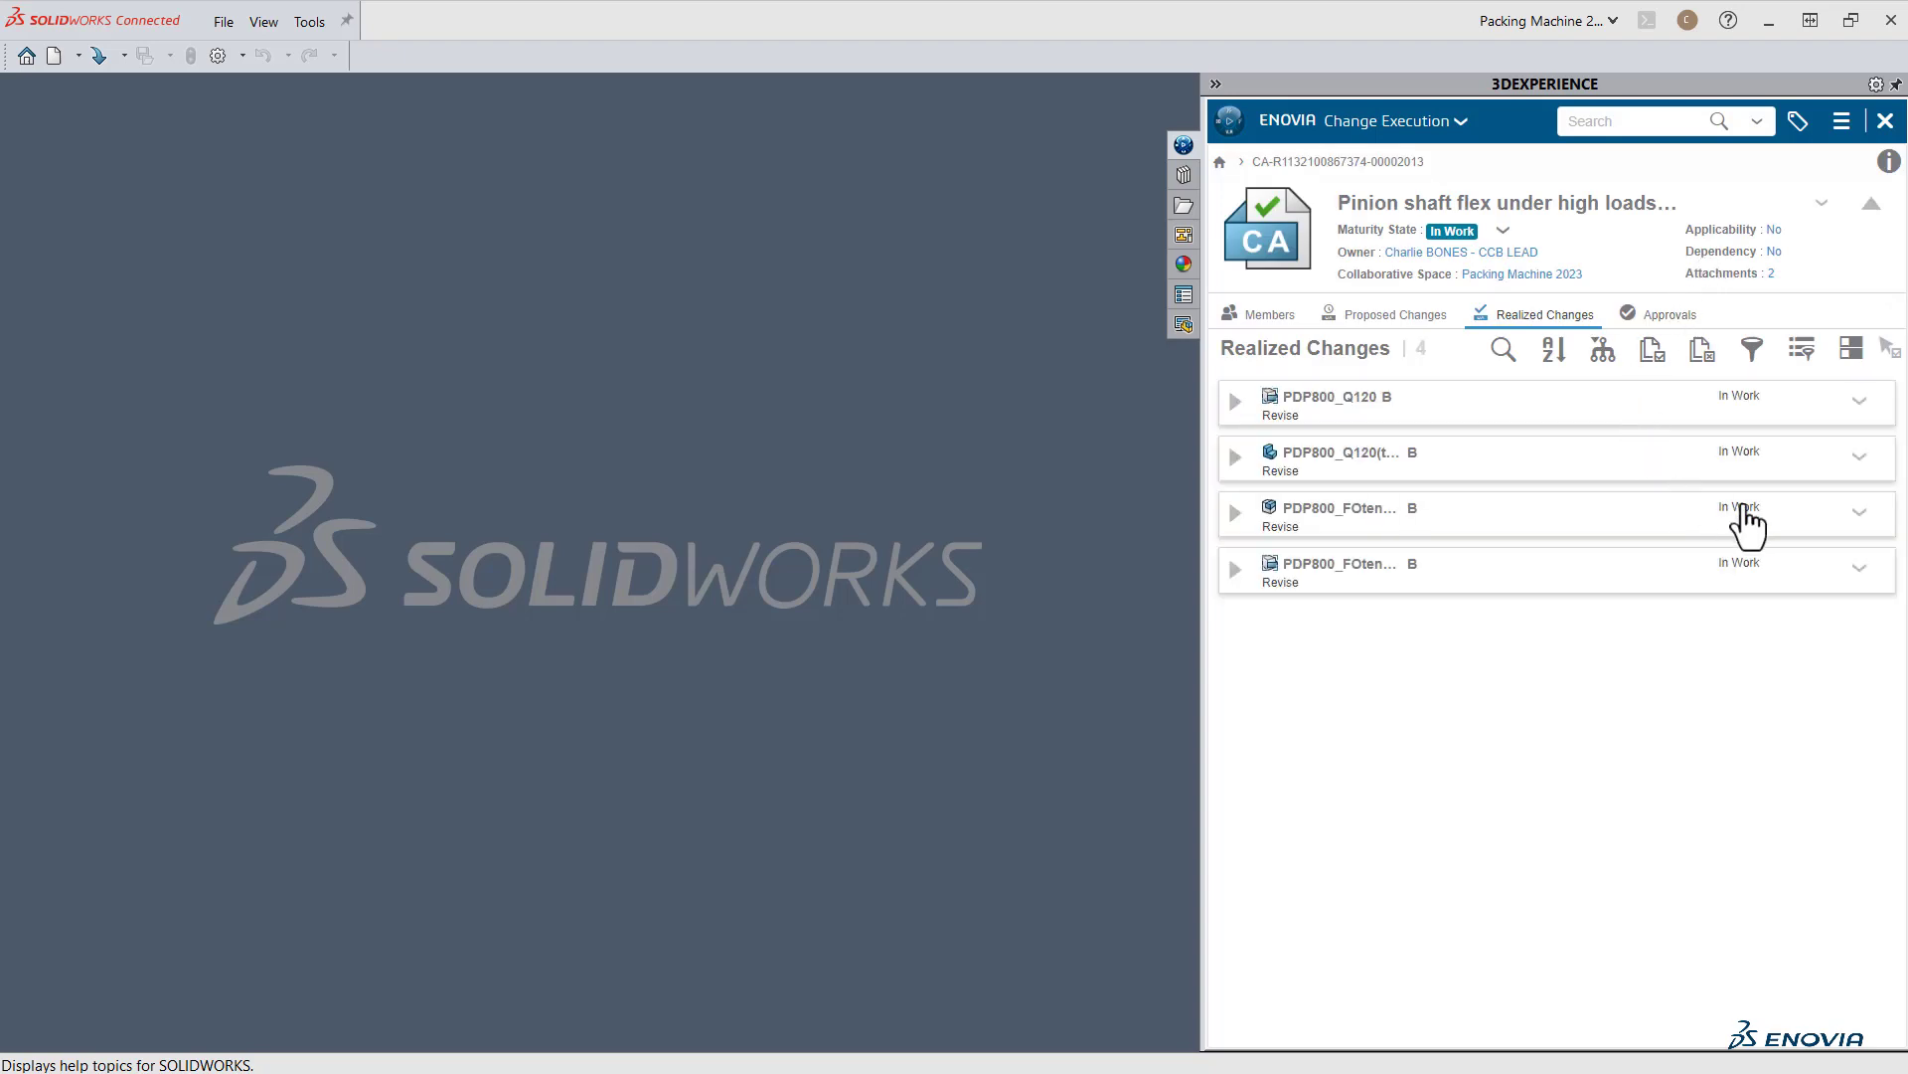
pyautogui.click(1859, 513)
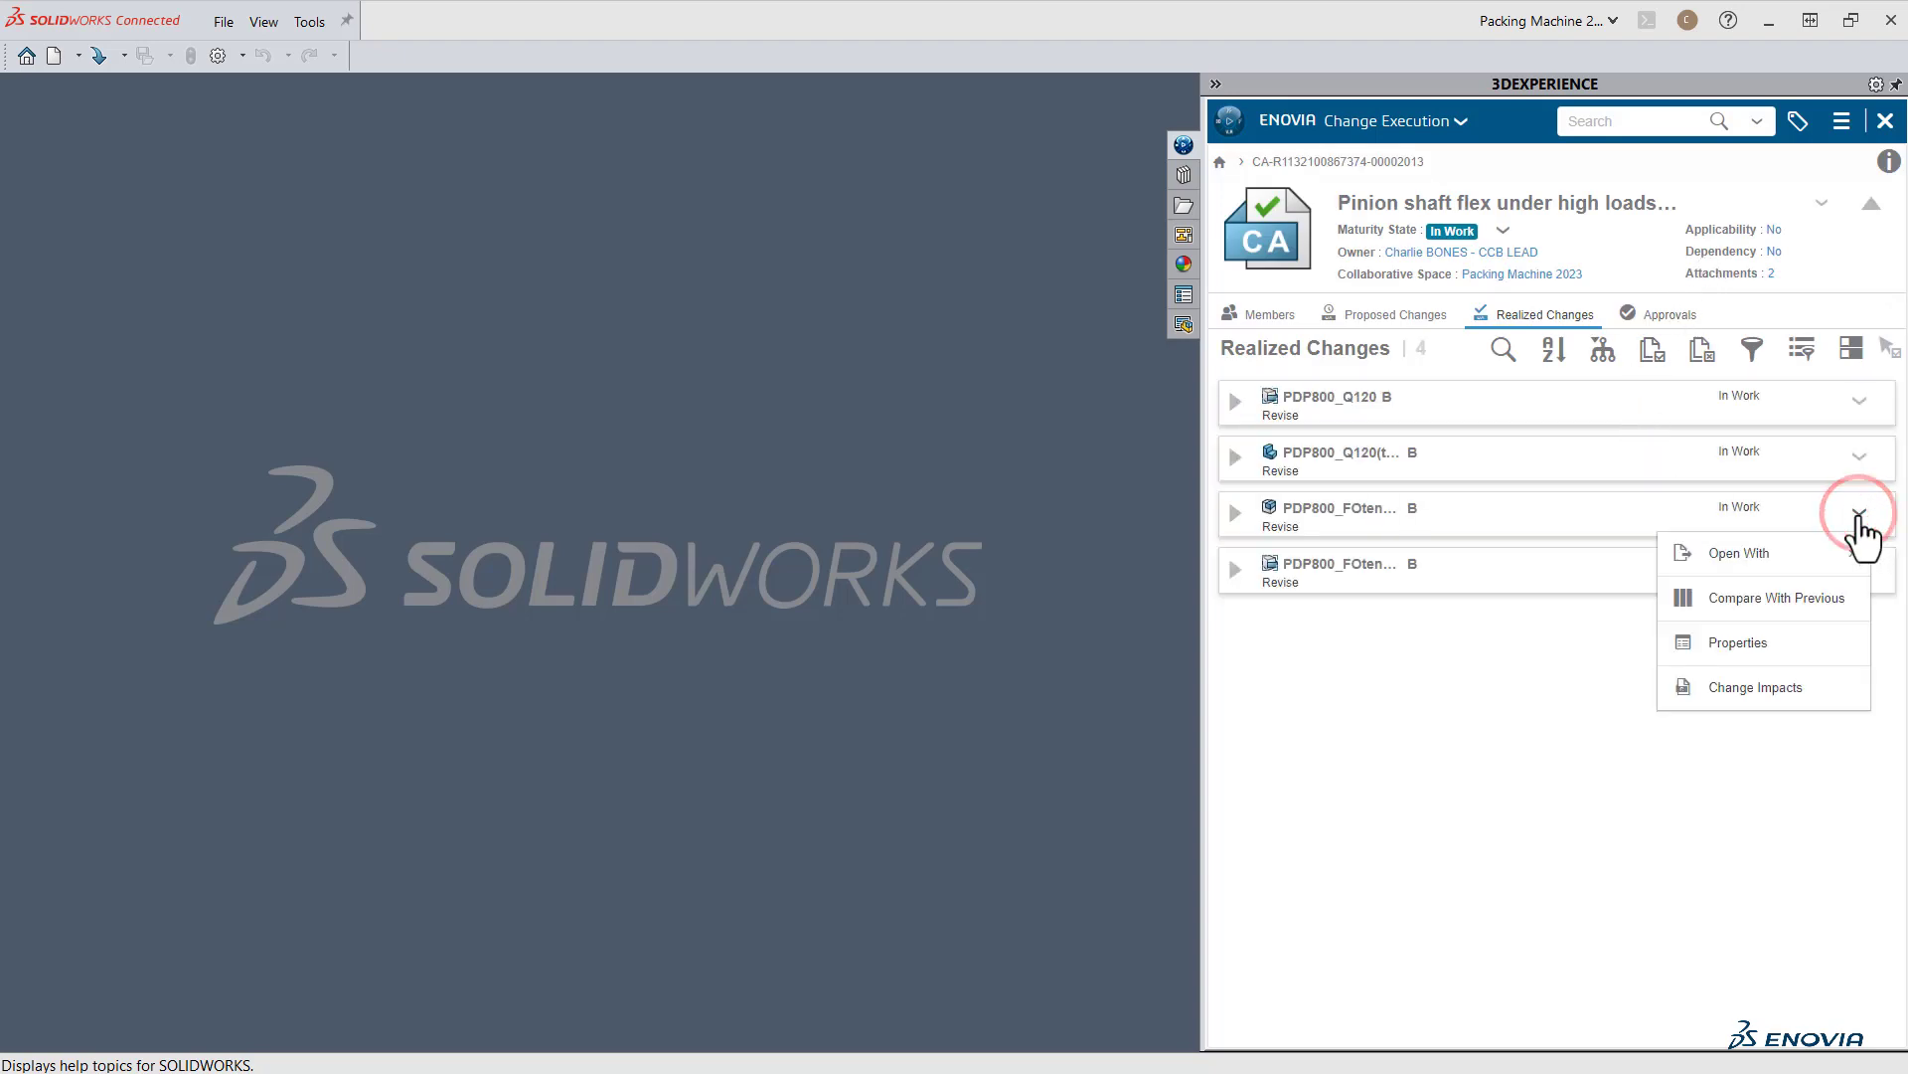
pyautogui.click(1740, 552)
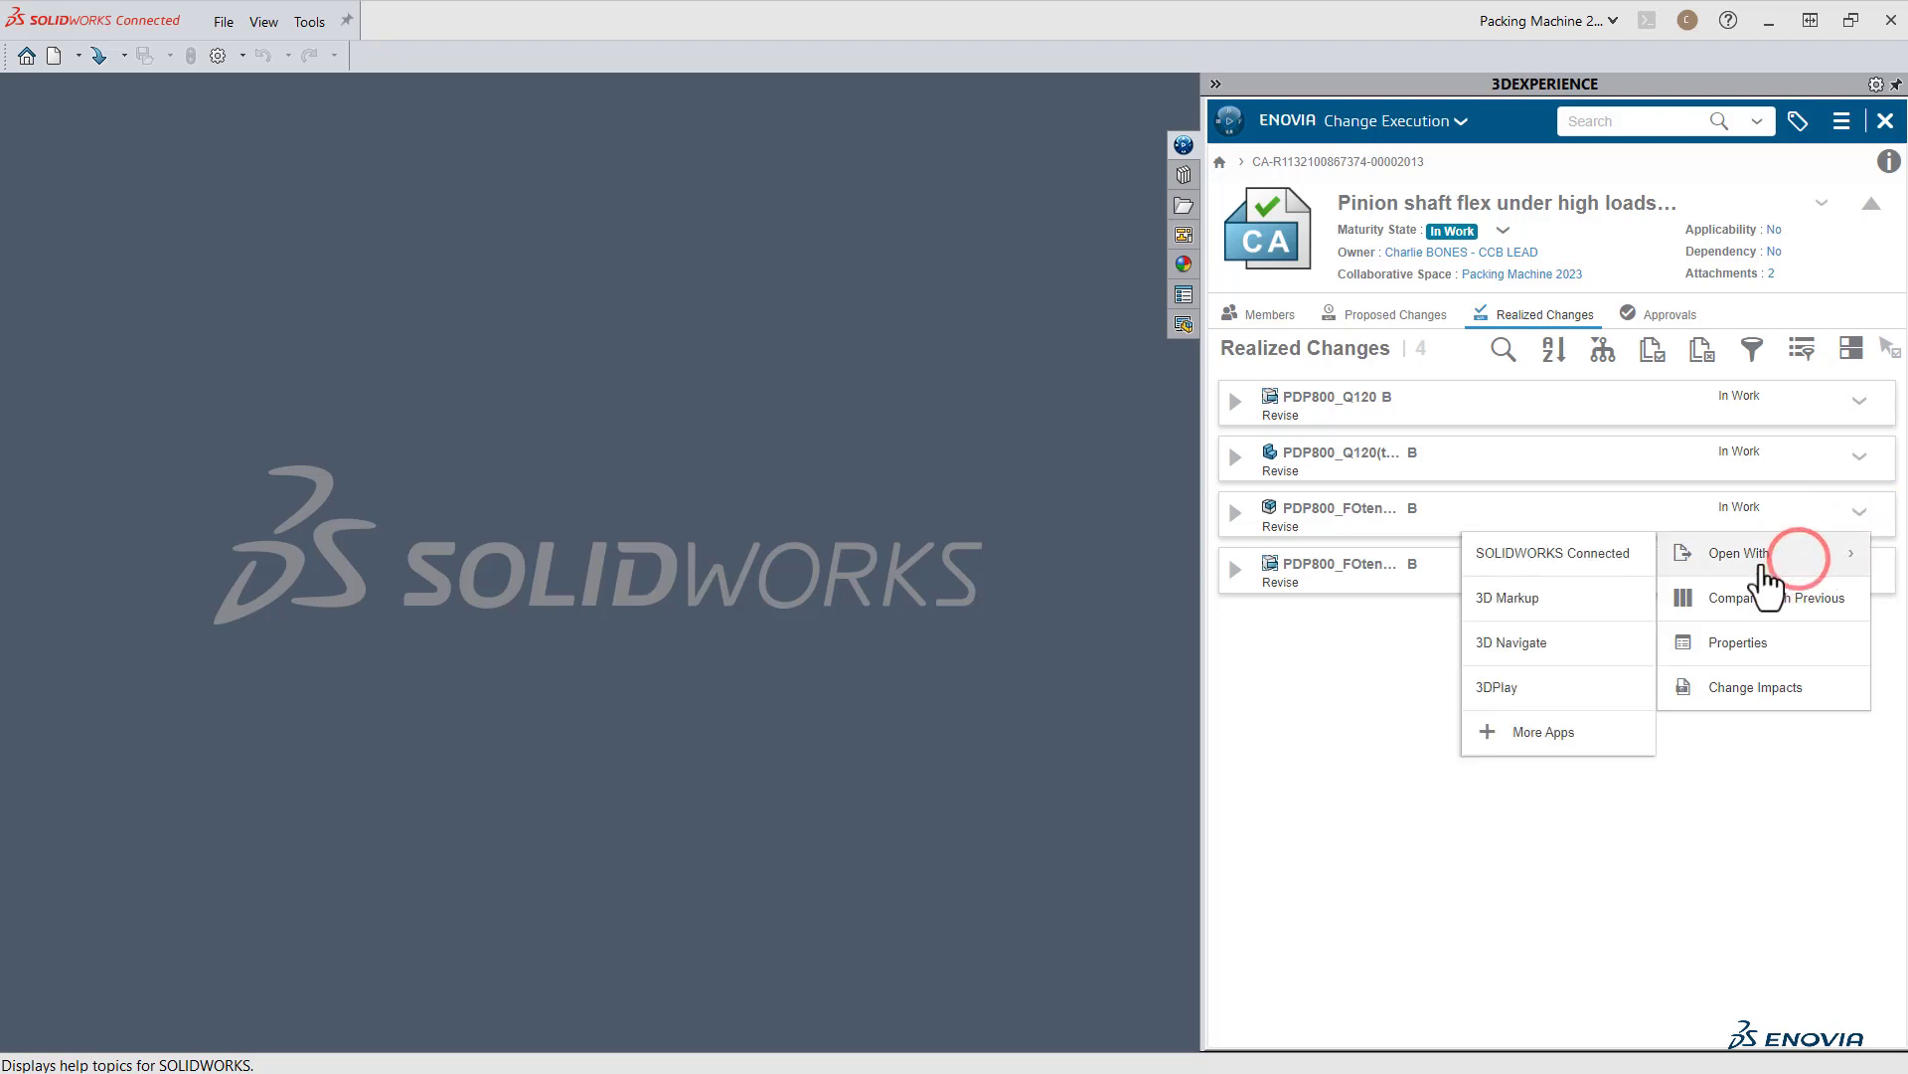
pyautogui.click(1563, 579)
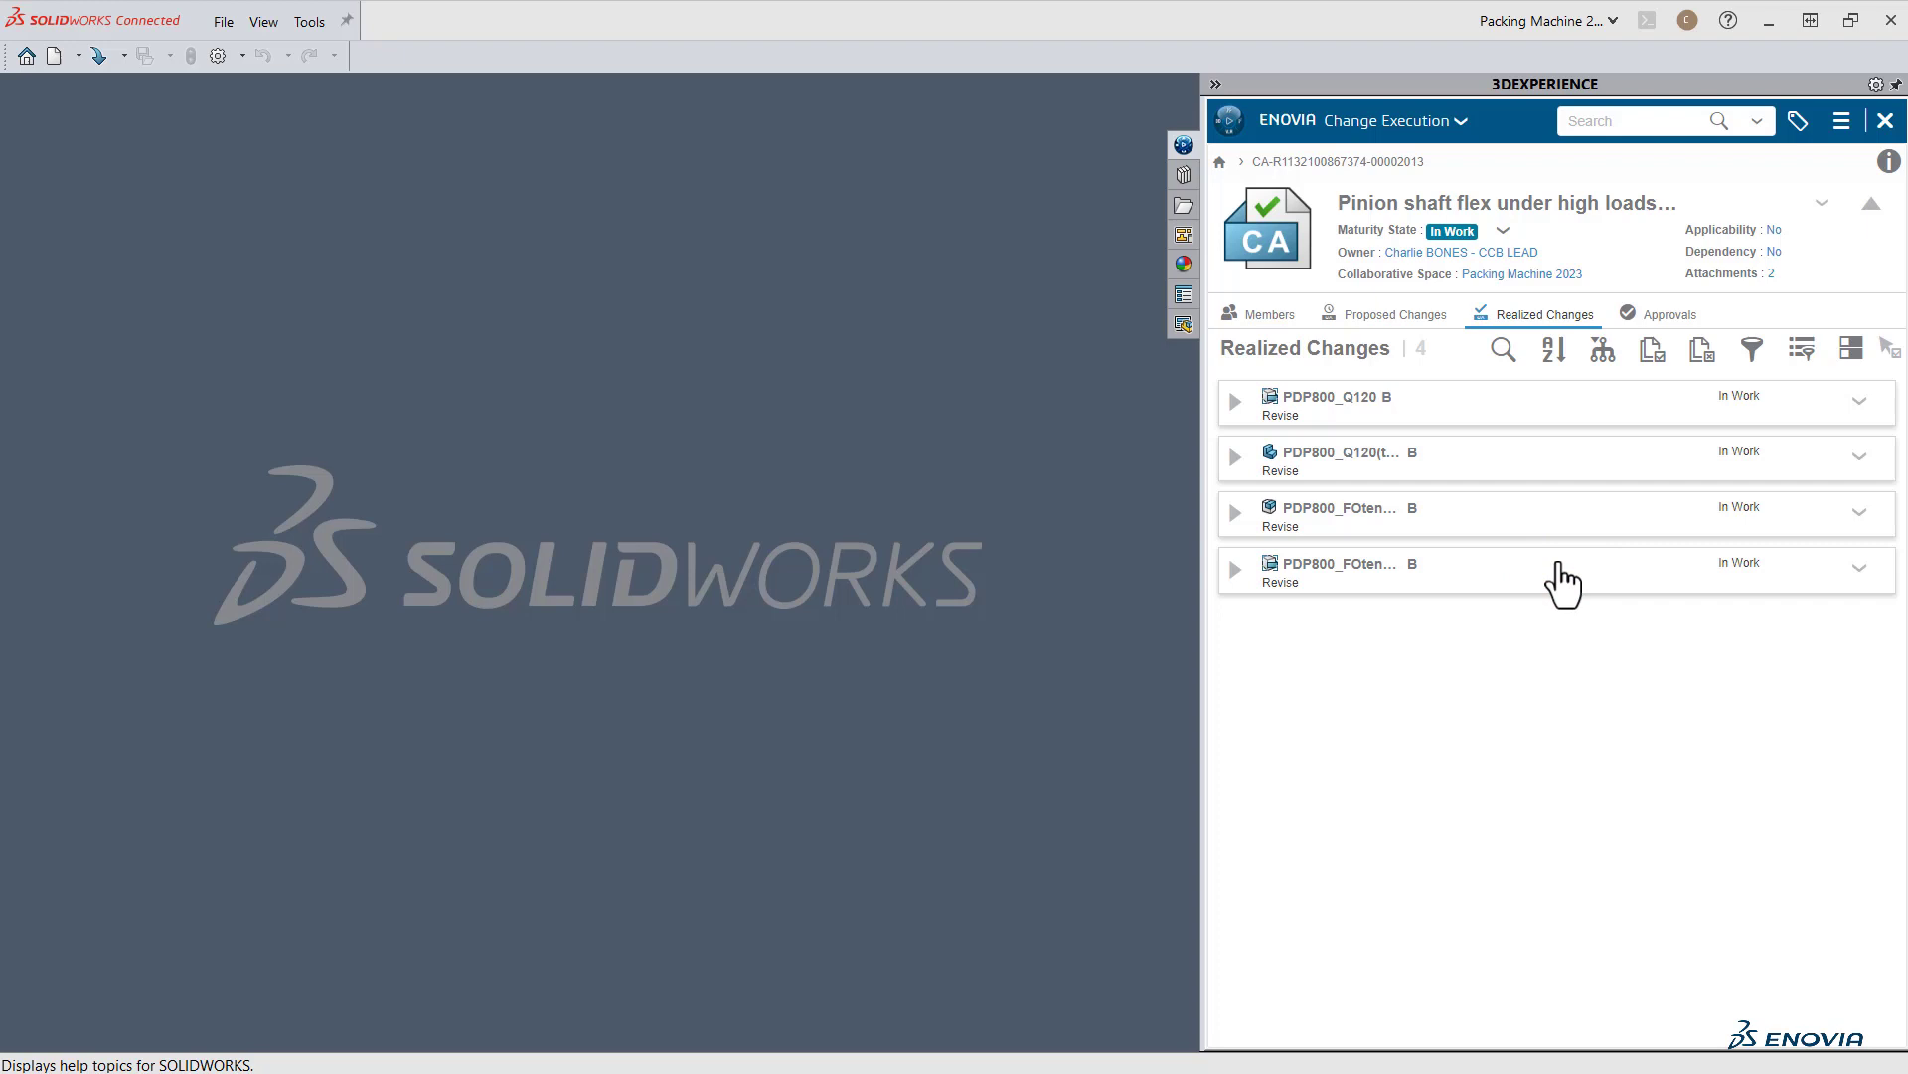
# Confirm and load the PDP800_FOtensionguide assembly alongside the change action.
pyautogui.doubleClick(1333, 573)
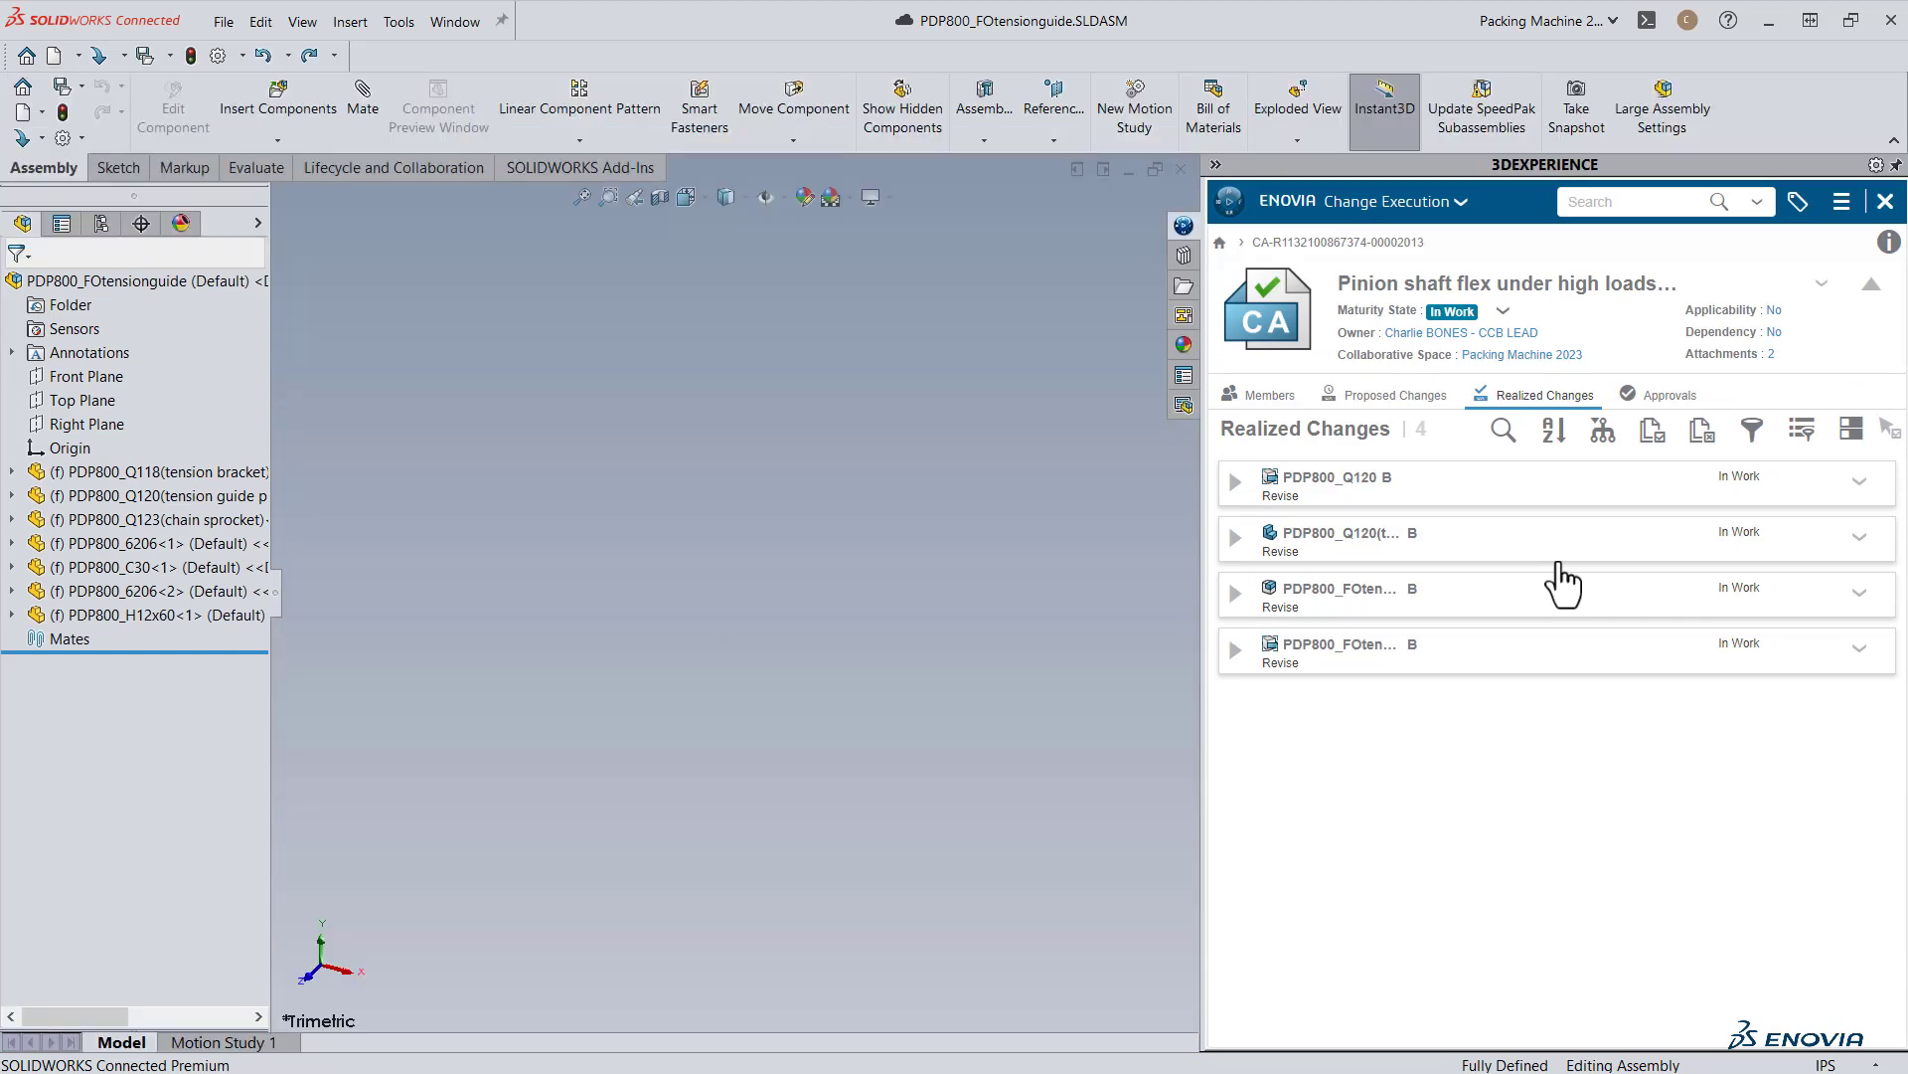
pyautogui.moveTo(822, 546)
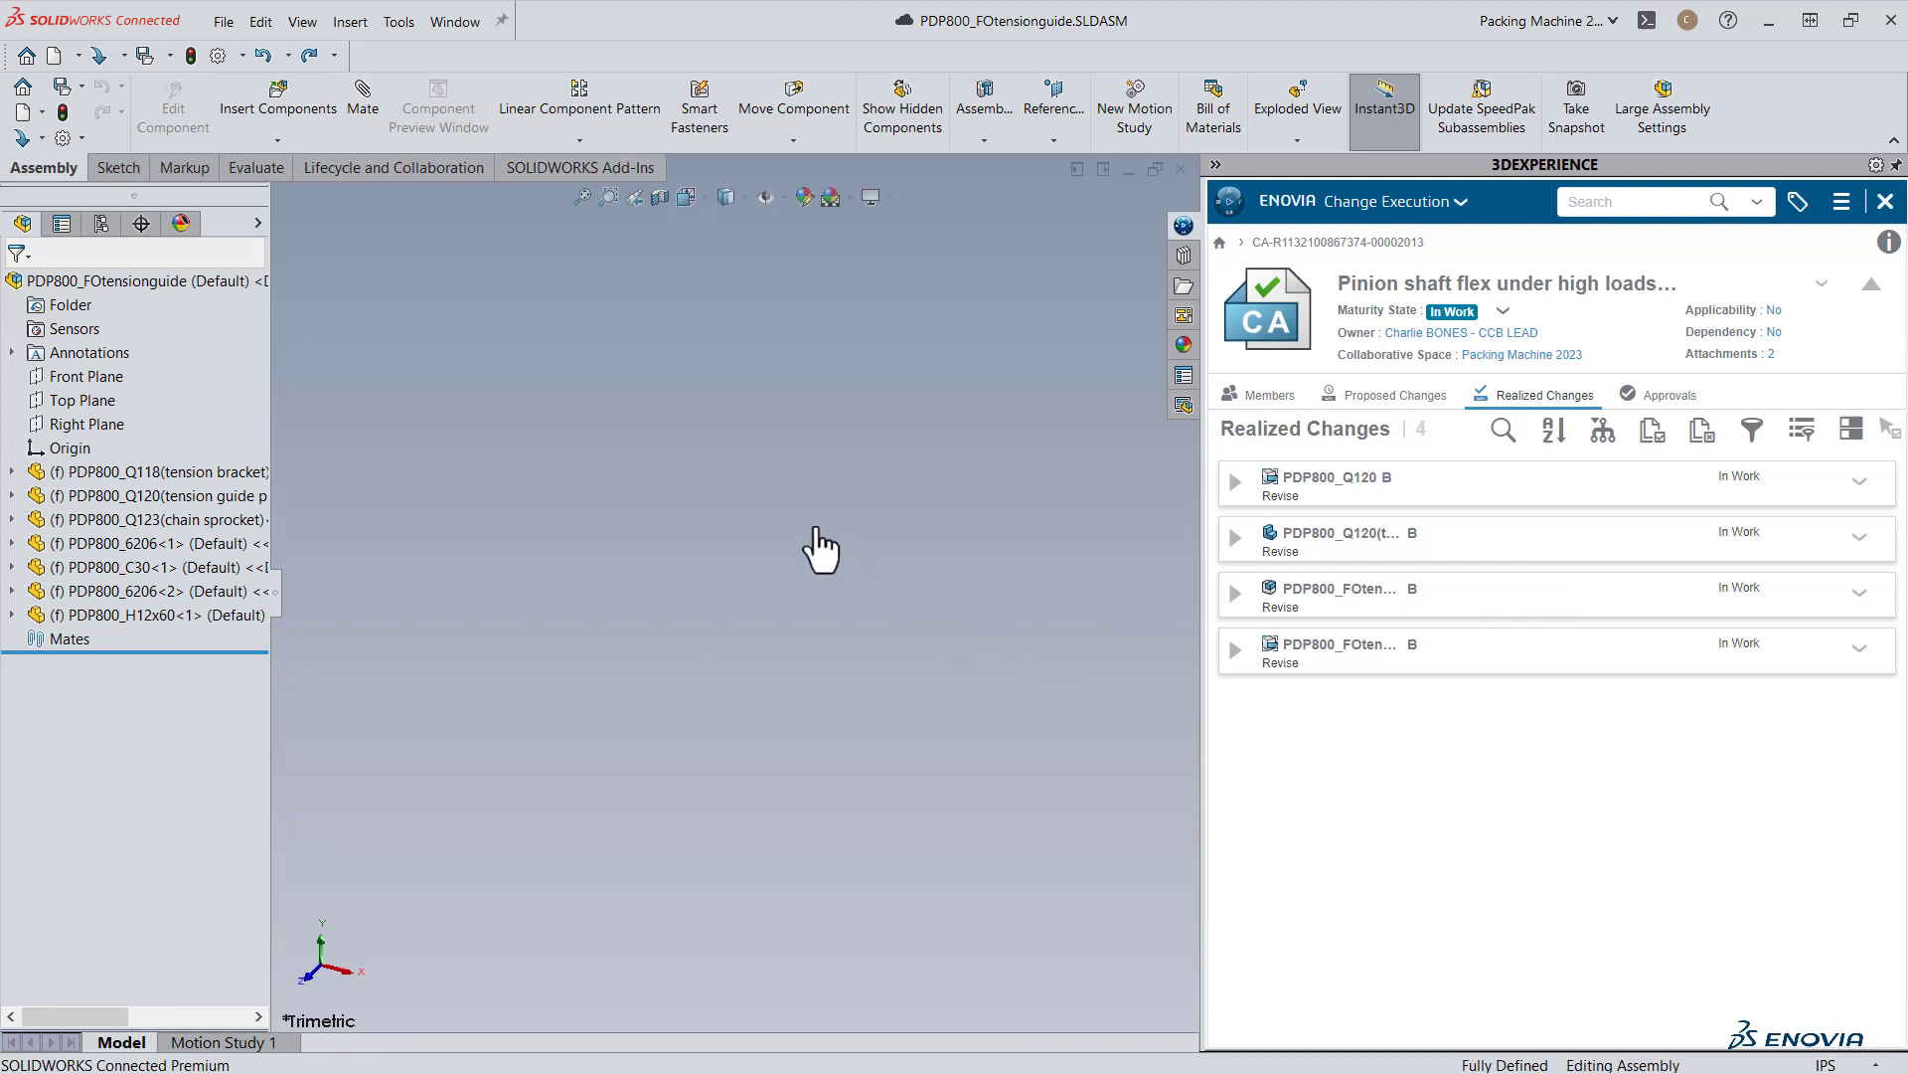
pyautogui.click(582, 197)
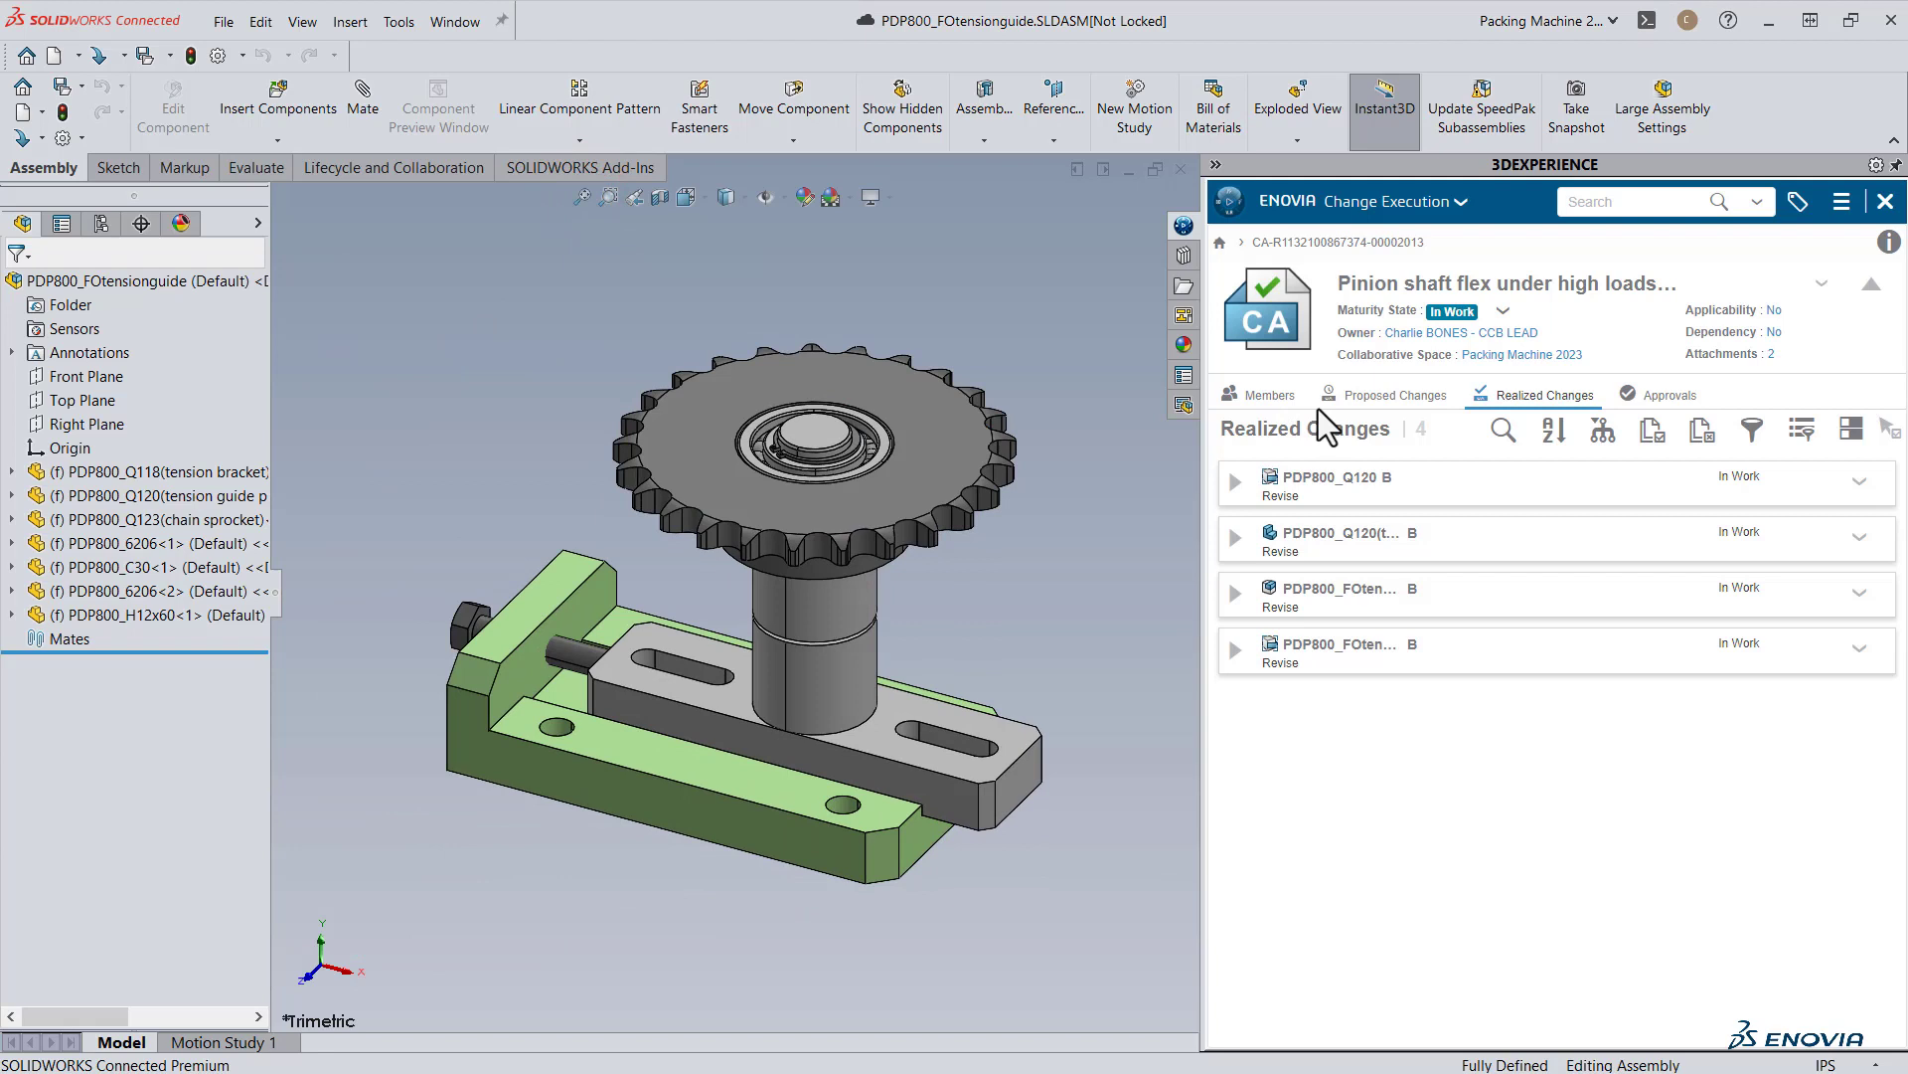
pyautogui.click(1457, 201)
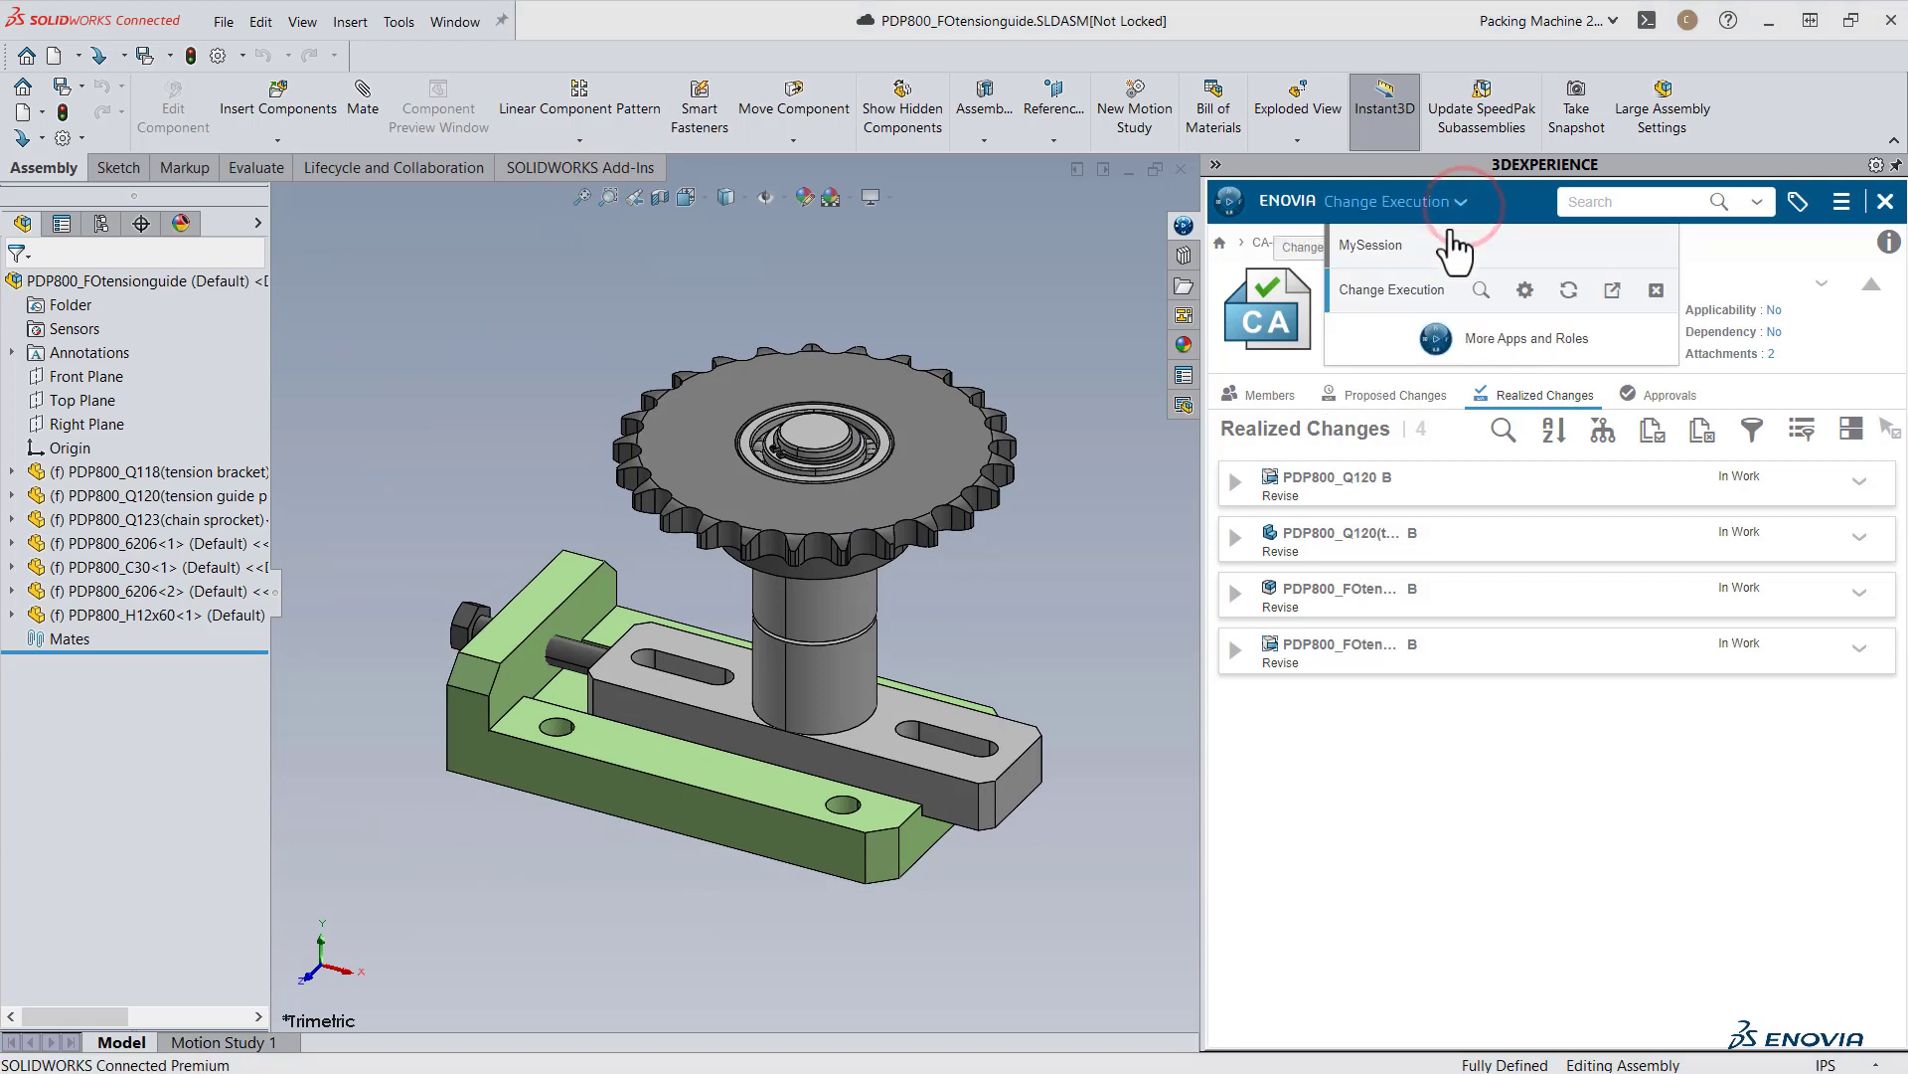
# Switch the 3DEXPERIENCE panel to MySession to see component revision statuses.
pyautogui.click(1368, 245)
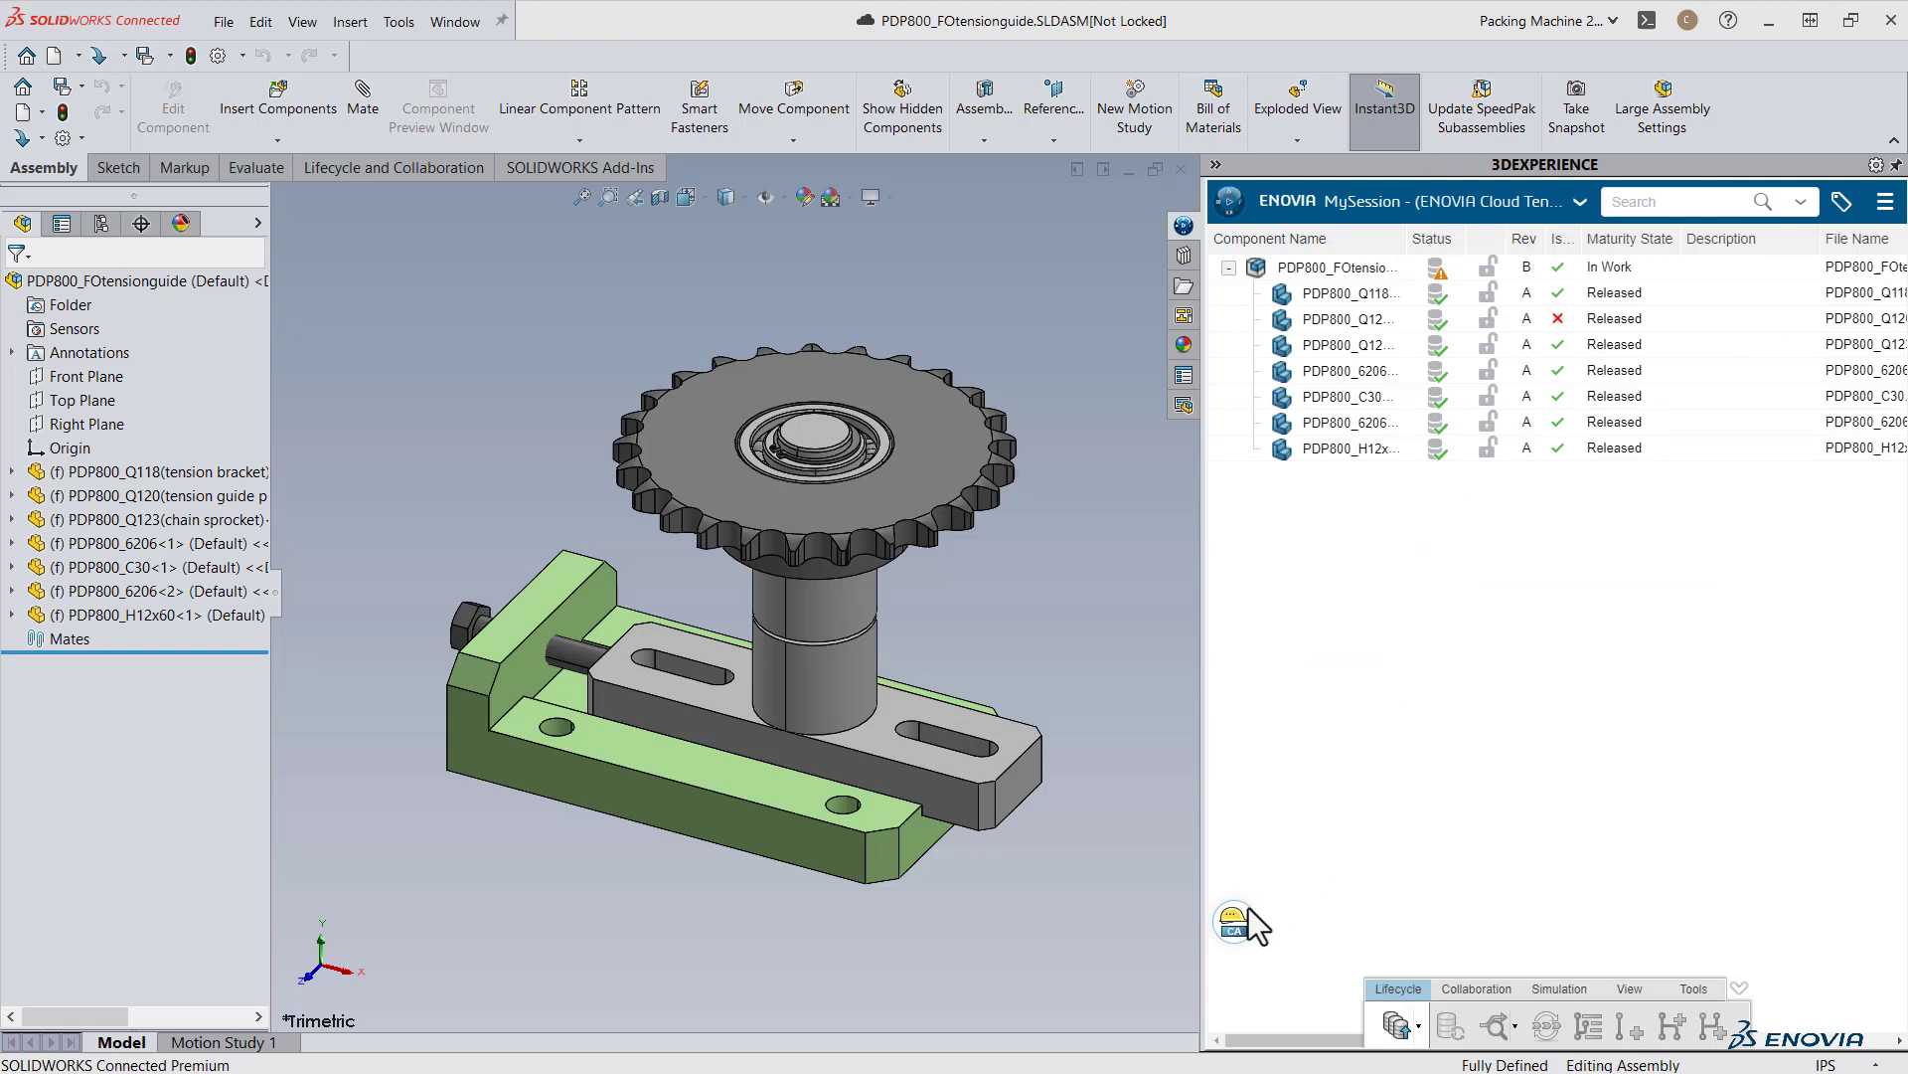
pyautogui.click(1239, 922)
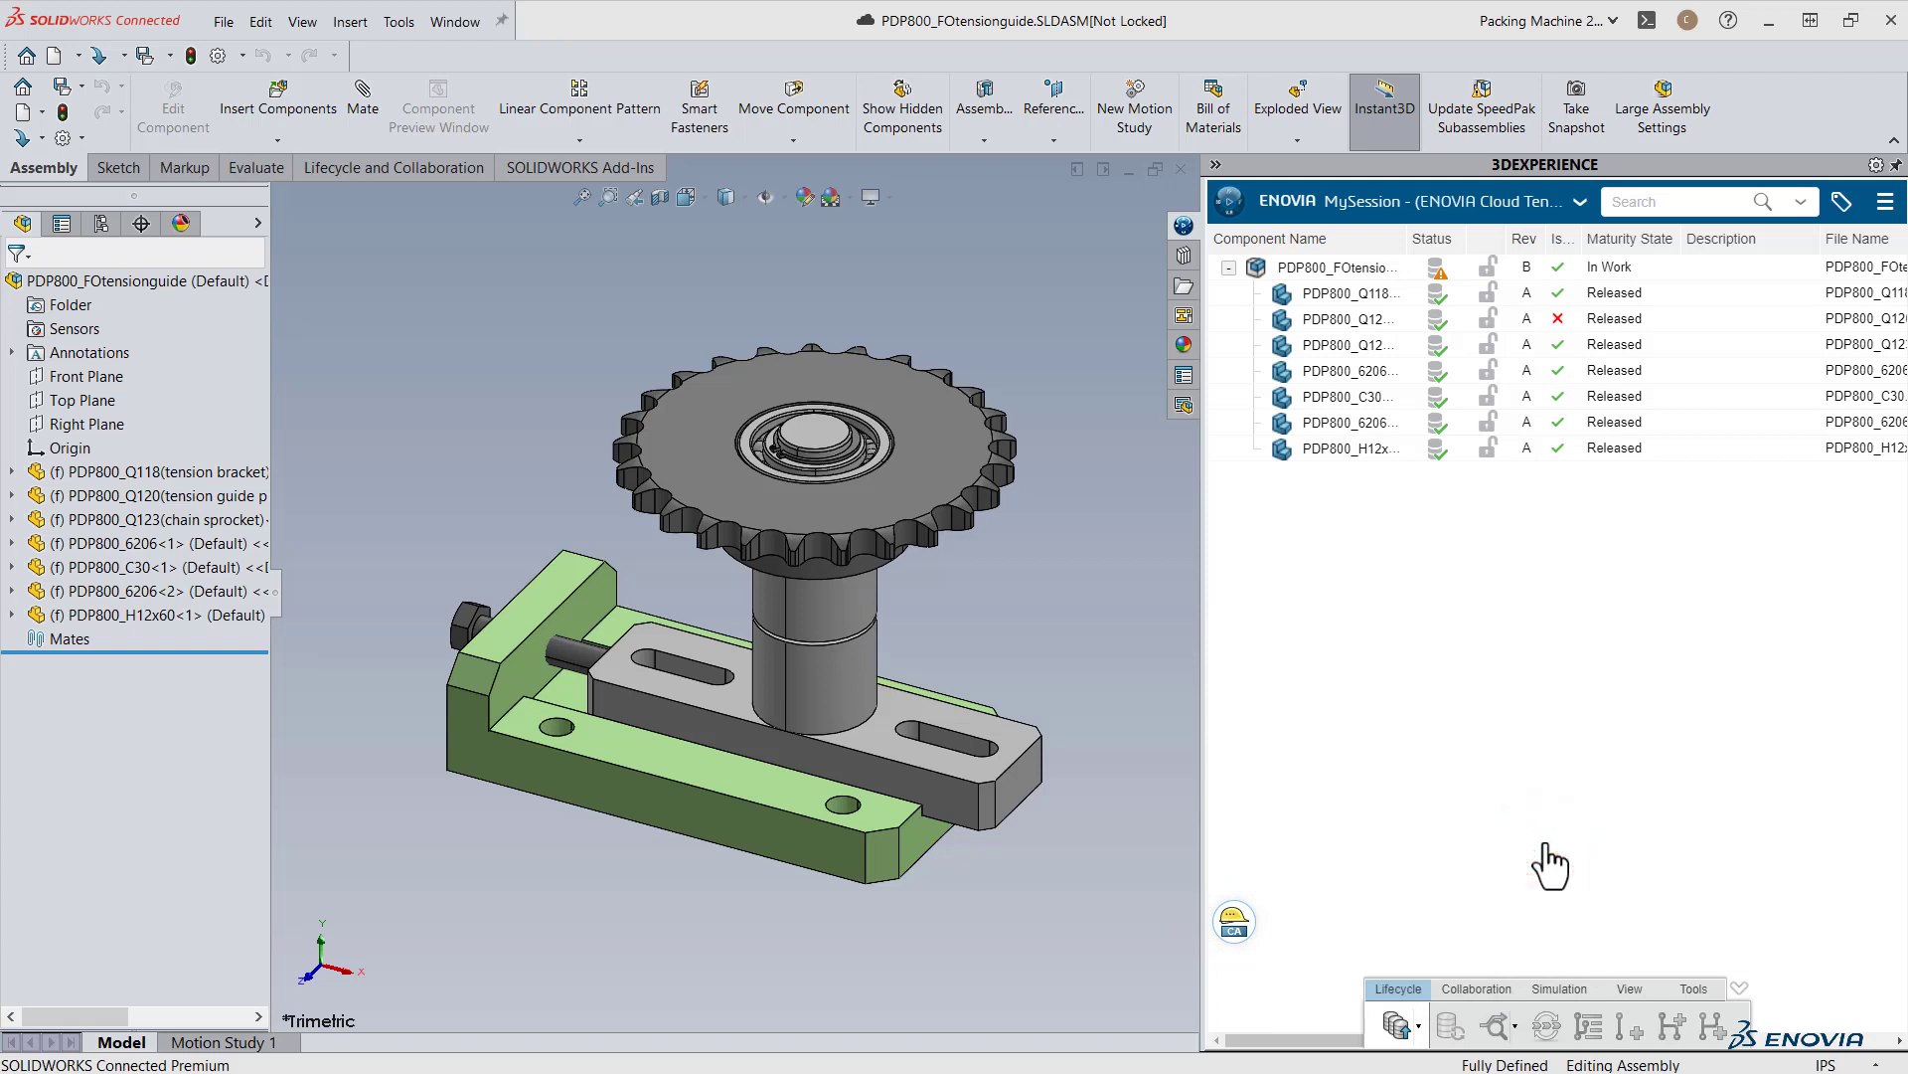
pyautogui.moveTo(1508, 562)
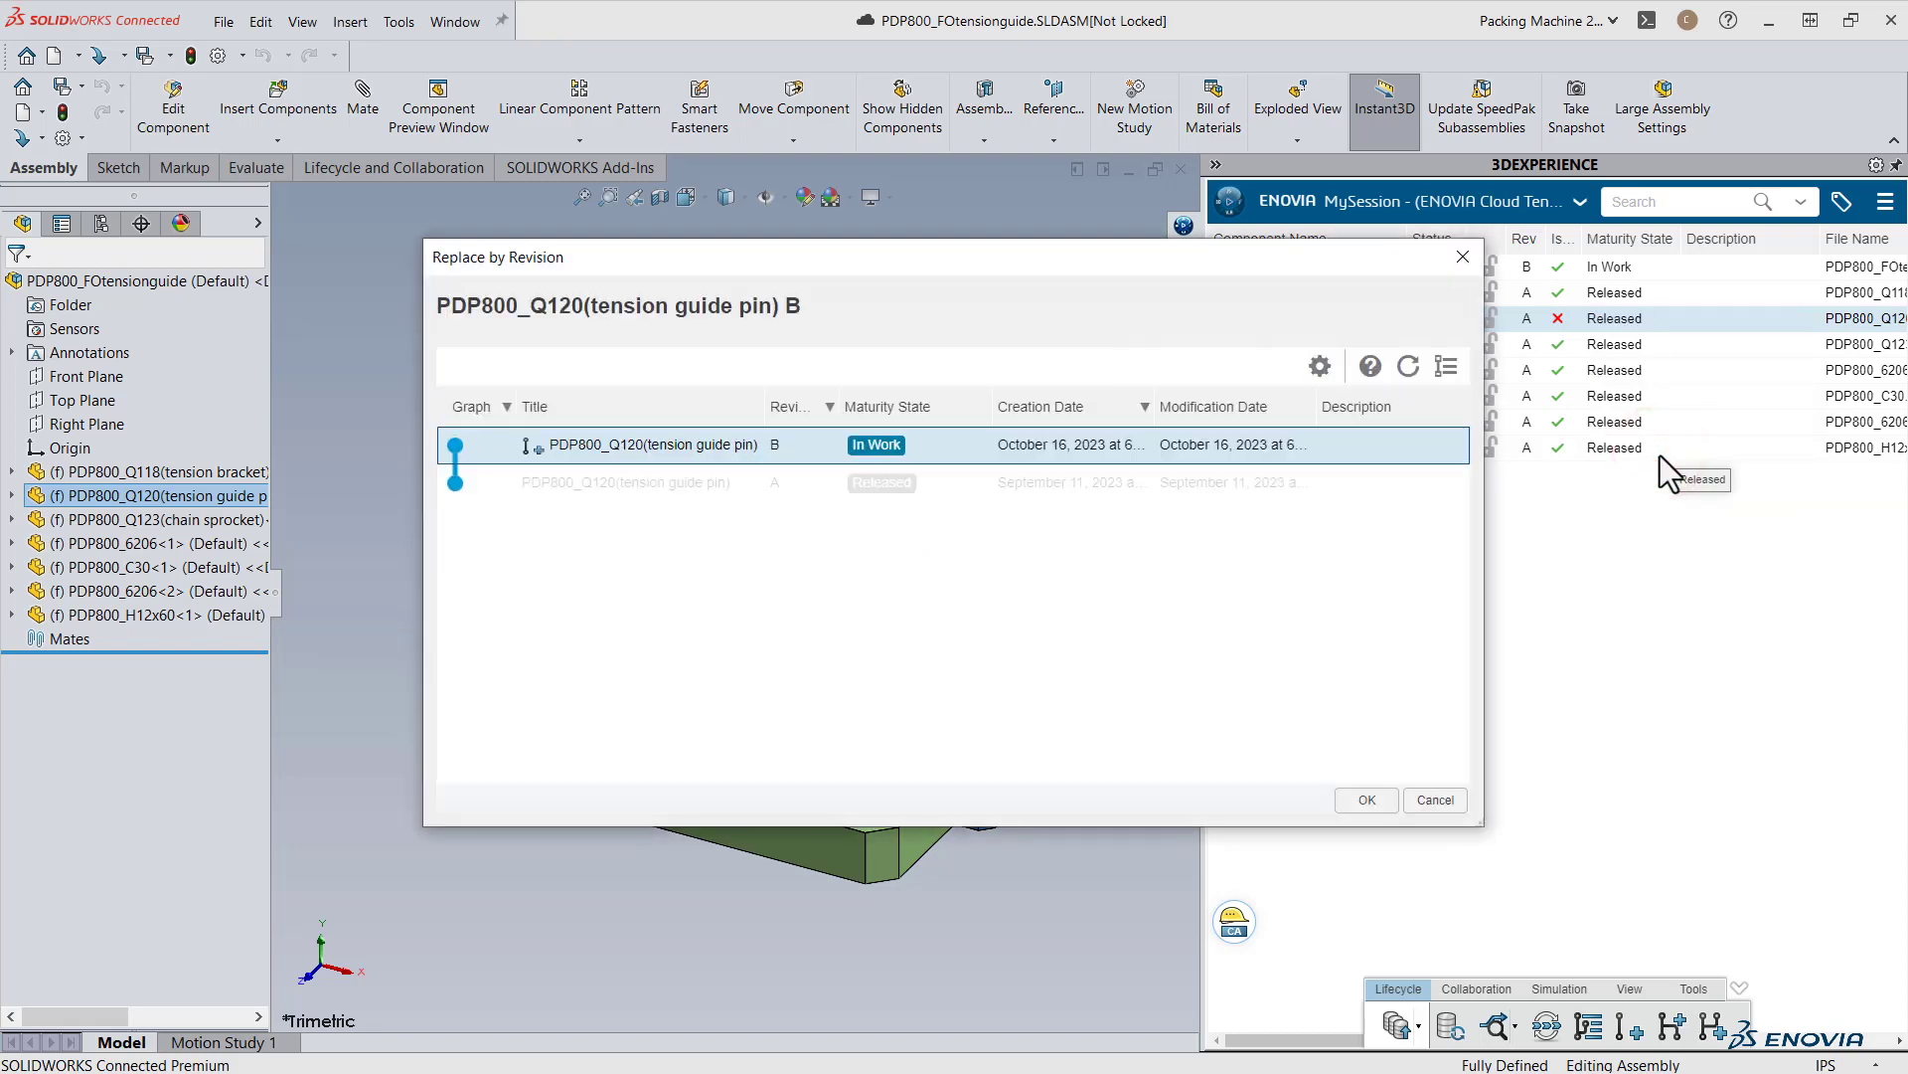
pyautogui.moveTo(1458, 612)
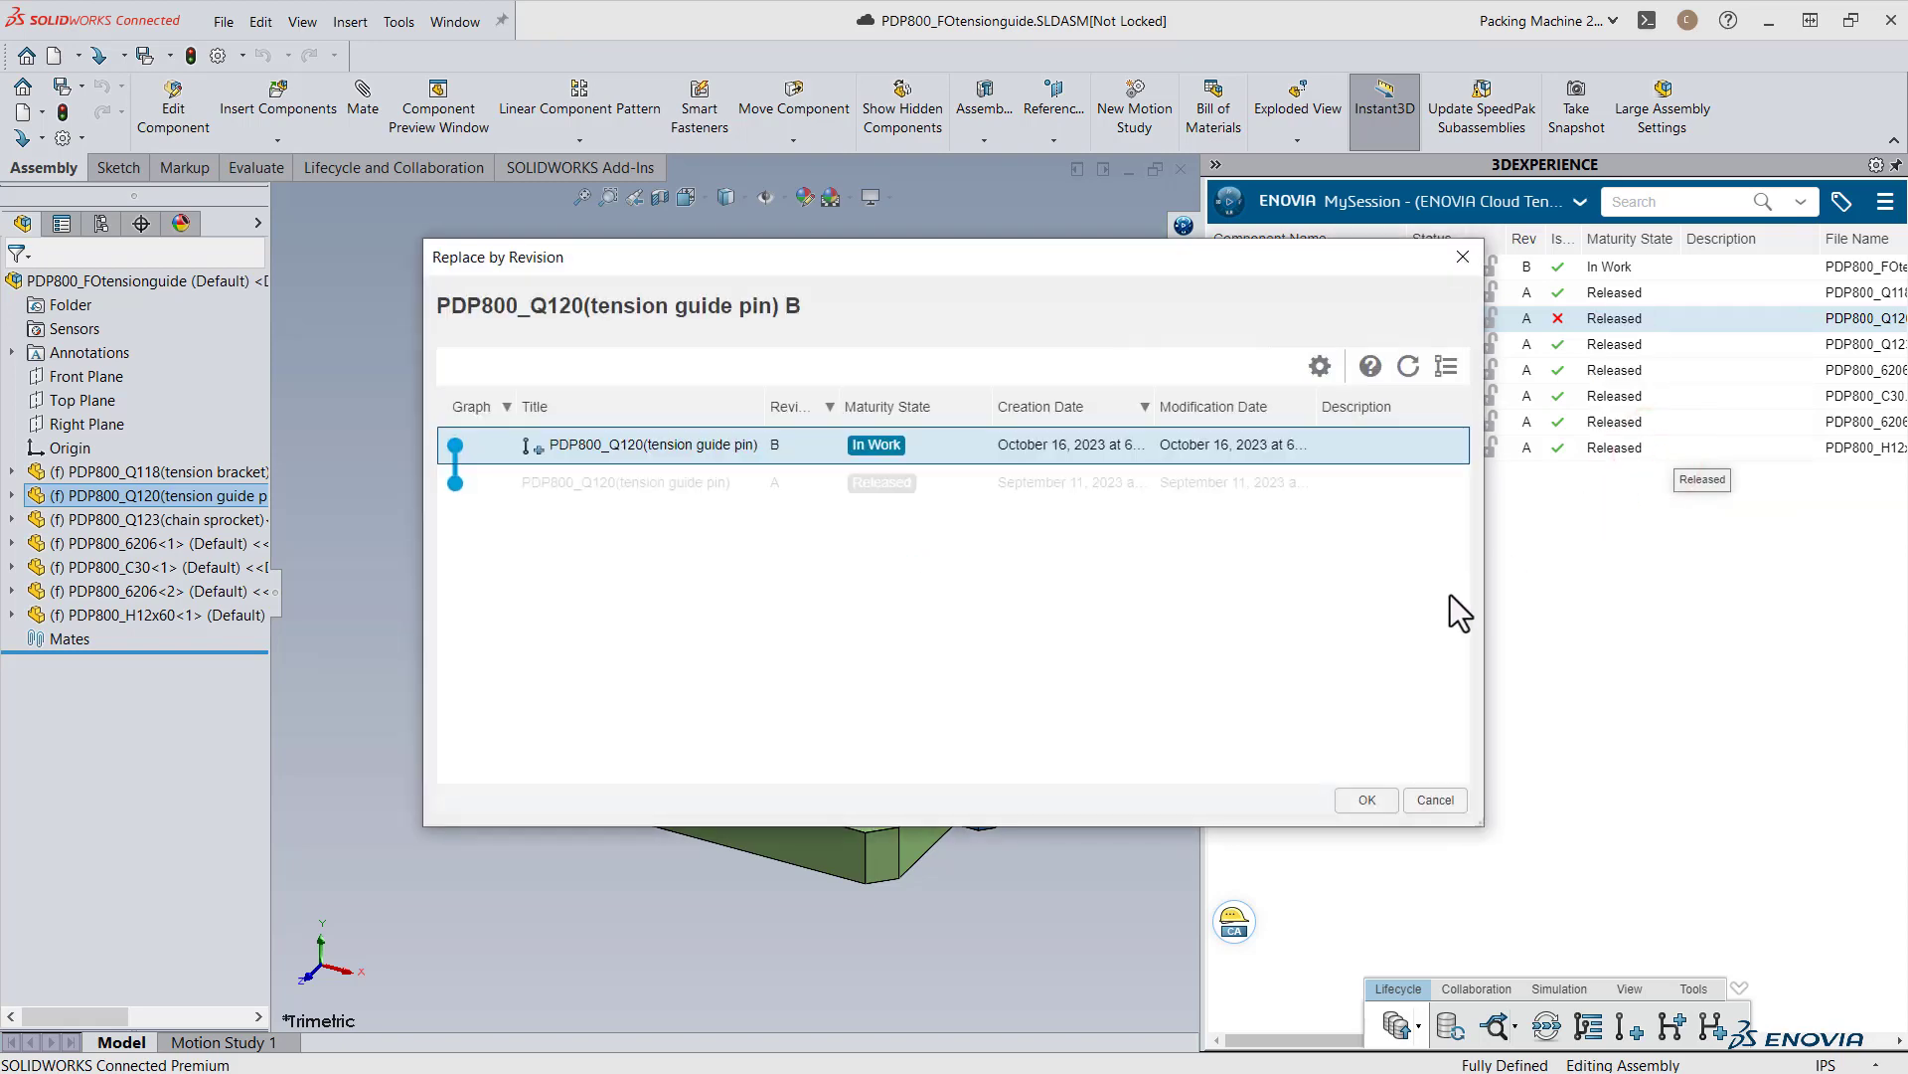
# Replace the PDP800_Q120 tension guide pin with revision B.
pyautogui.click(1364, 799)
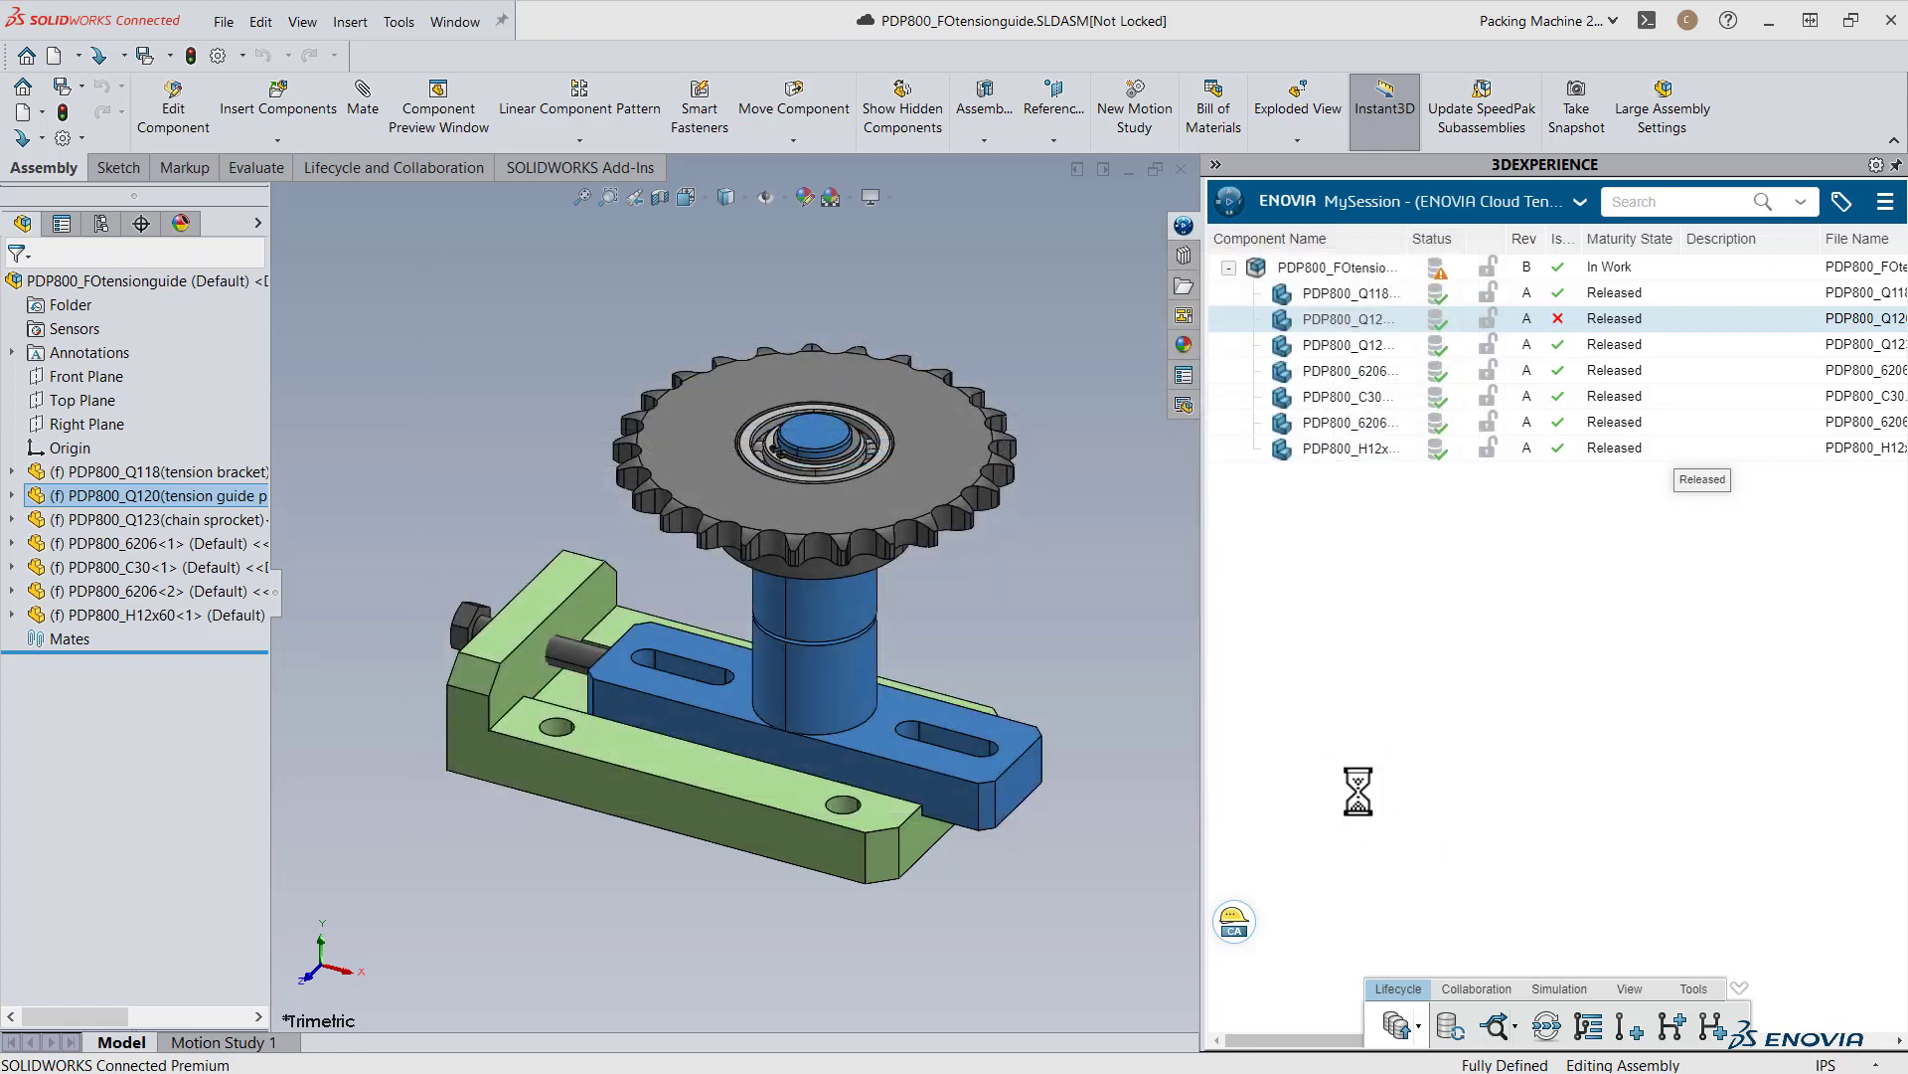
pyautogui.click(608, 197)
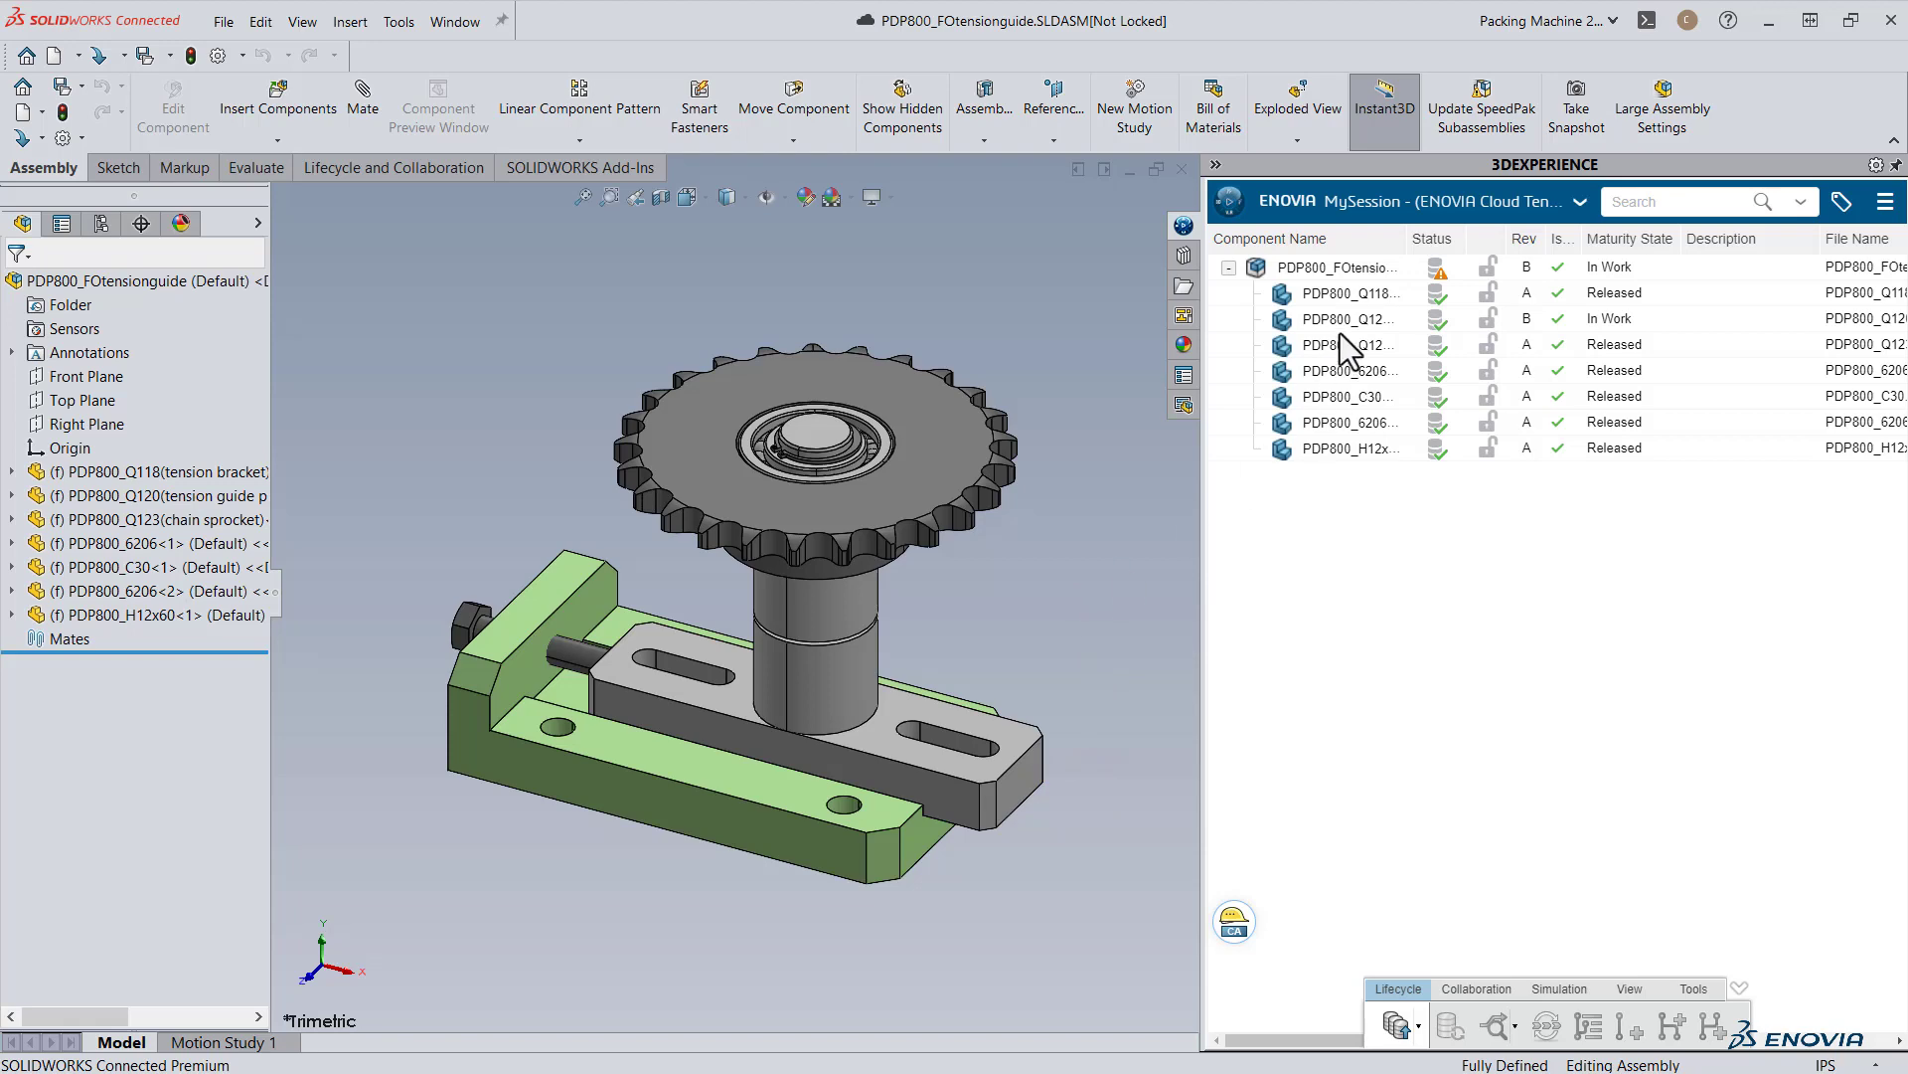
# Edit the PDP800_Q120 tension guide pin in the context of the assembly.
pyautogui.click(1339, 318)
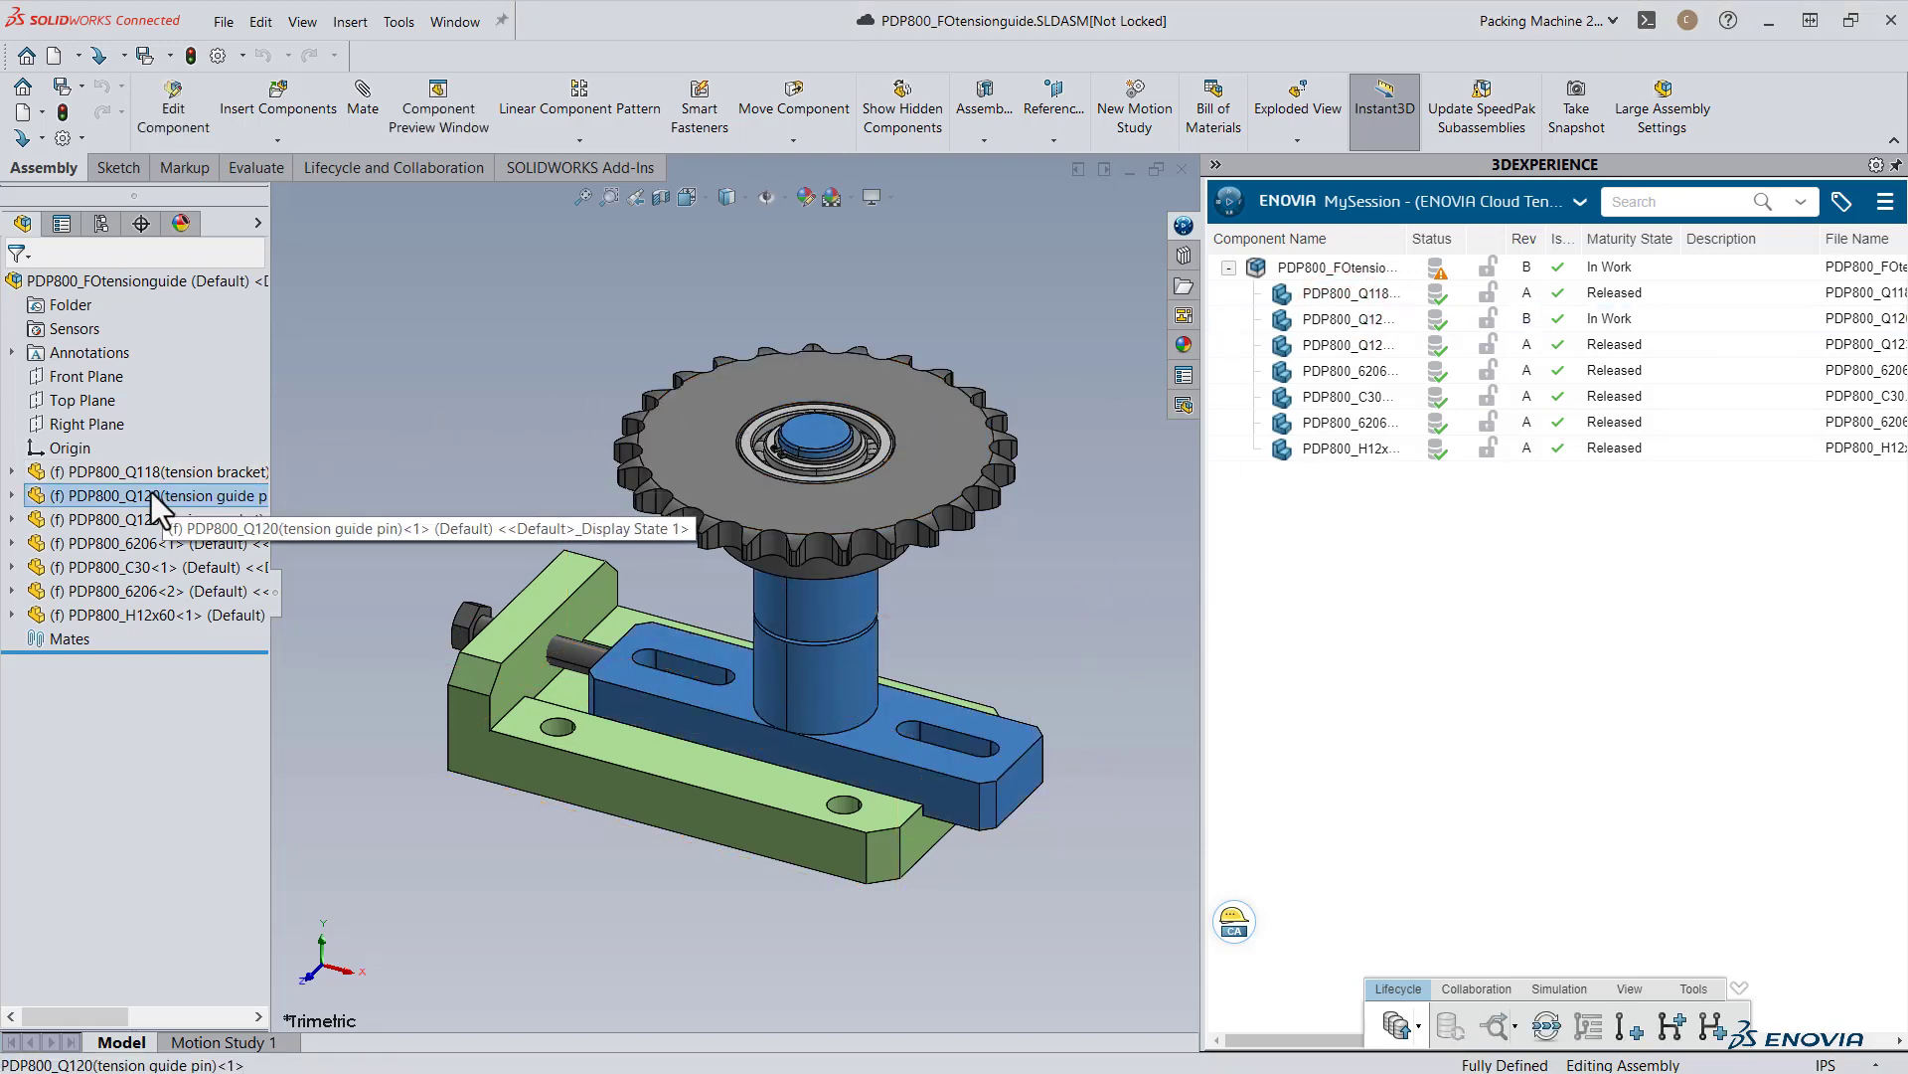
pyautogui.rightClick(134, 495)
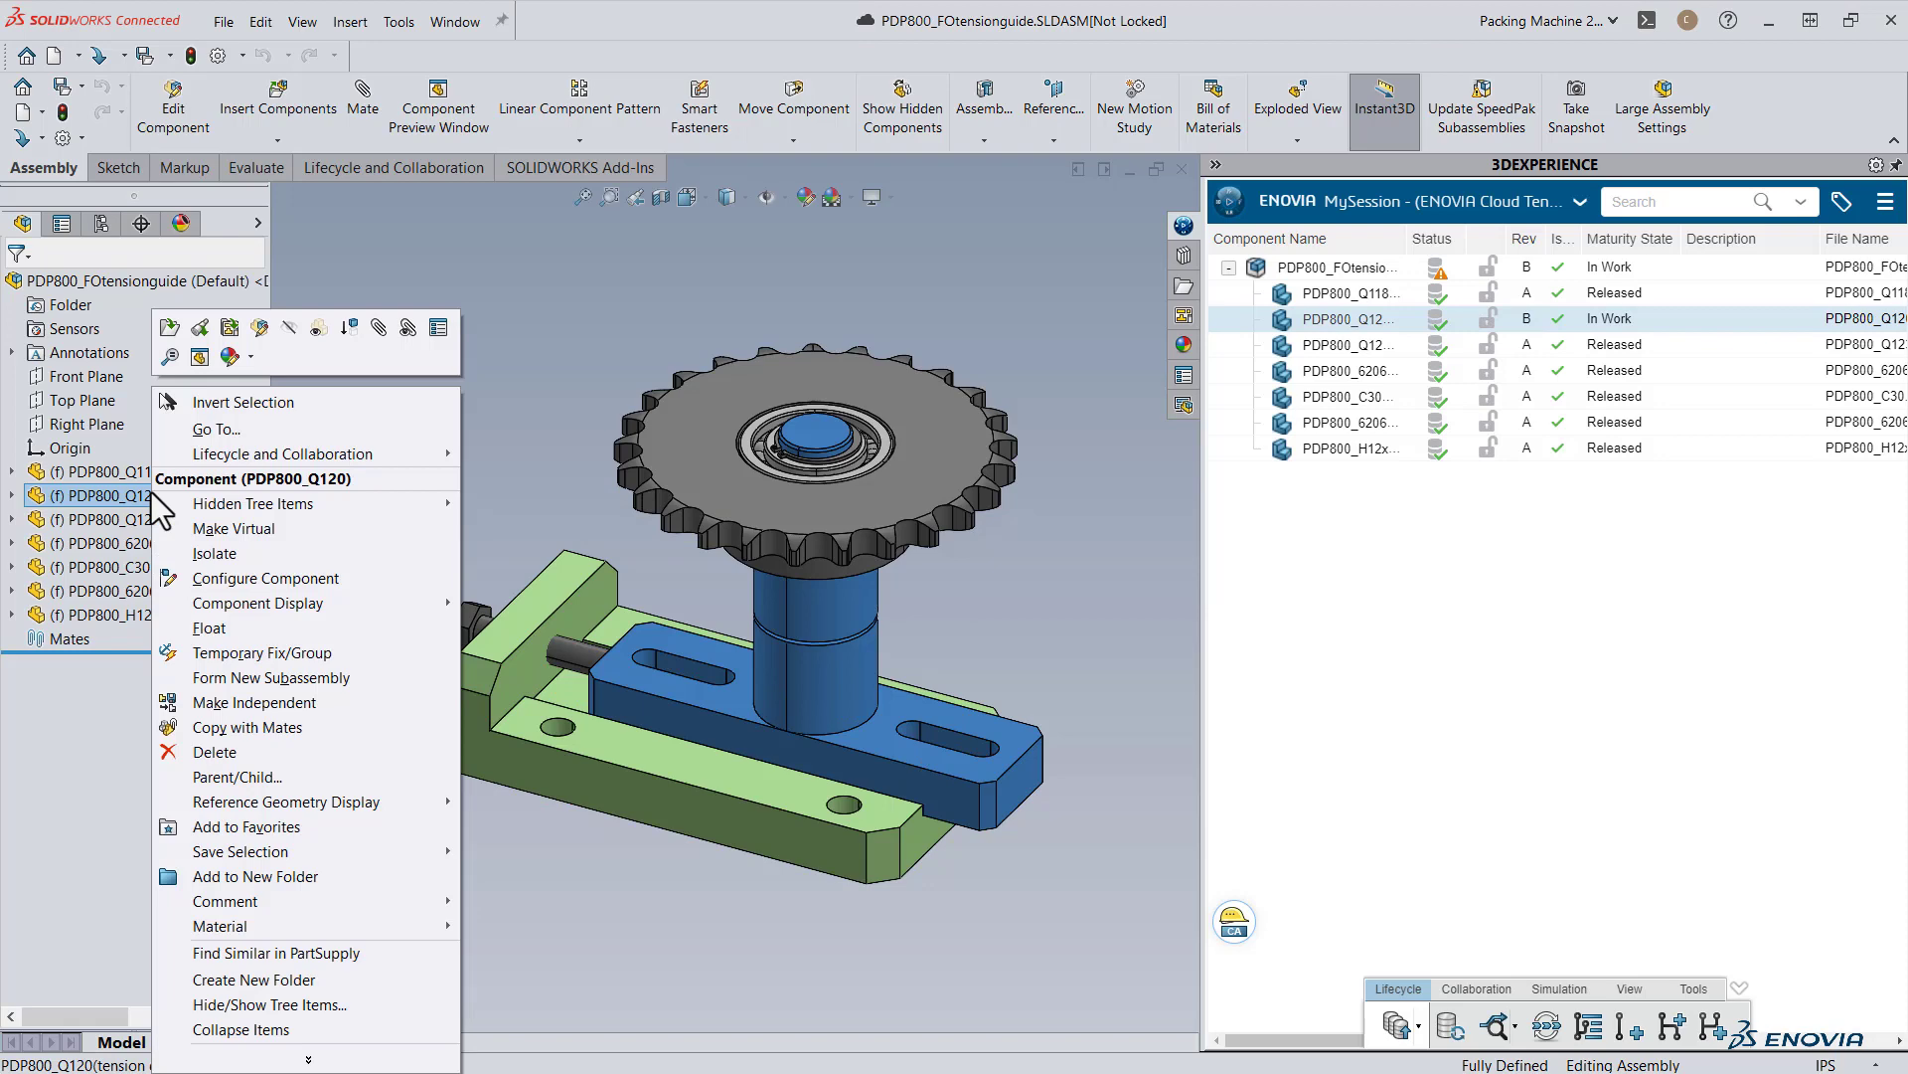
pyautogui.moveTo(258, 326)
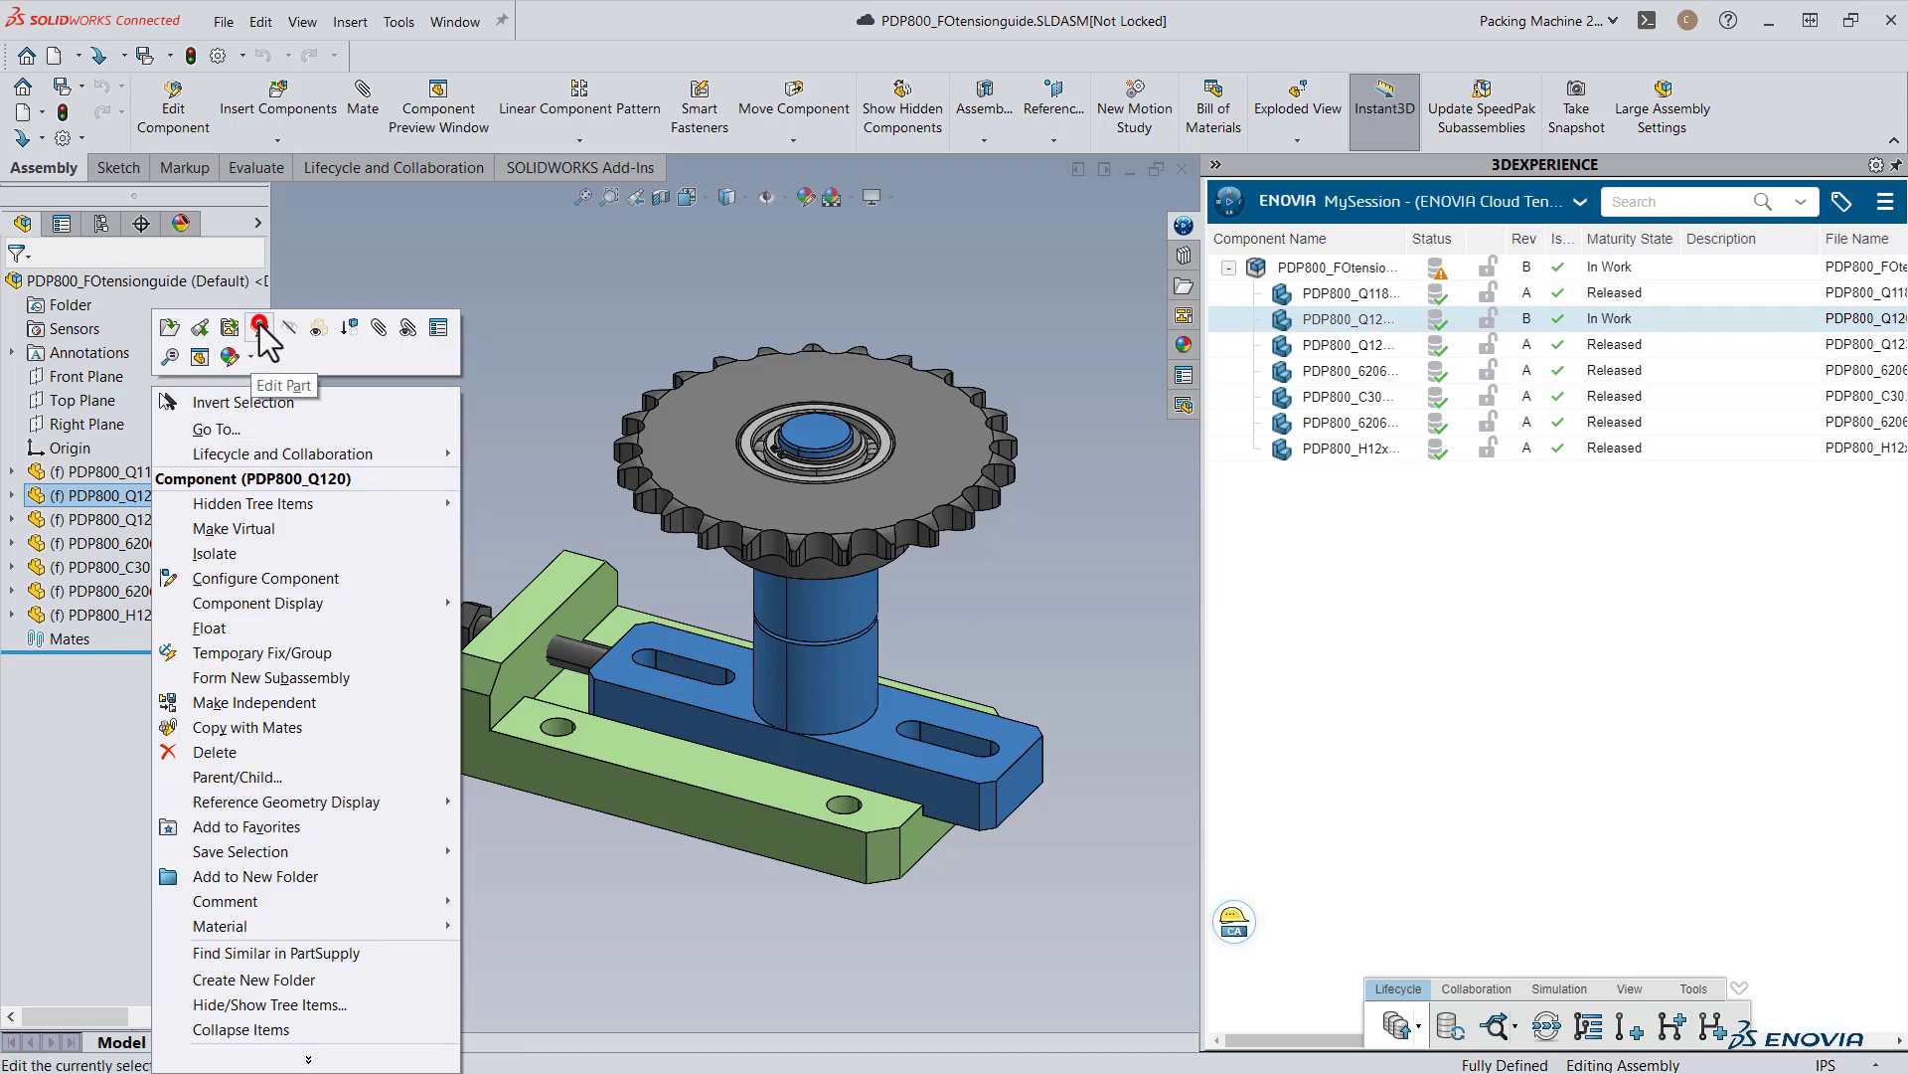
pyautogui.click(260, 326)
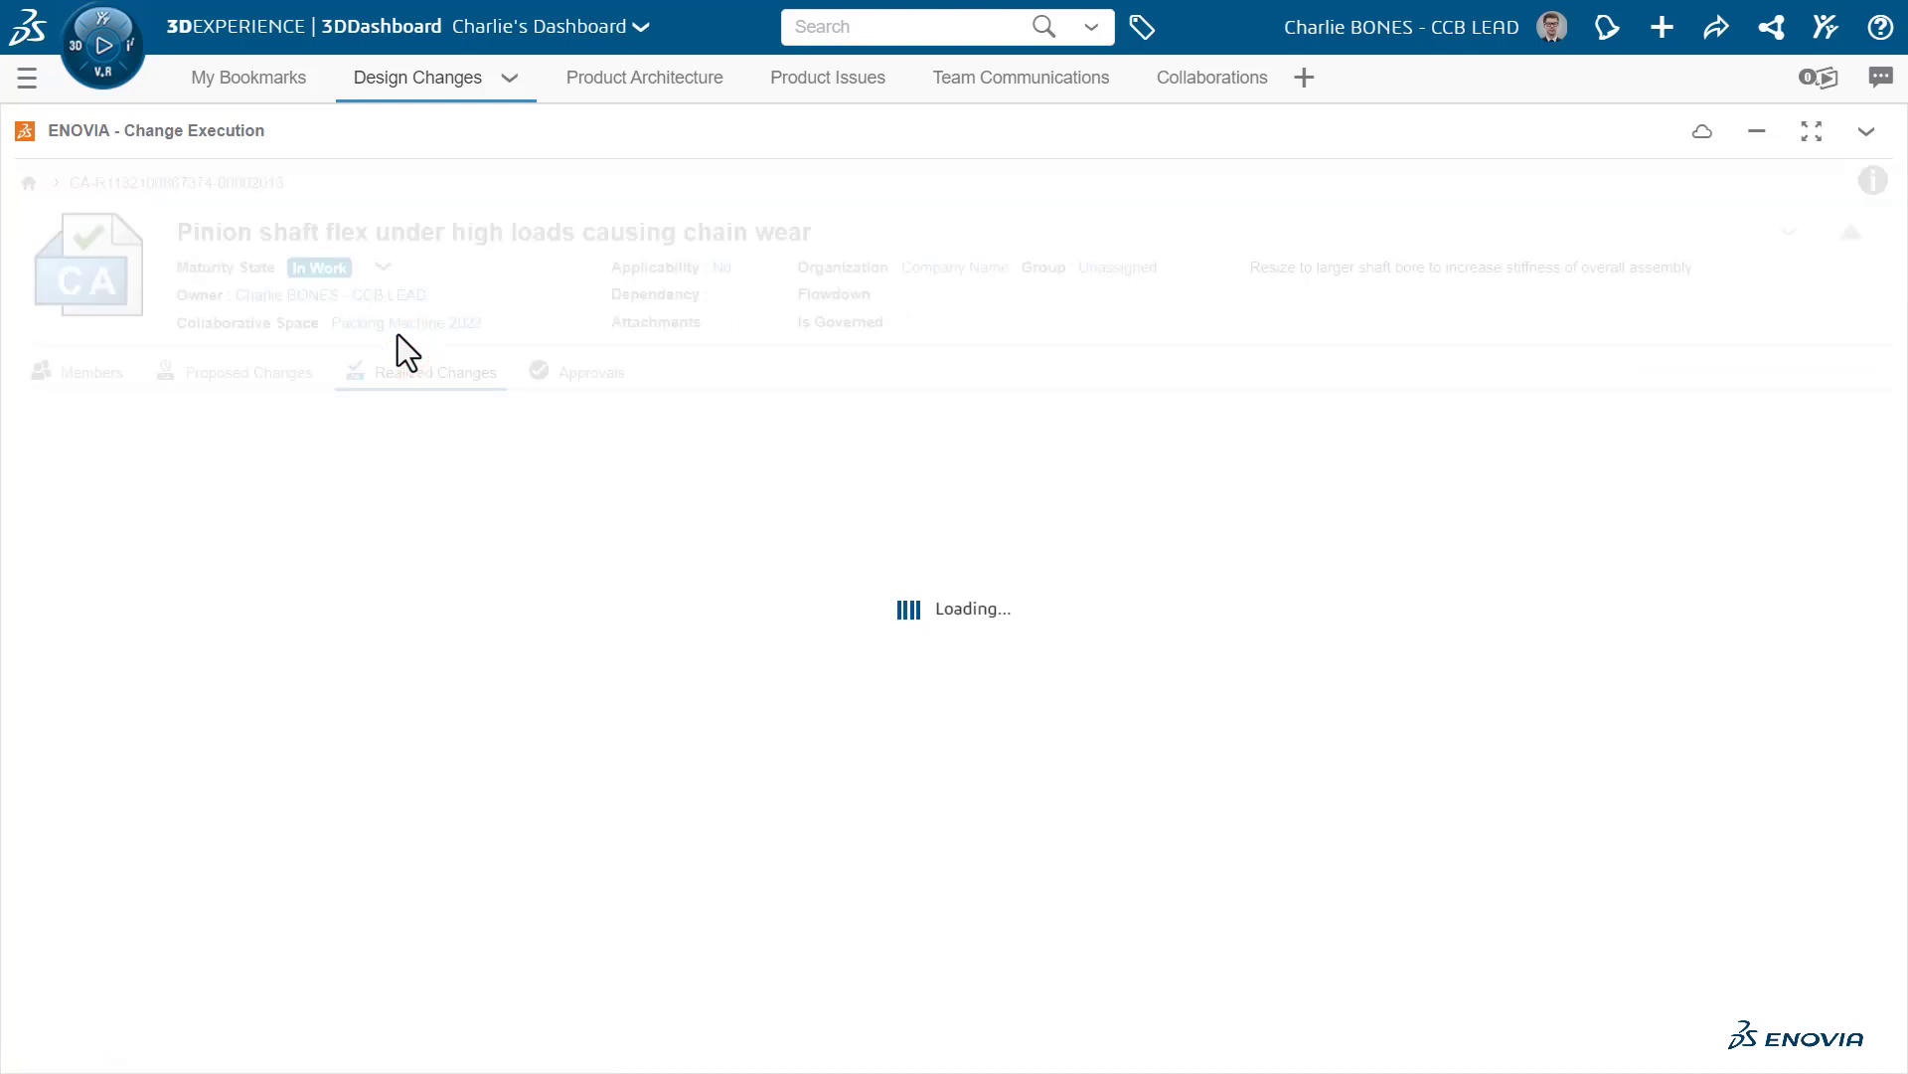
# View the change action's details and its linked pinion shaft flex issue.
pyautogui.click(434, 371)
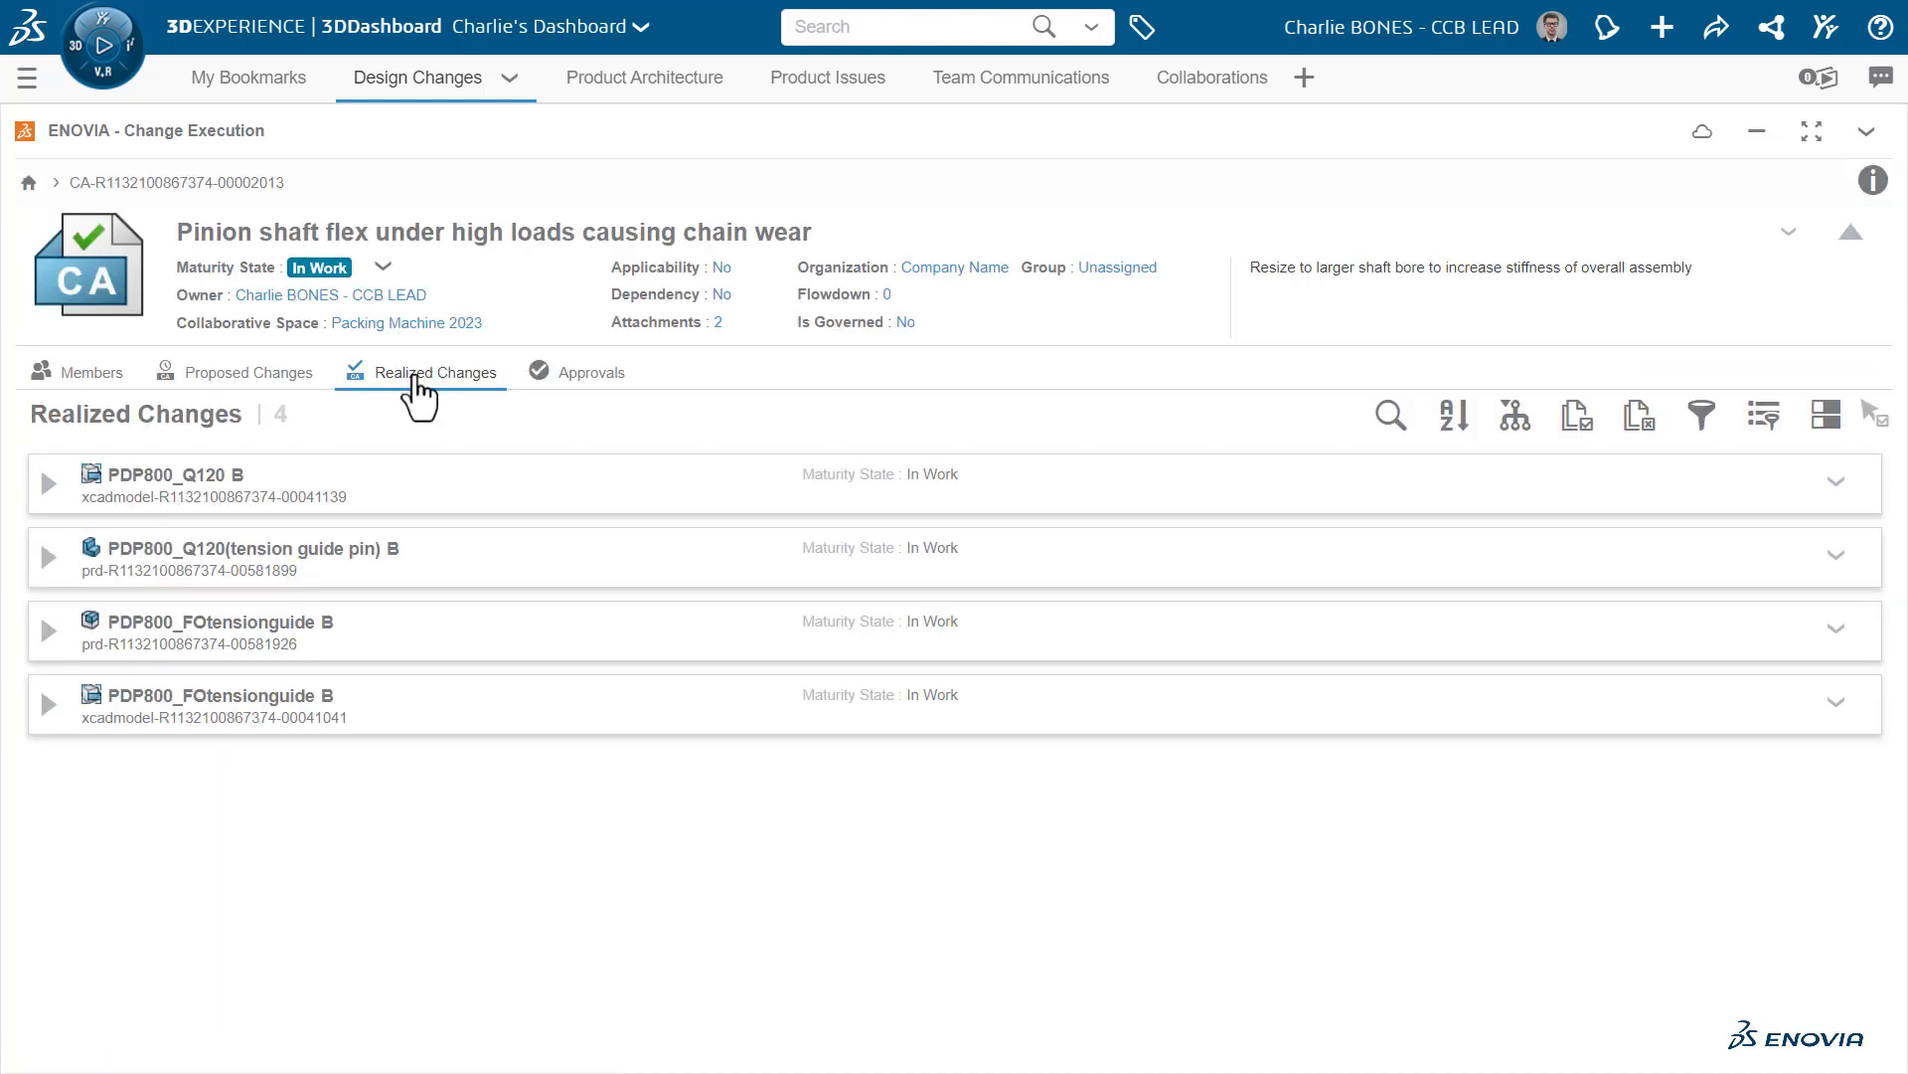
pyautogui.moveTo(434, 371)
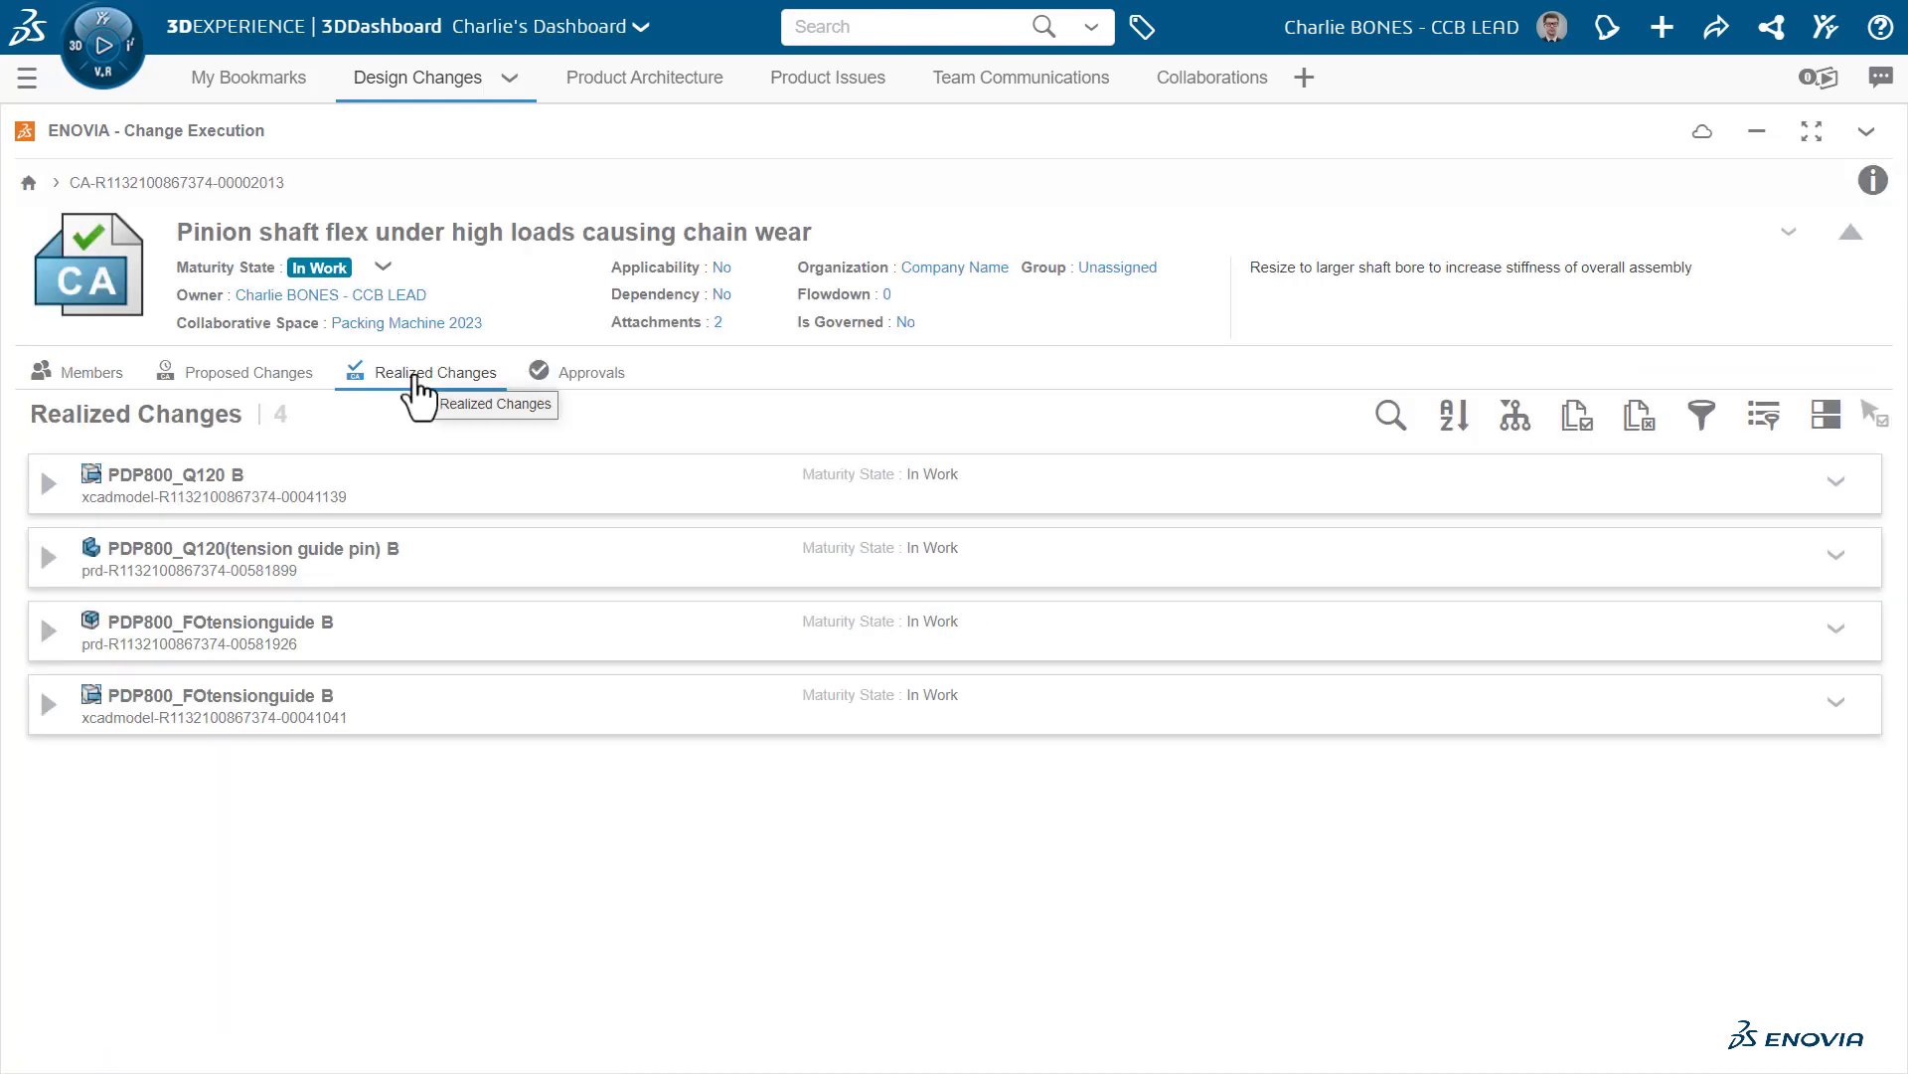
pyautogui.moveTo(392, 639)
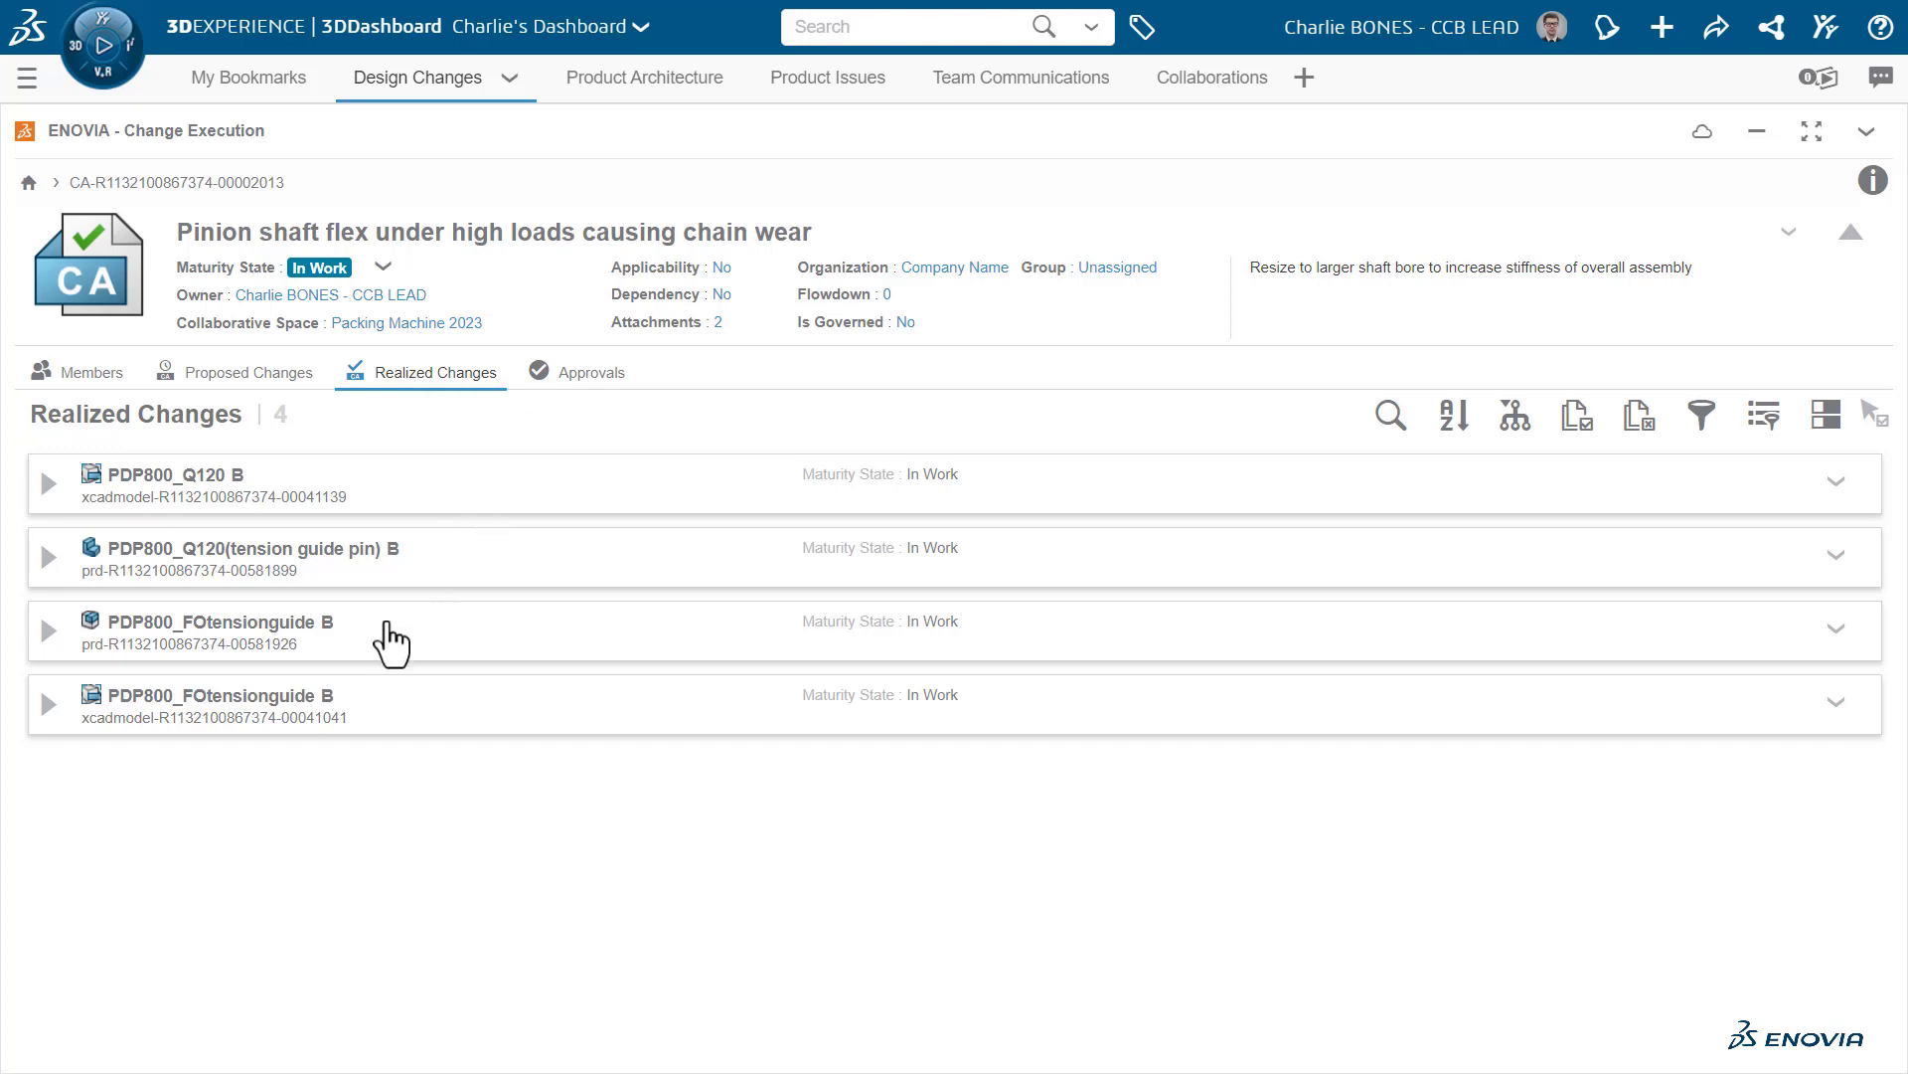
pyautogui.moveTo(1895, 219)
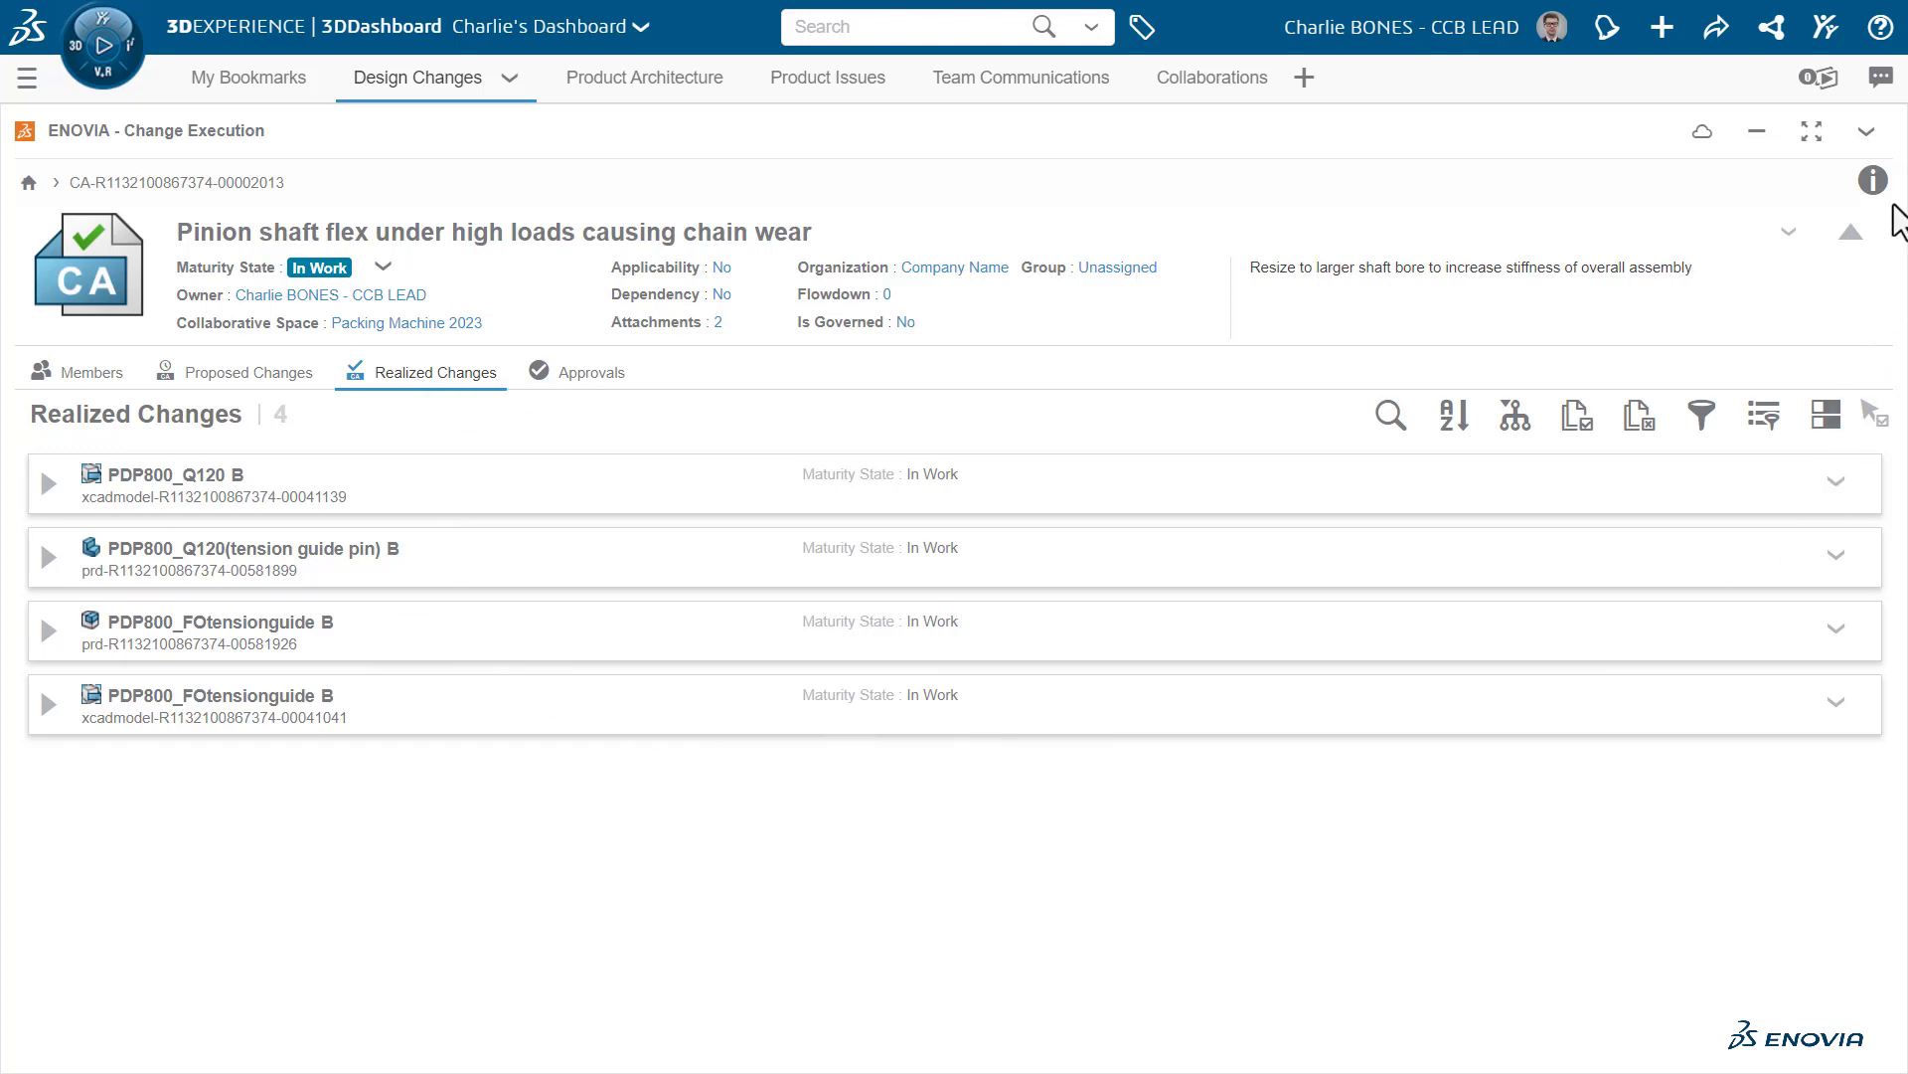
pyautogui.click(1872, 180)
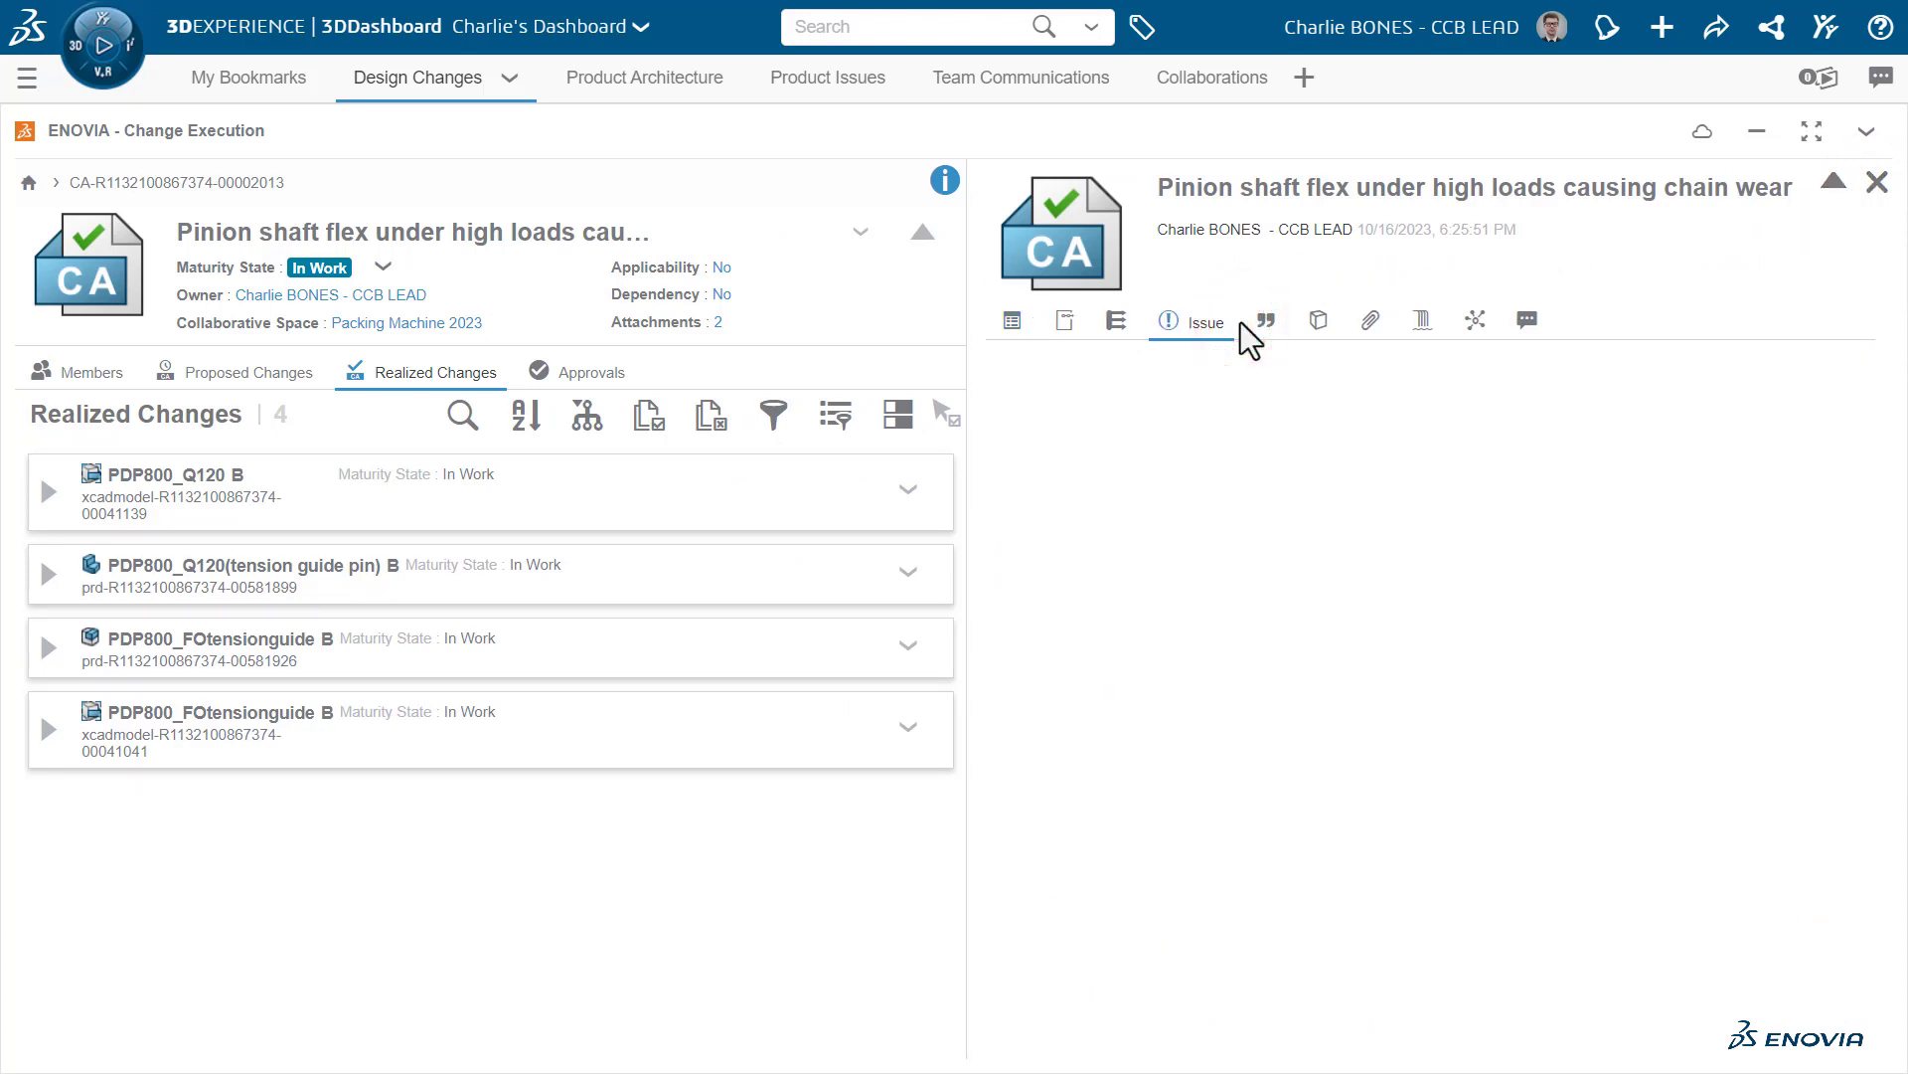
pyautogui.click(1205, 322)
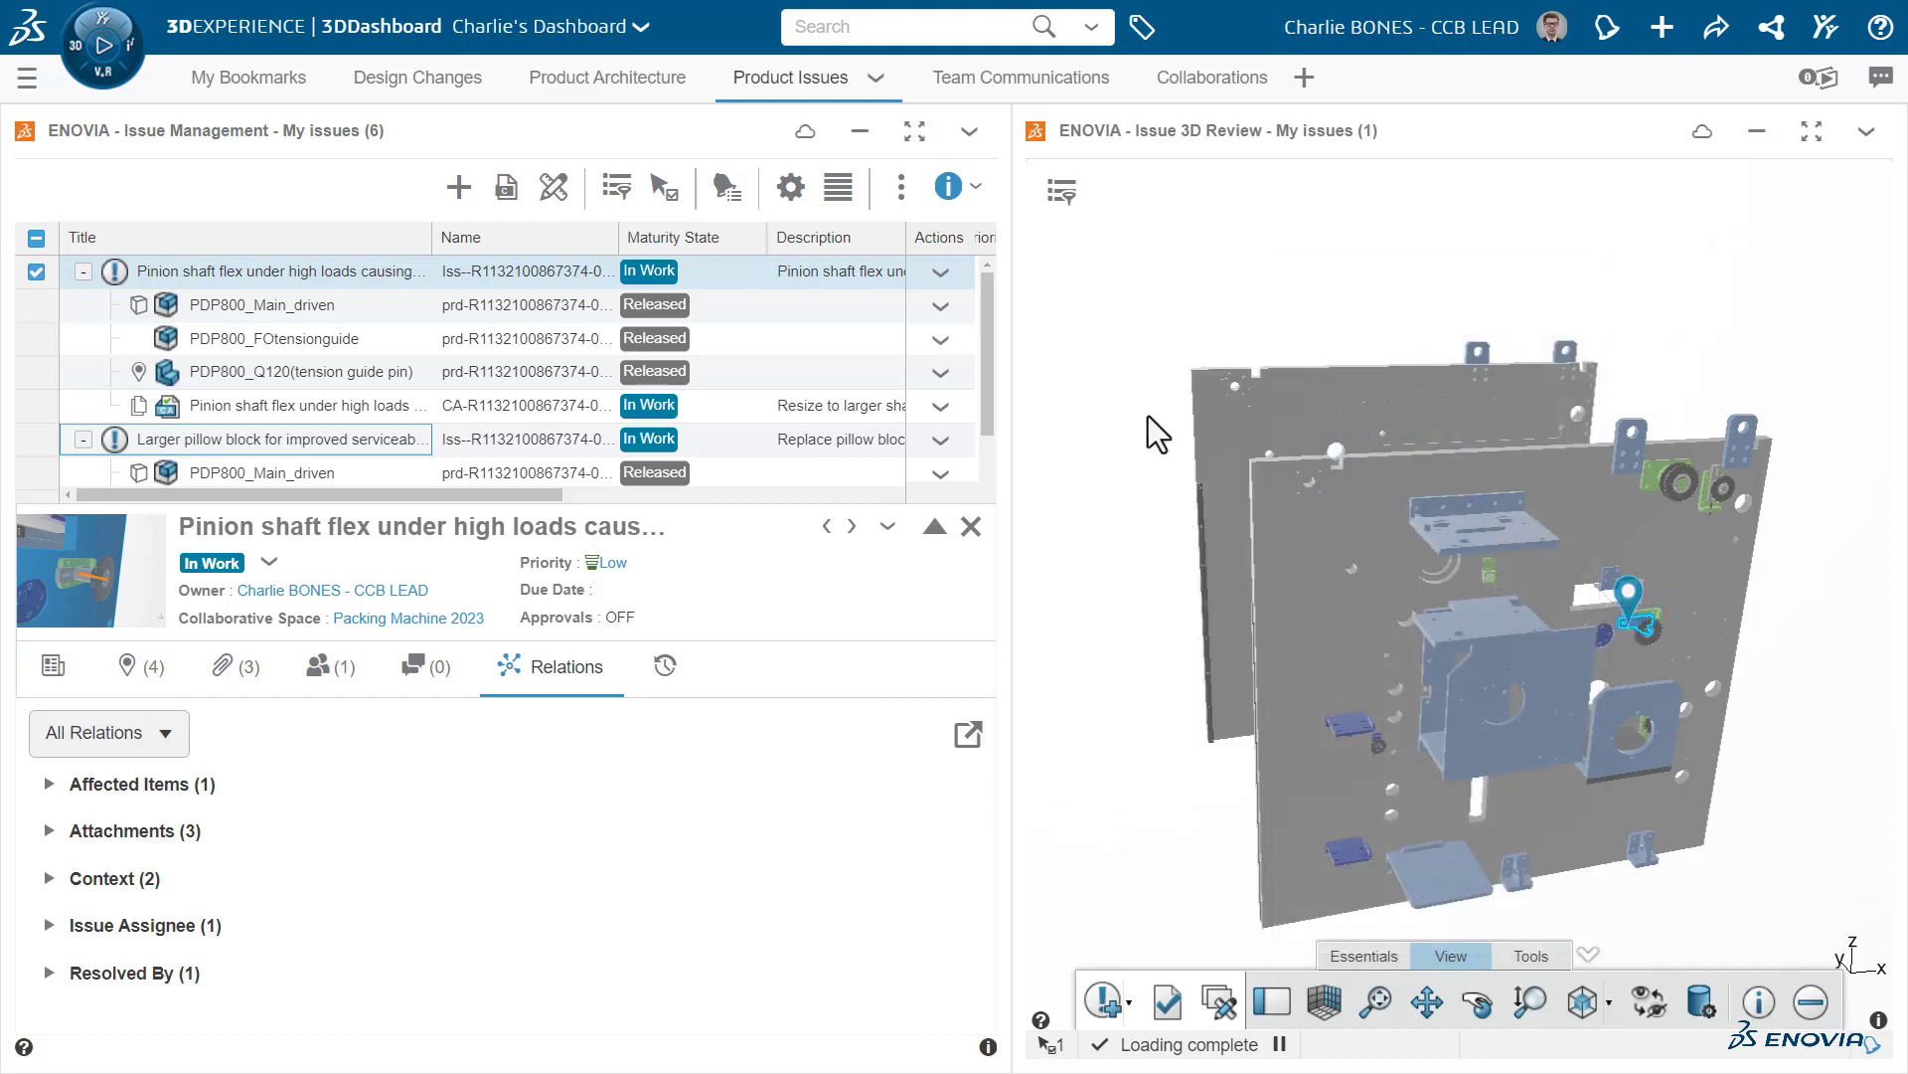
# Pin all my issues on the model, preview one, then view the issue's properties.
pyautogui.click(1059, 194)
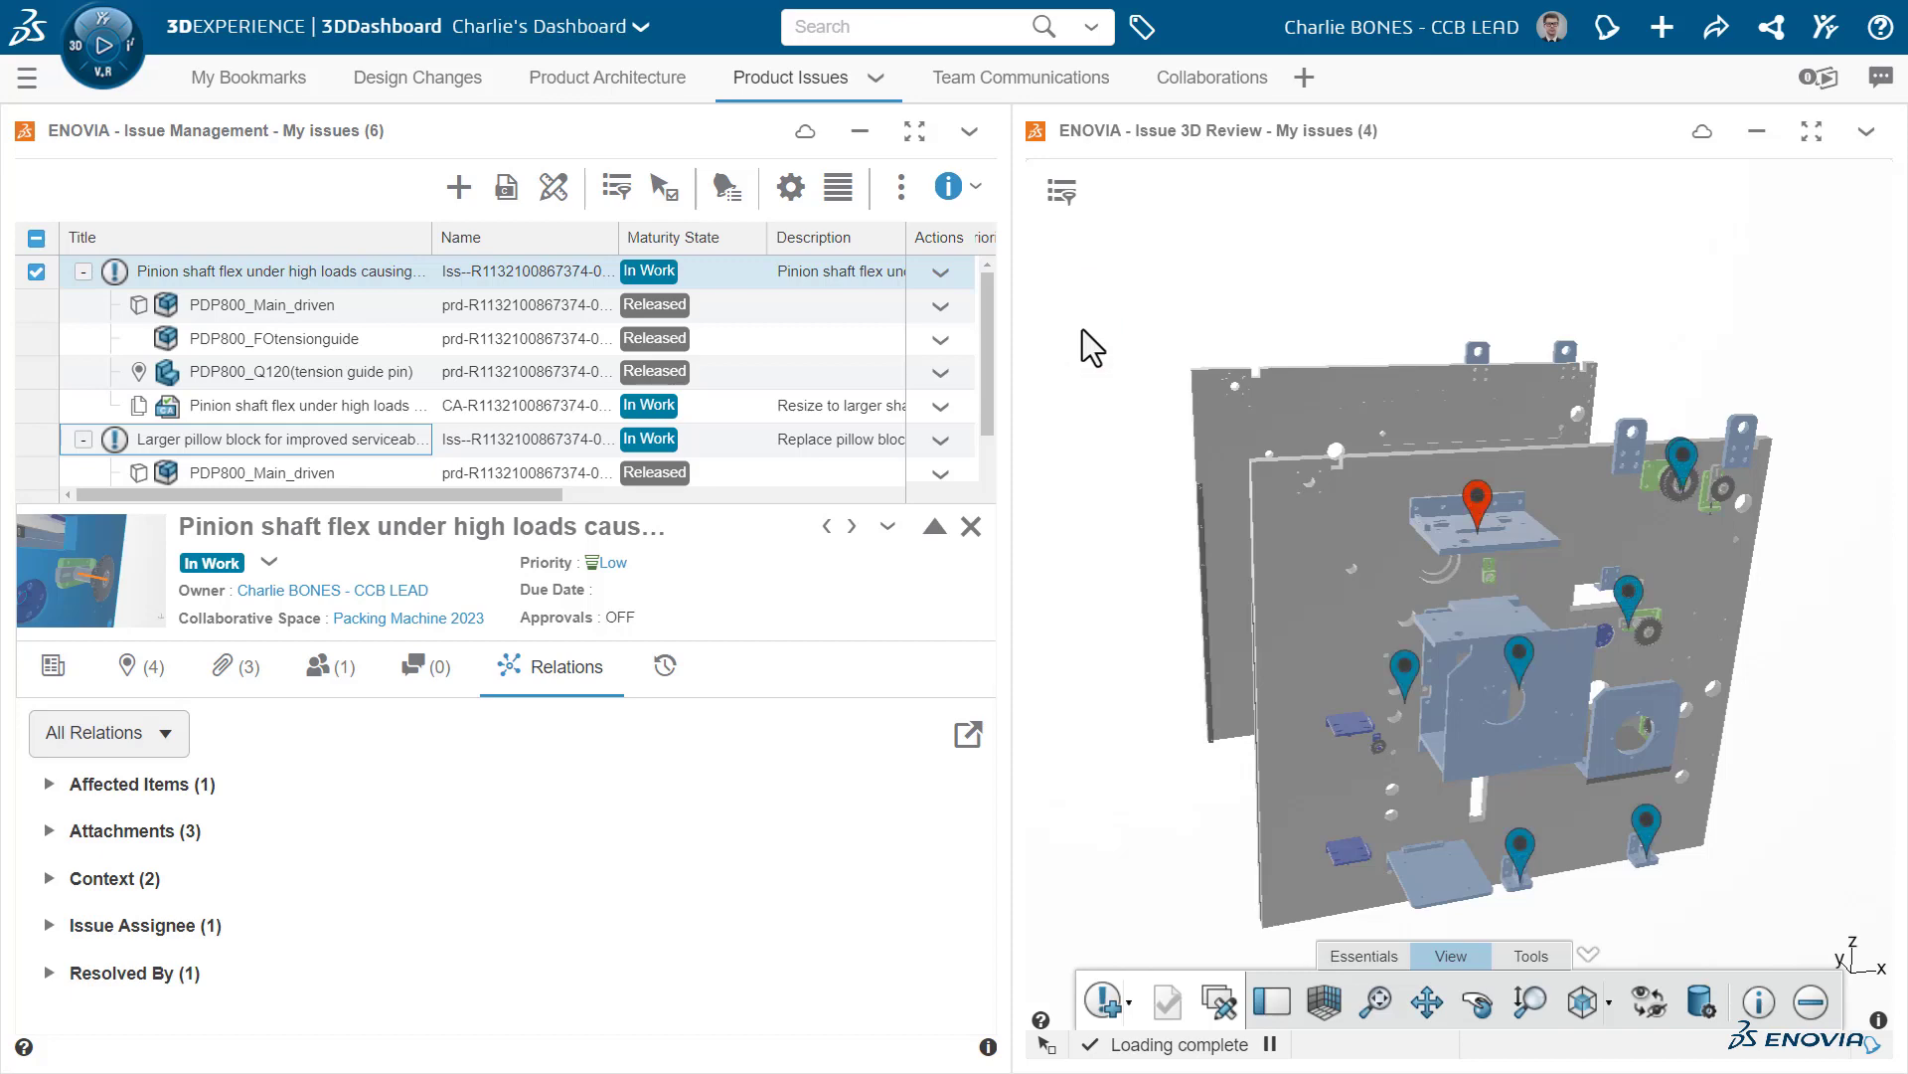
pyautogui.click(1403, 669)
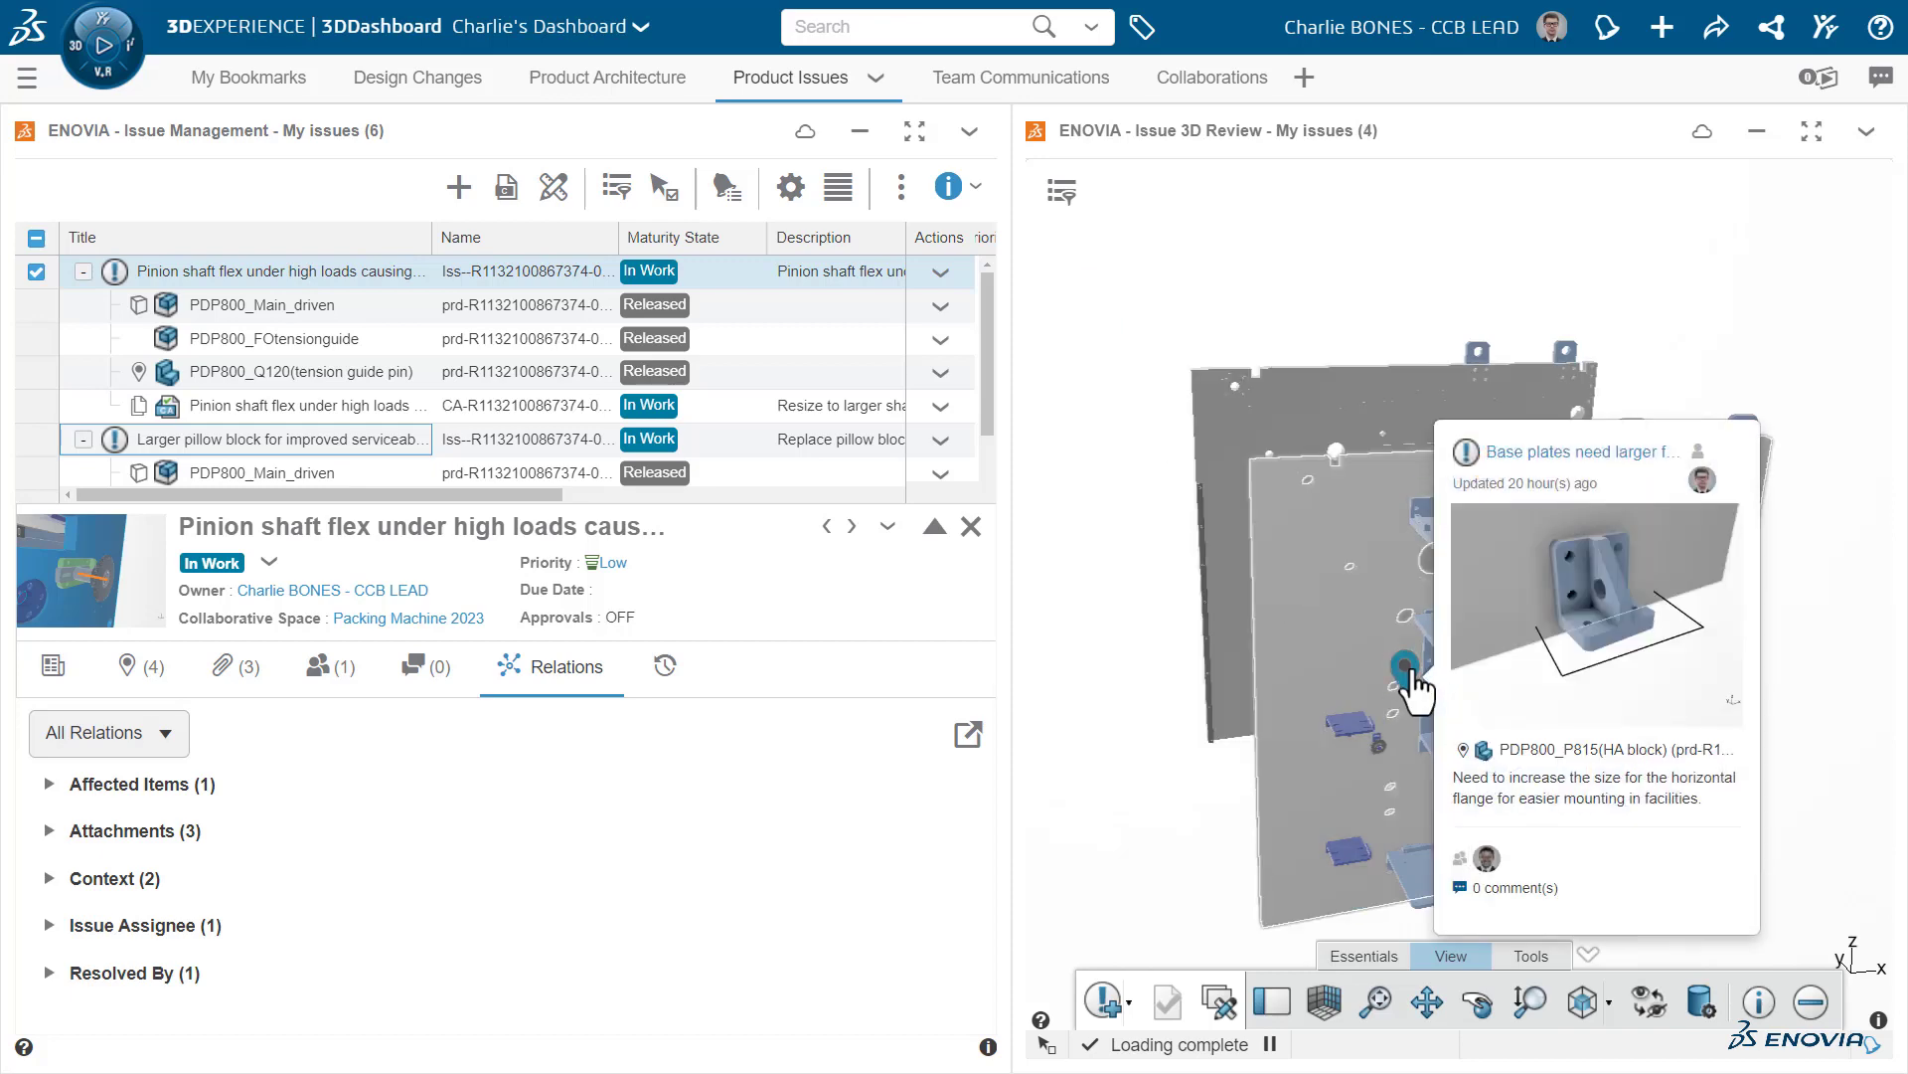
pyautogui.click(1476, 499)
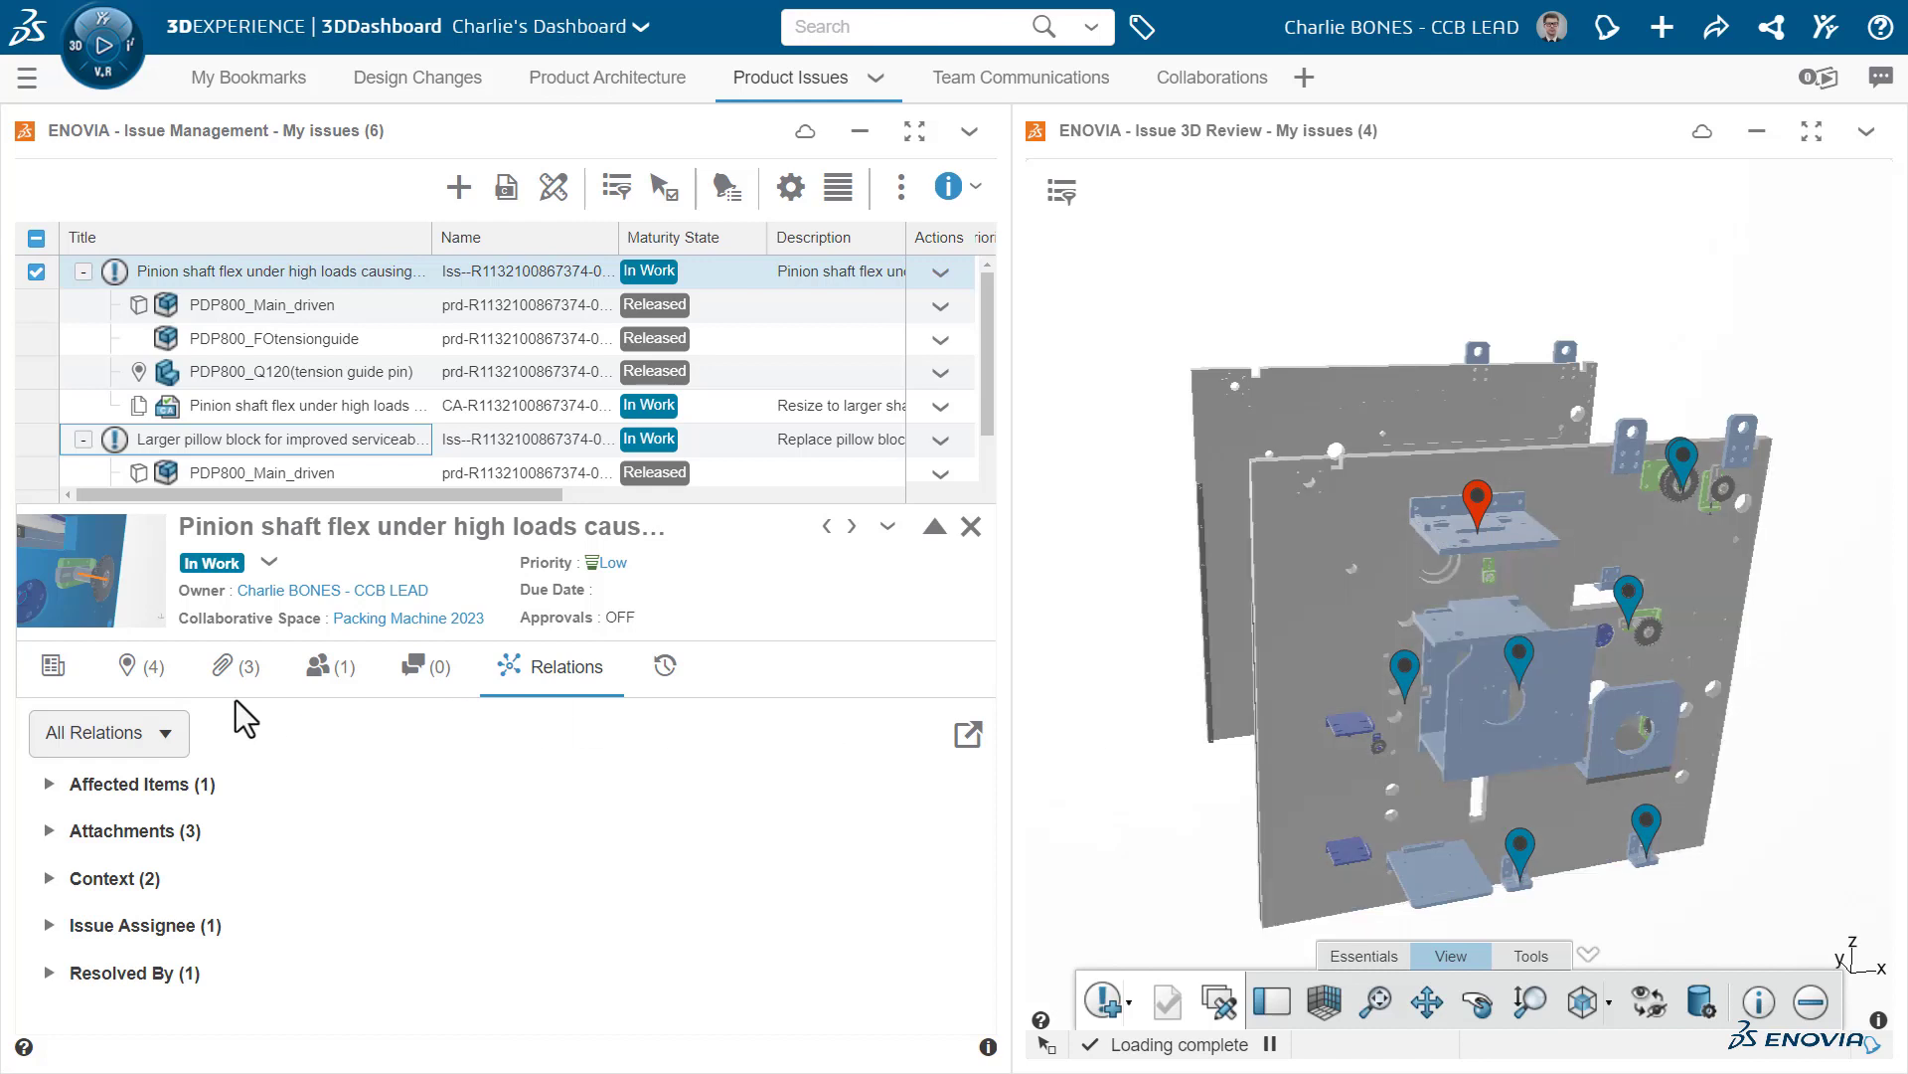
pyautogui.click(52, 666)
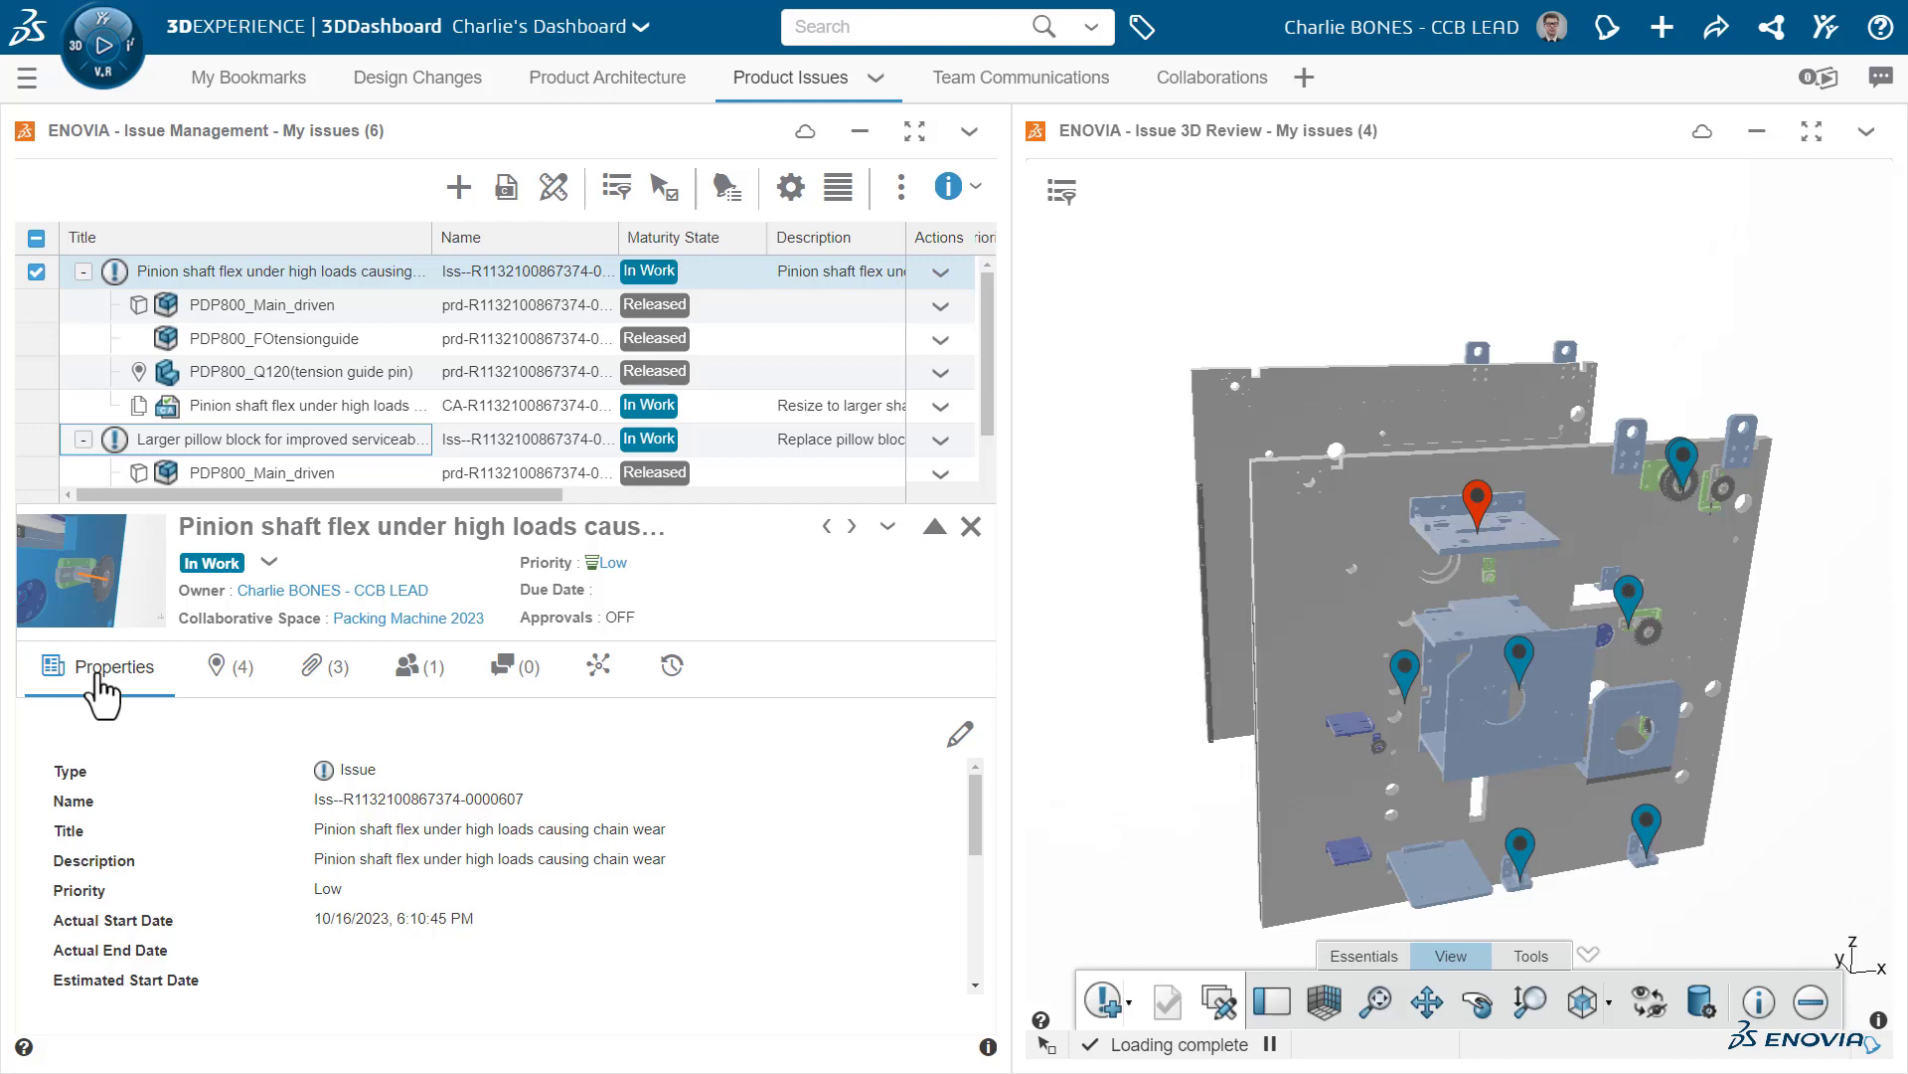
# Review the issue's affected items, then its sprocket photo and 24555 Spec PDF attachments.
pyautogui.click(194, 666)
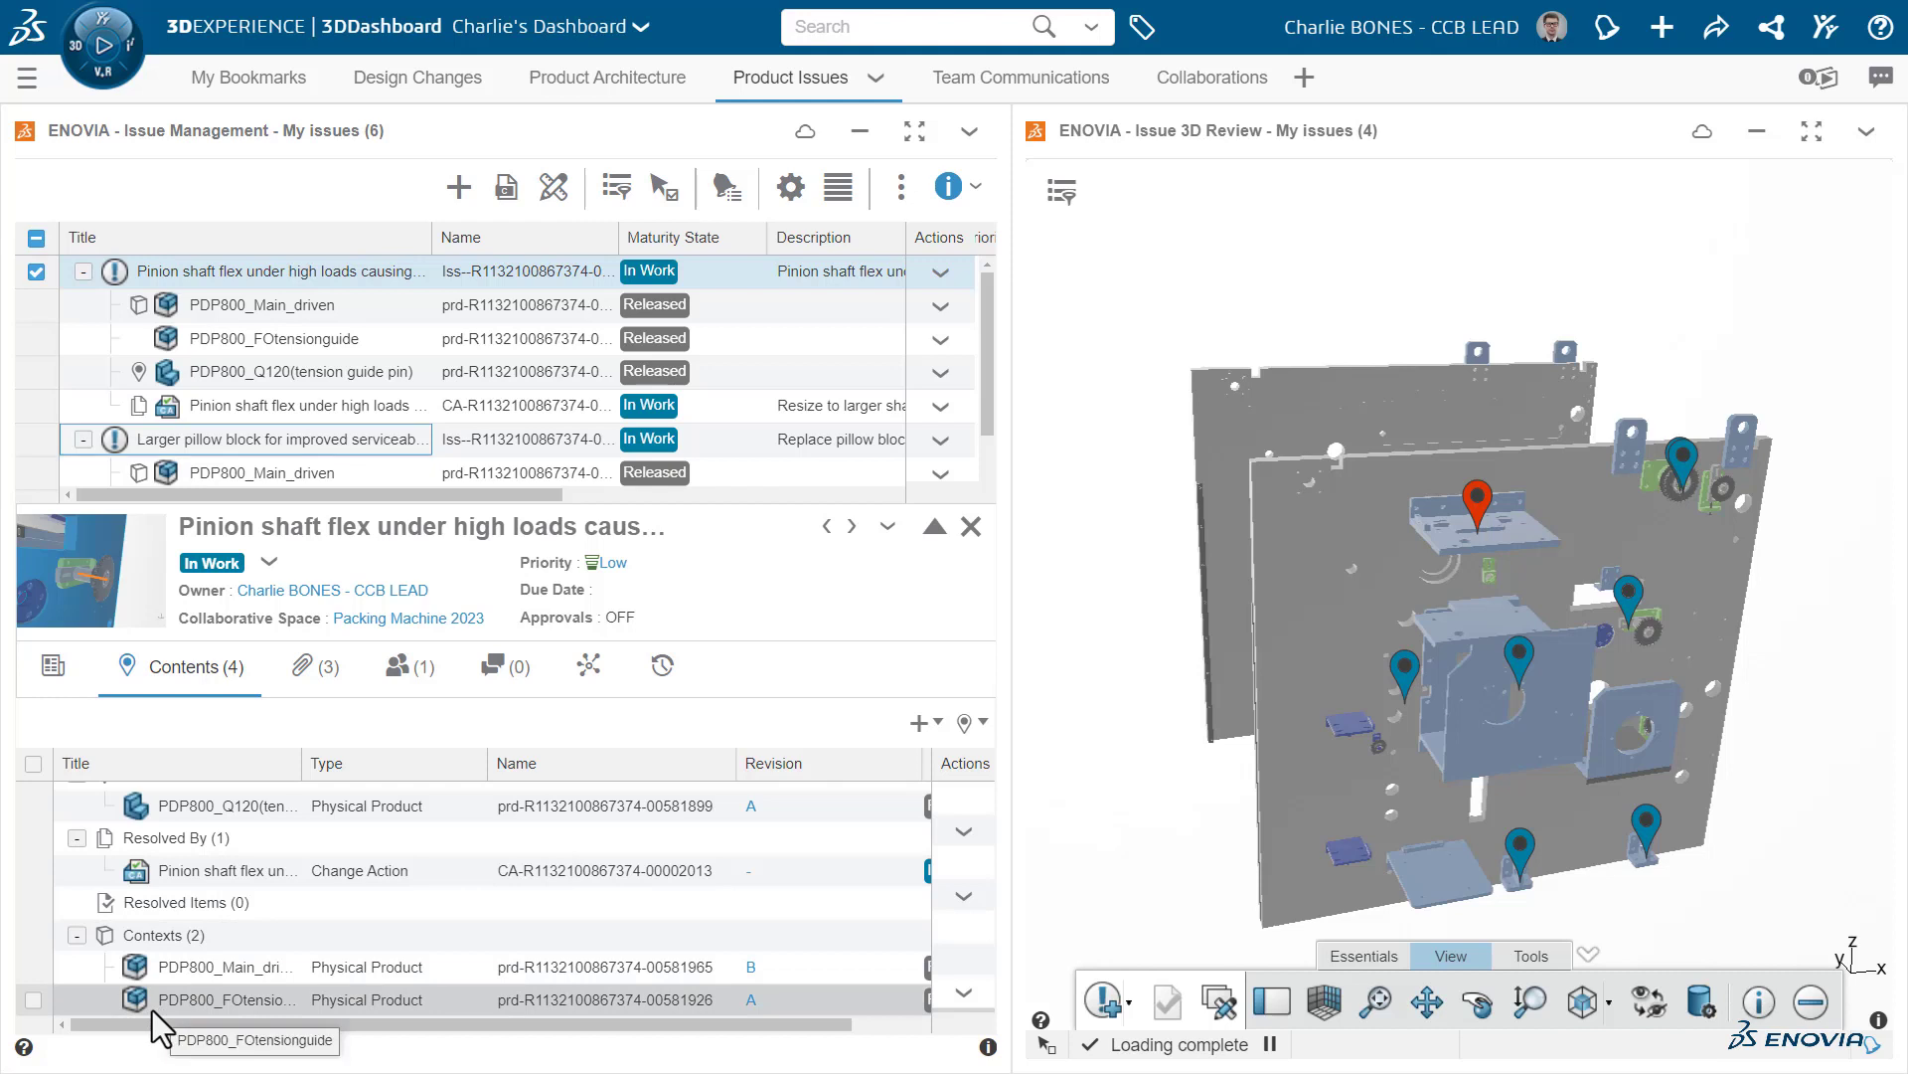
pyautogui.moveTo(347, 922)
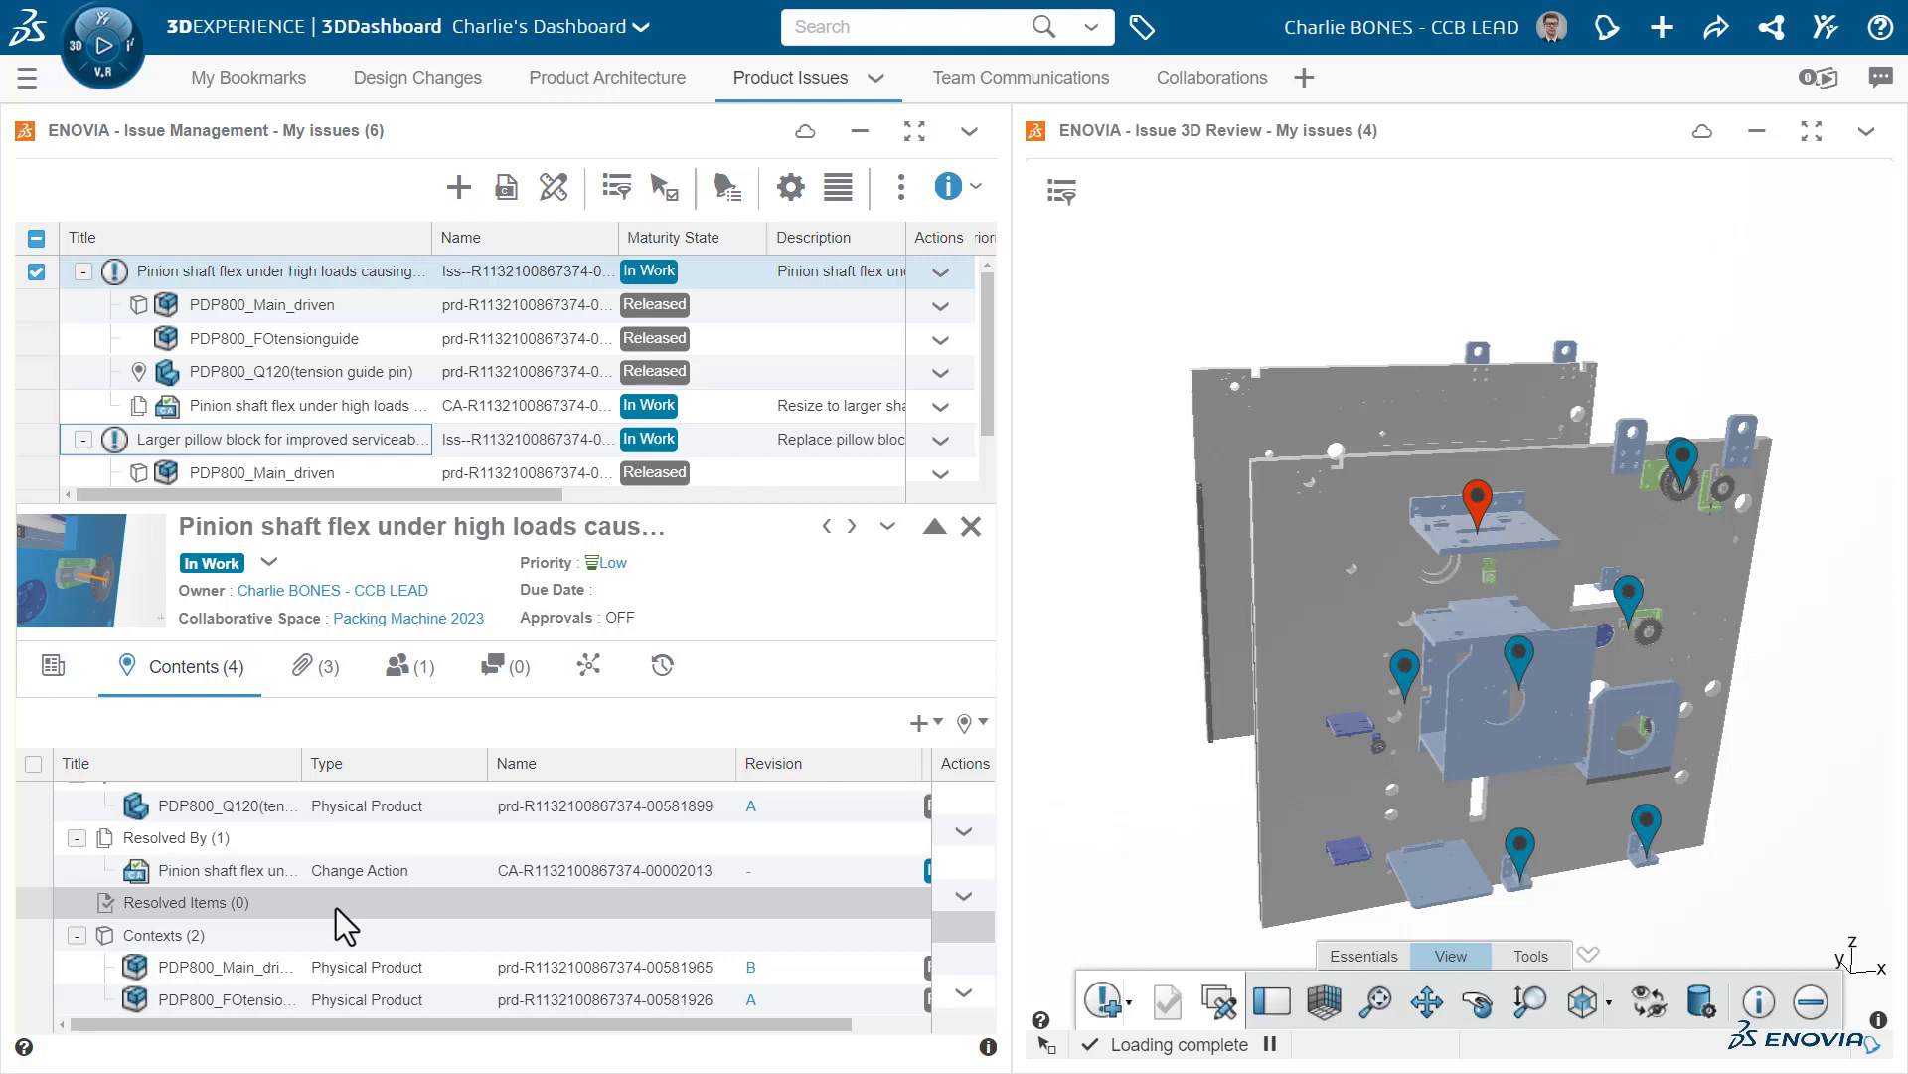
pyautogui.click(302, 666)
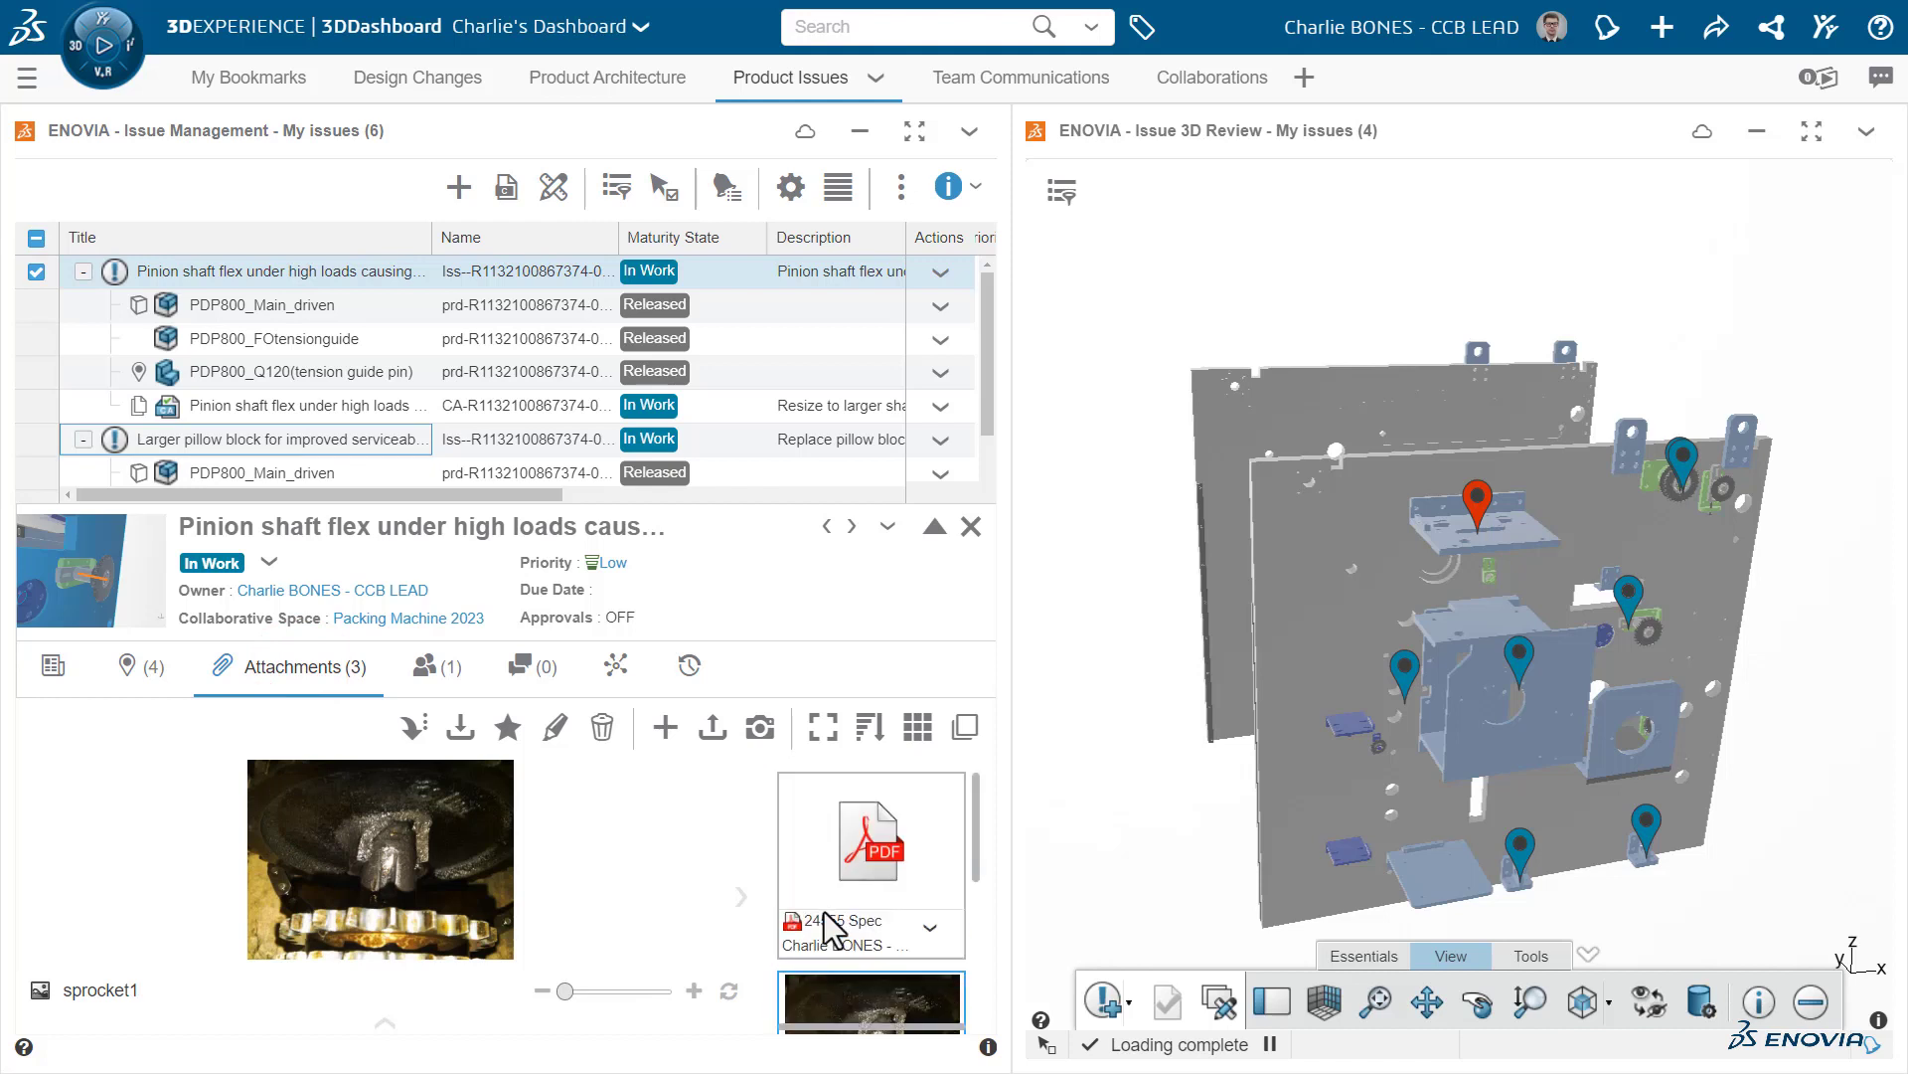
pyautogui.click(869, 840)
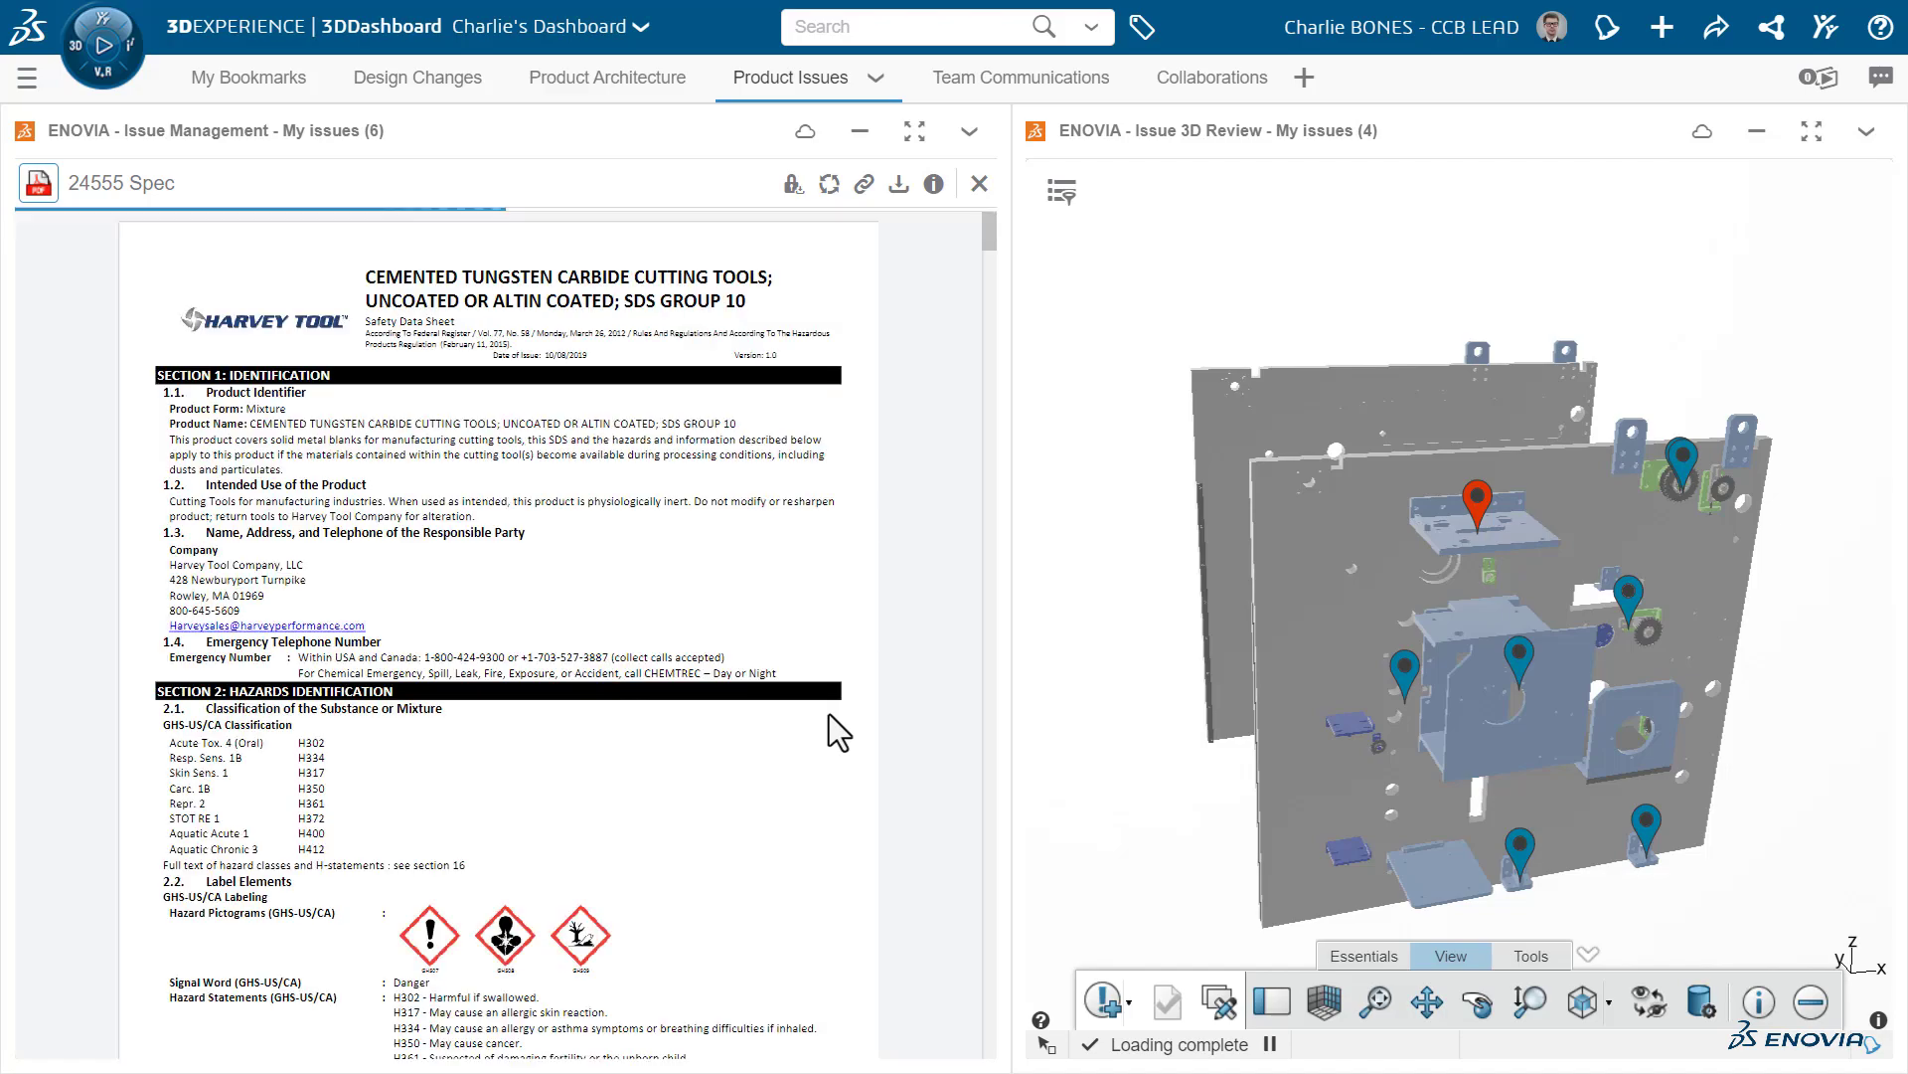
pyautogui.scroll(-3)
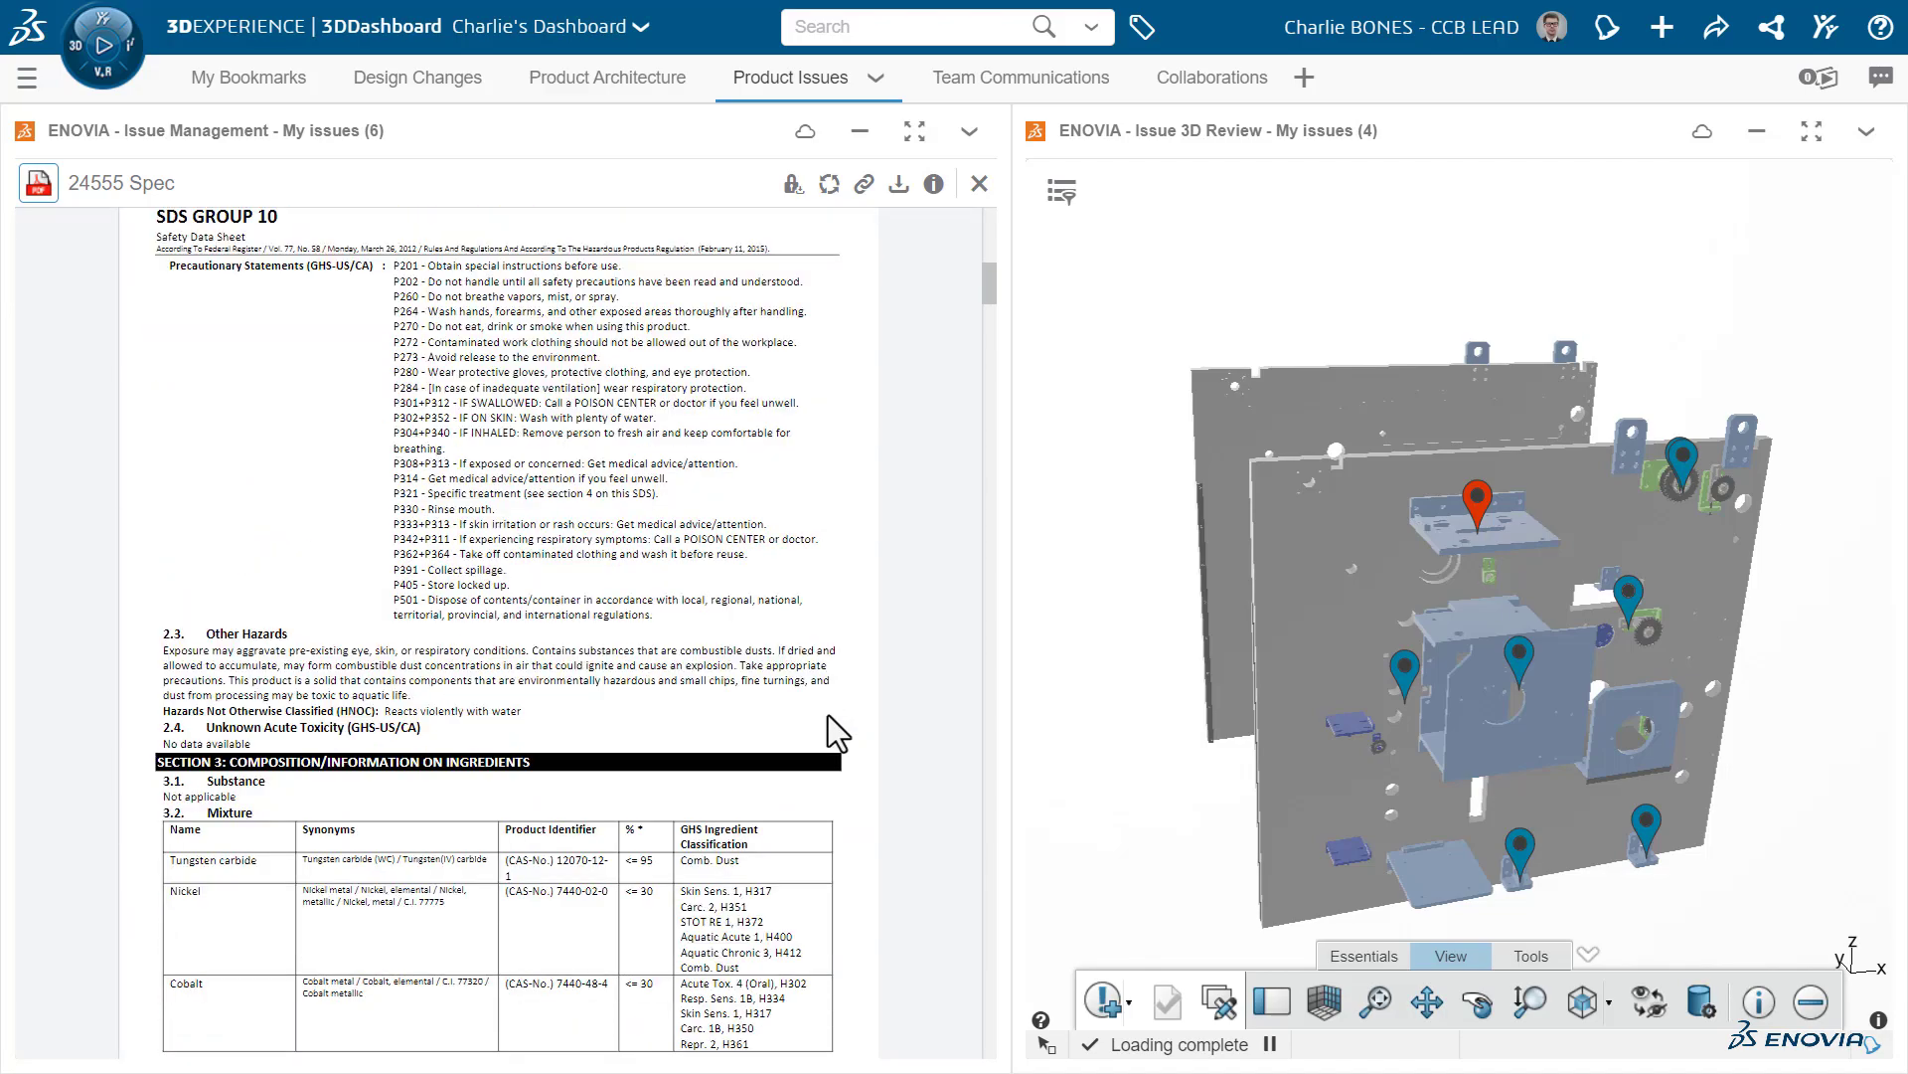
pyautogui.scroll(3)
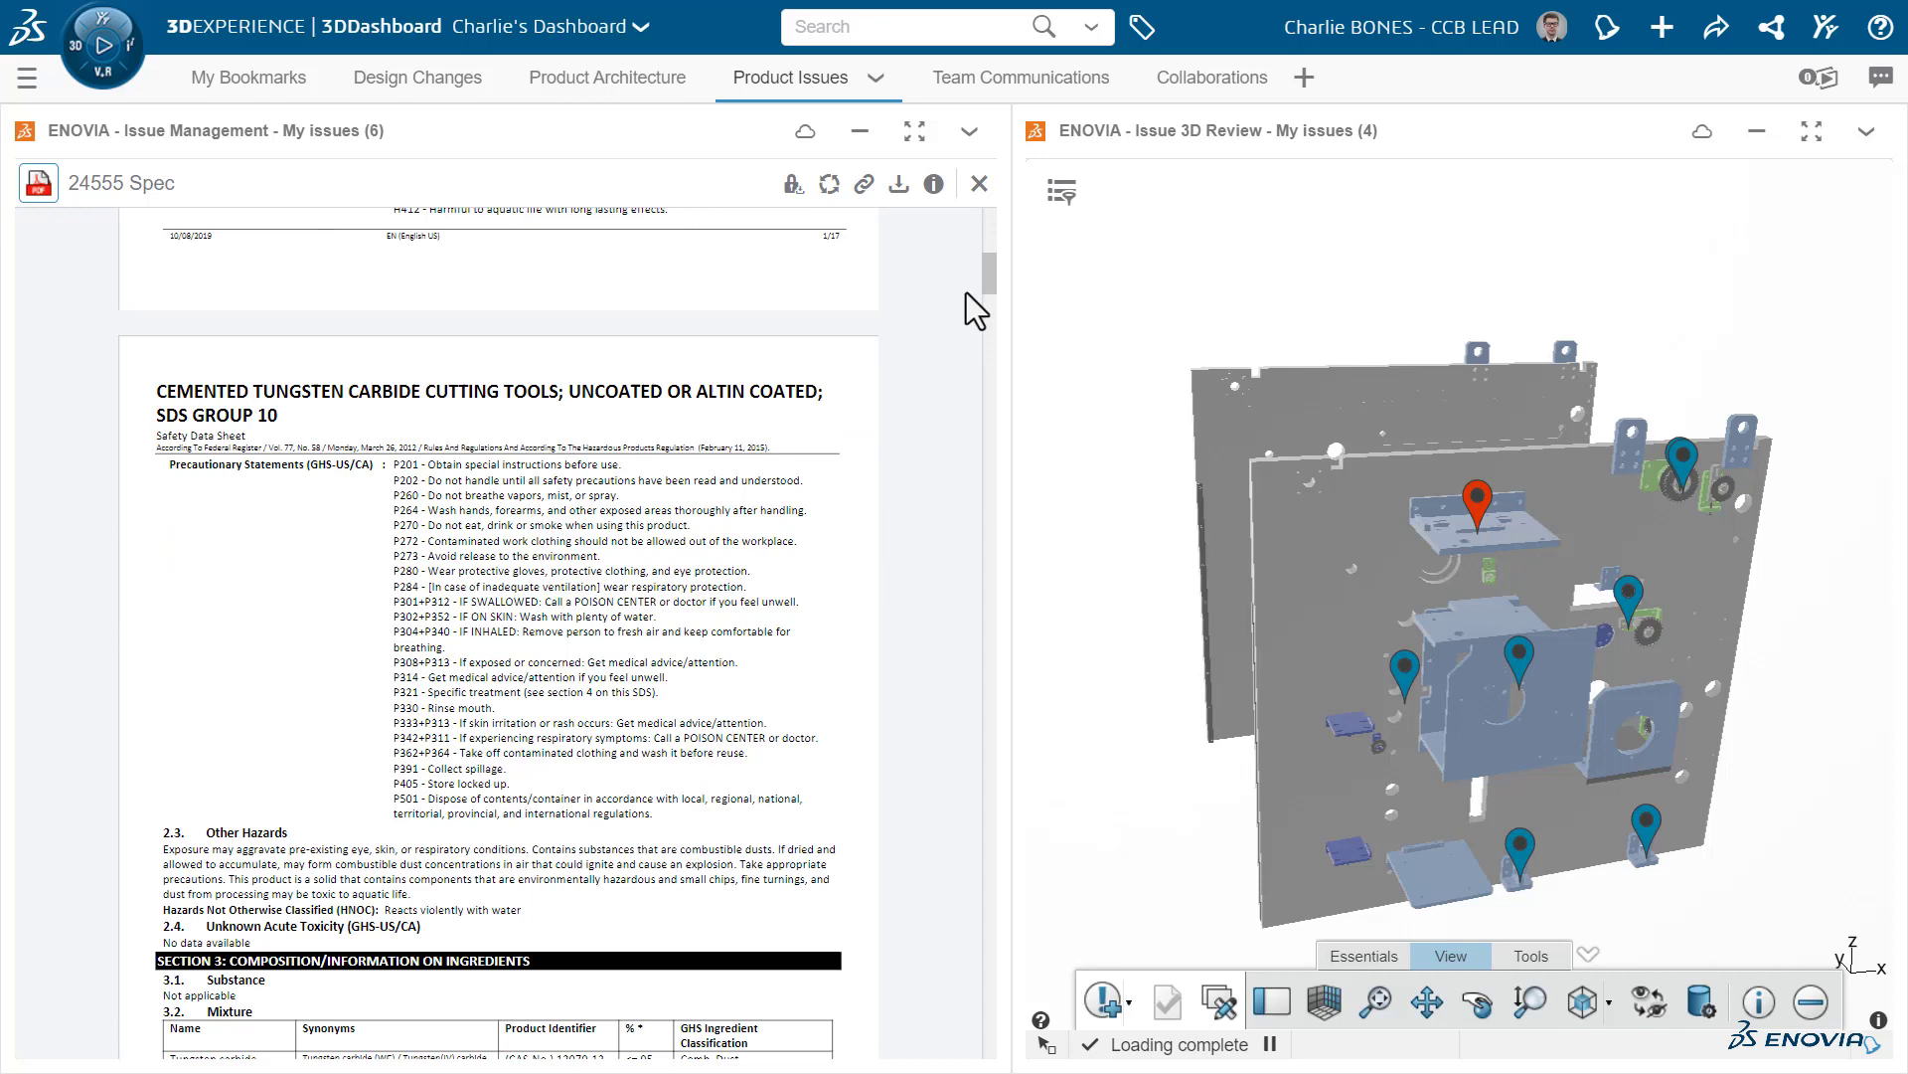
pyautogui.click(977, 183)
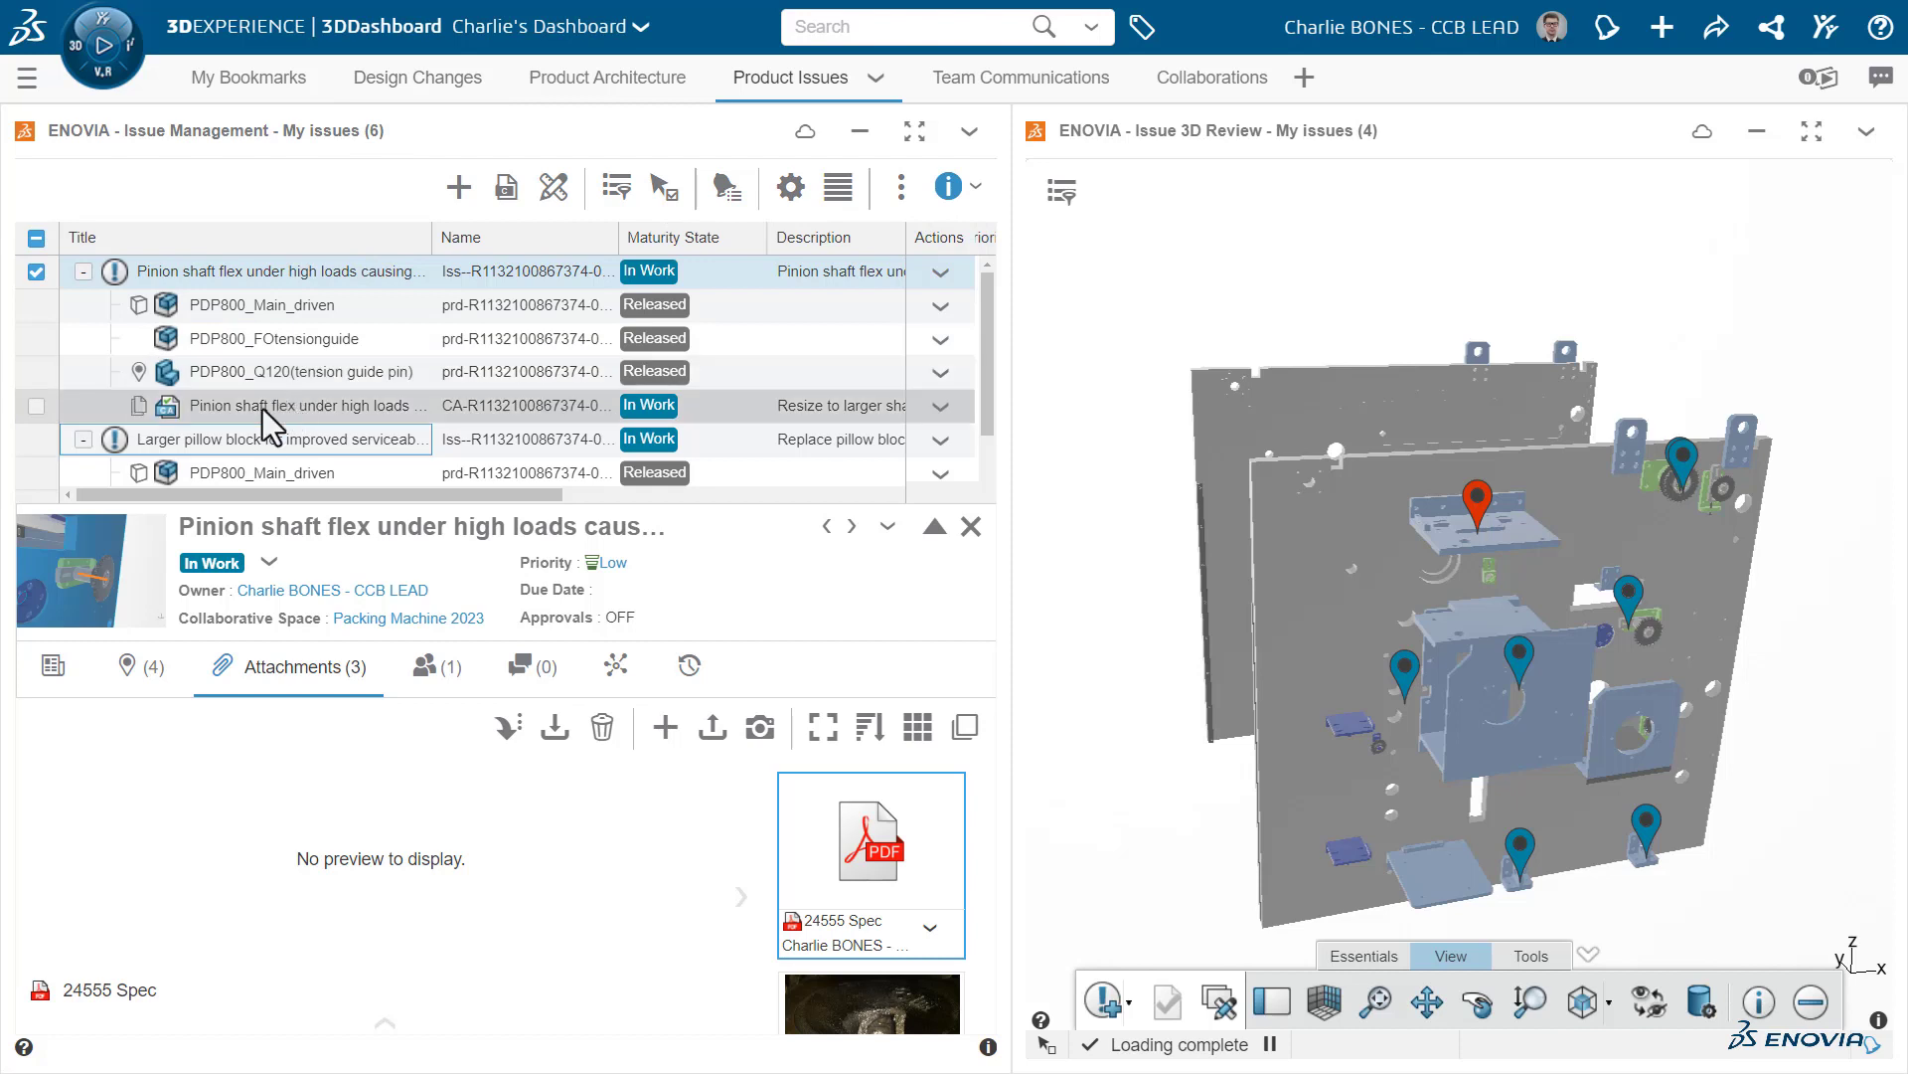
# Bring up actions for the linked pinion shaft flex change action in the issue tree.
pyautogui.rightClick(305, 406)
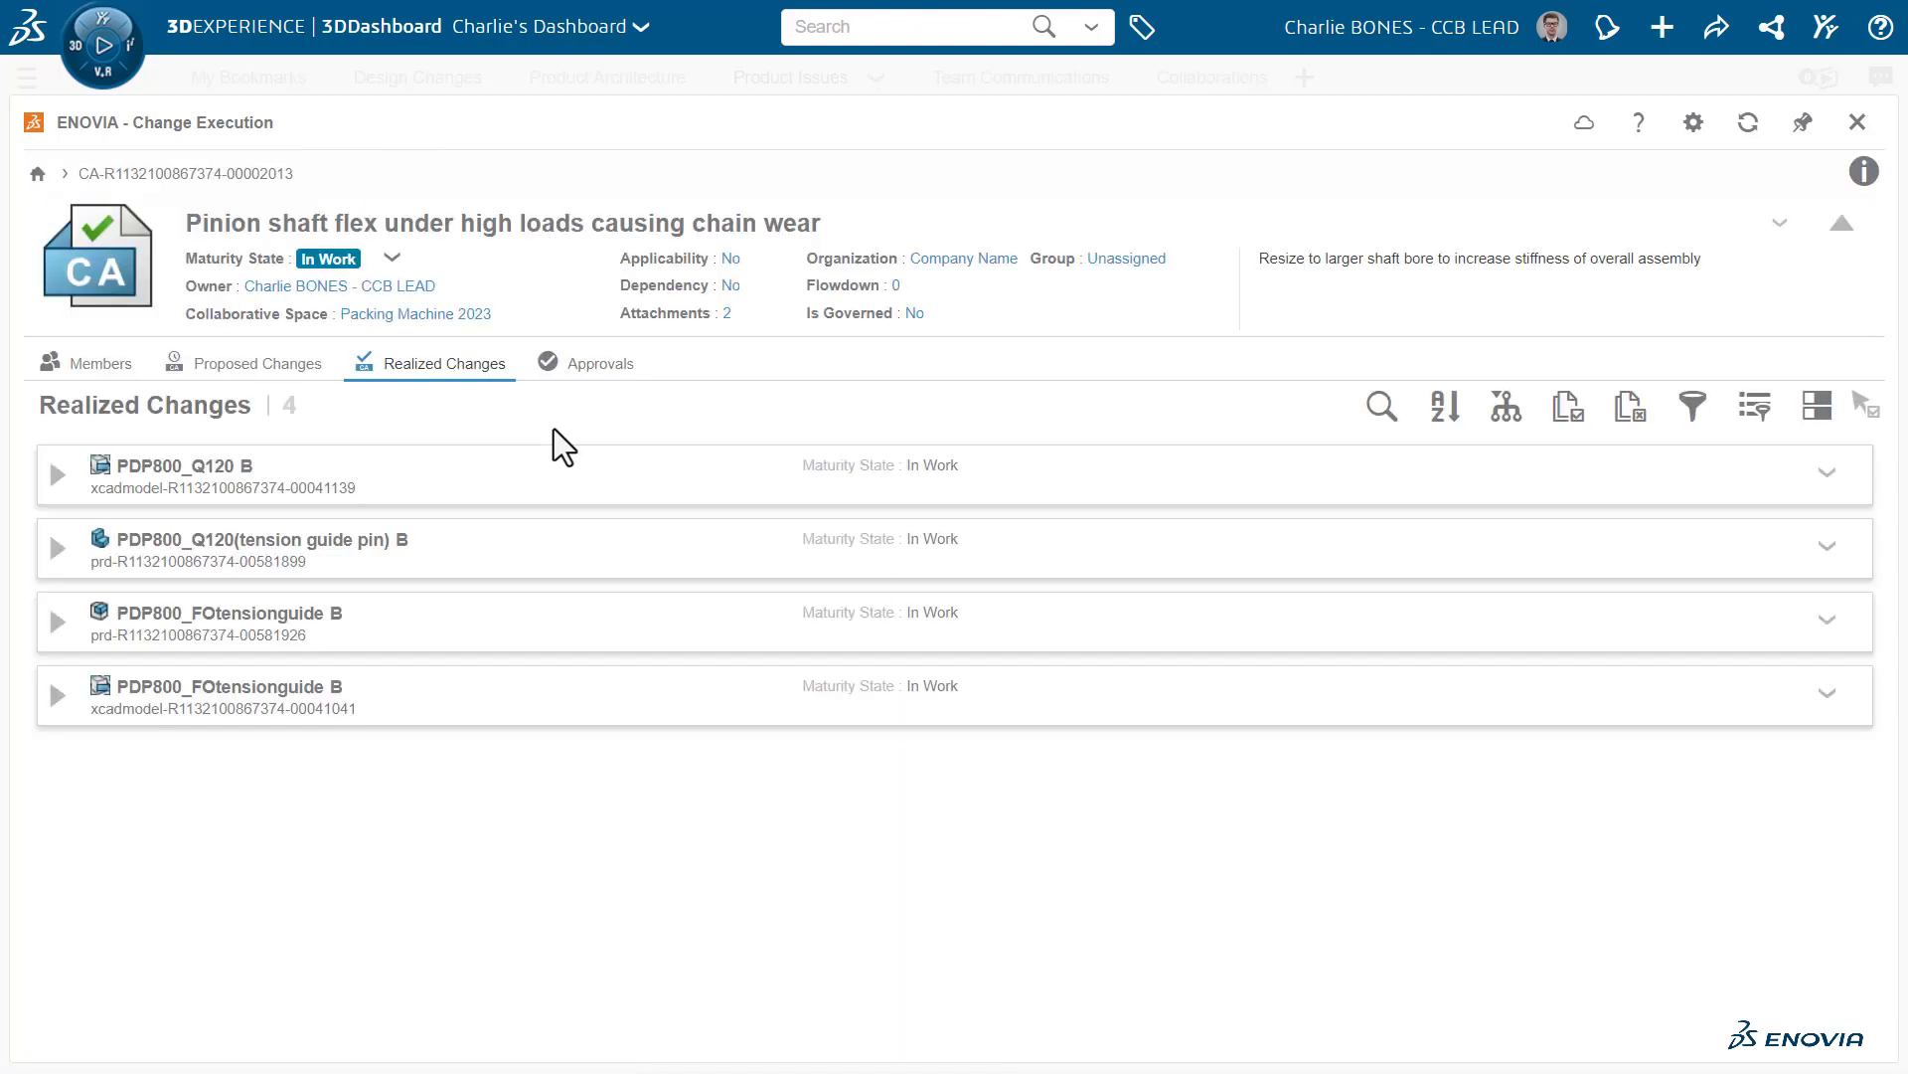
pyautogui.moveTo(1425, 590)
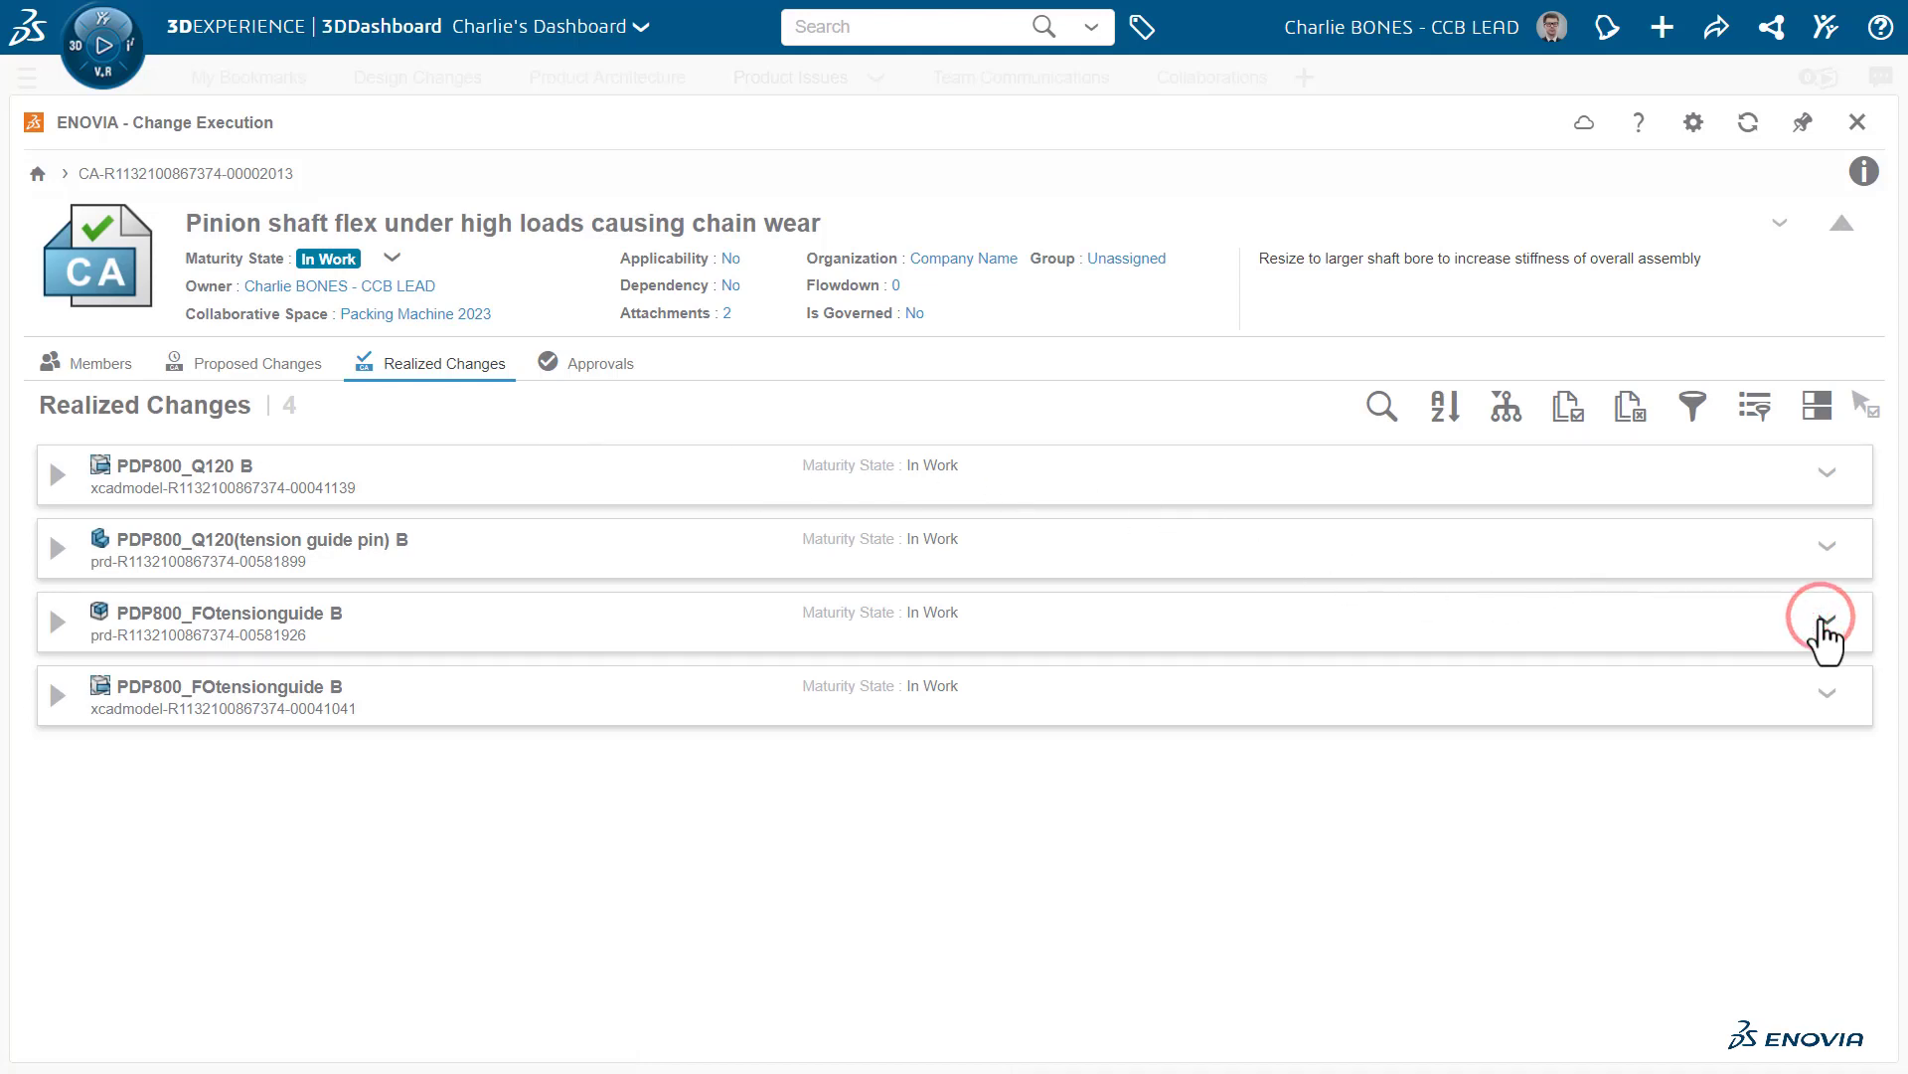
# Open the PDP800_FOtensionguide B product with SOLIDWORKS Connected from Change Execution.
pyautogui.click(1826, 622)
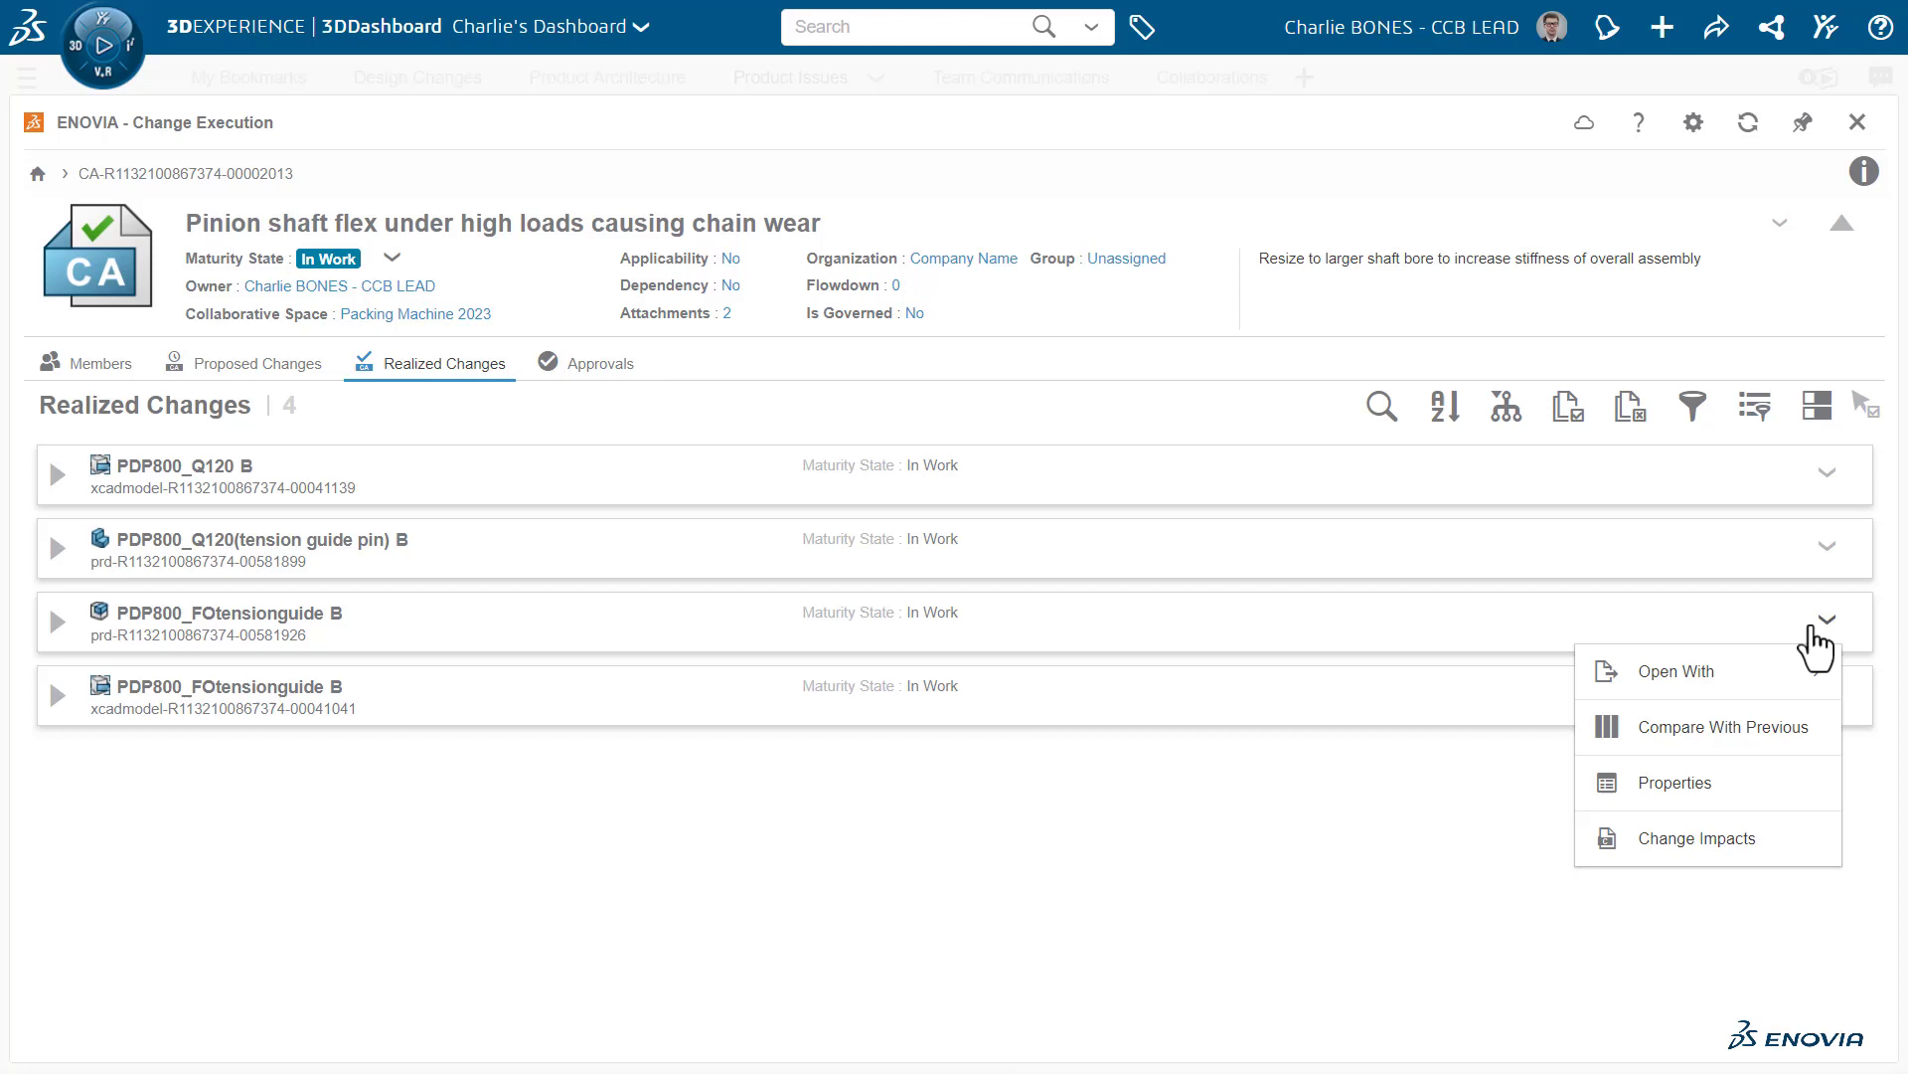
pyautogui.click(1679, 671)
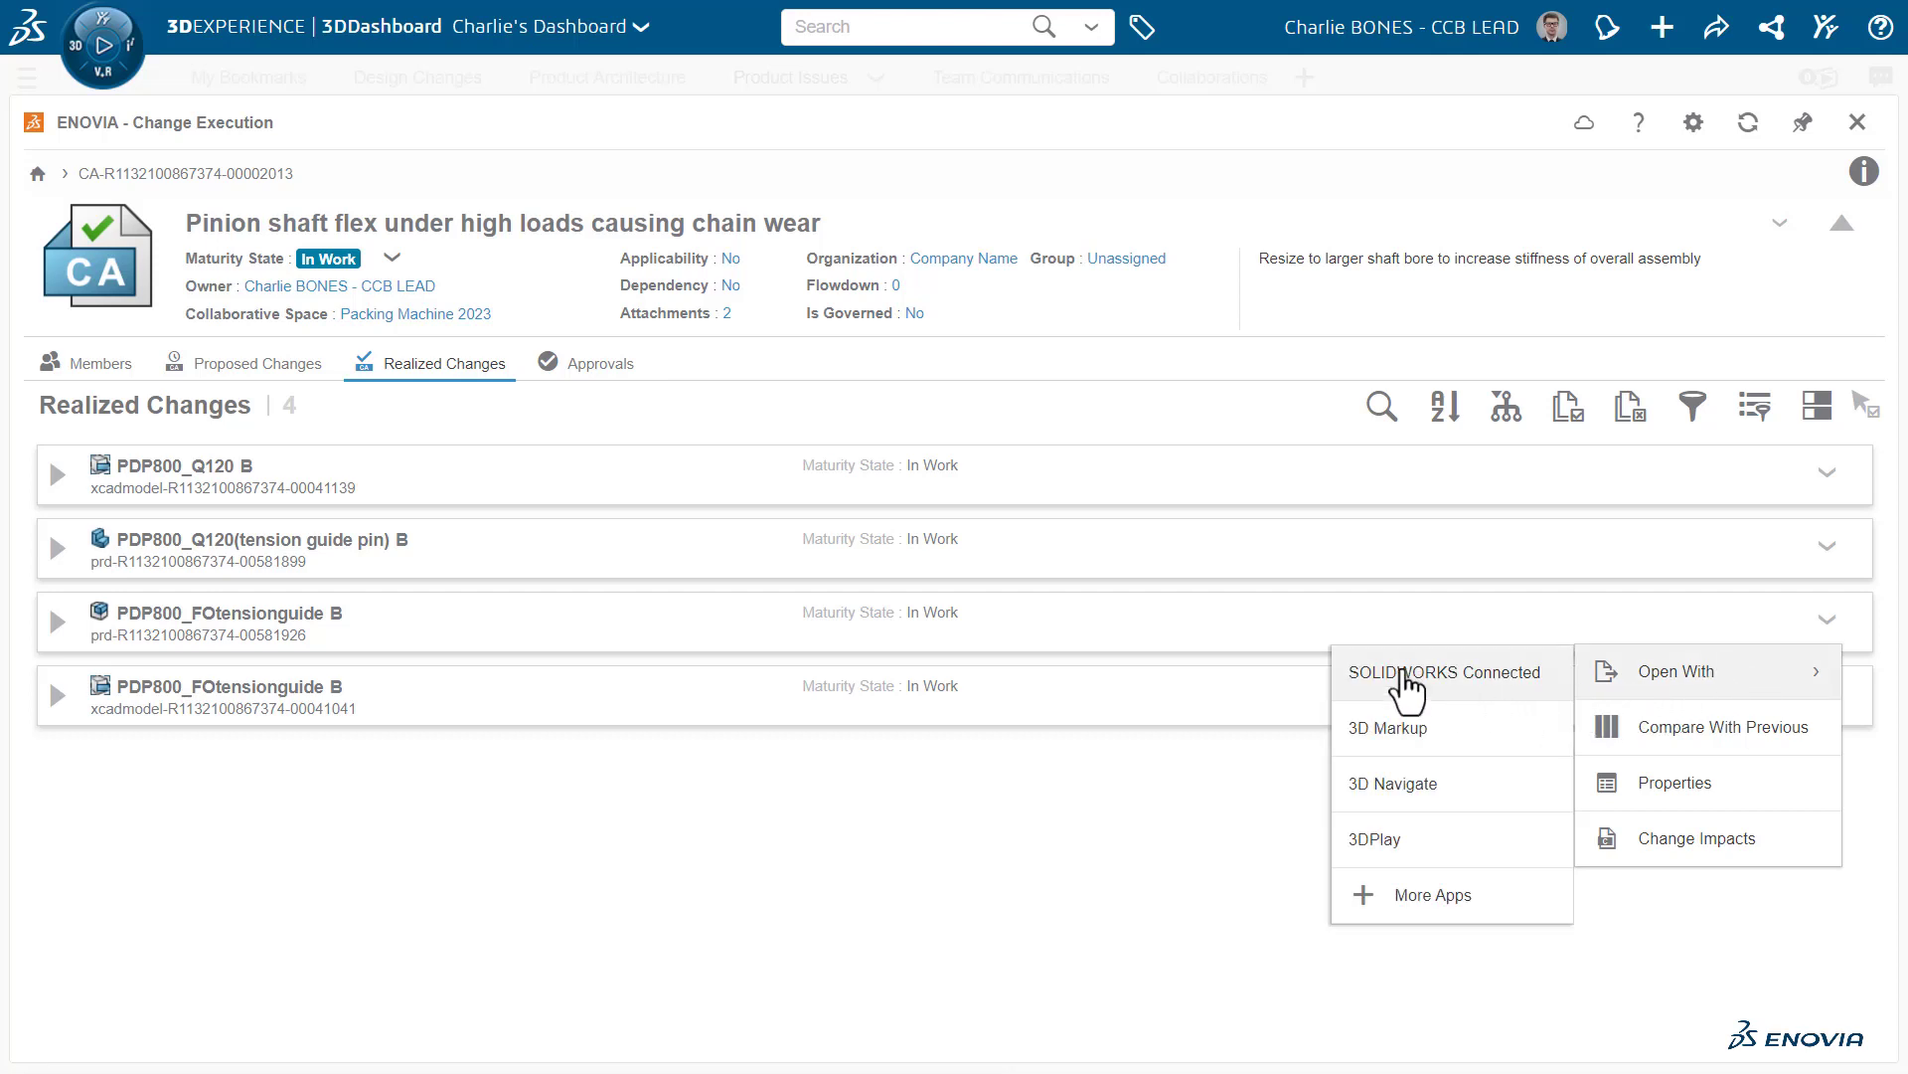
pyautogui.click(1444, 667)
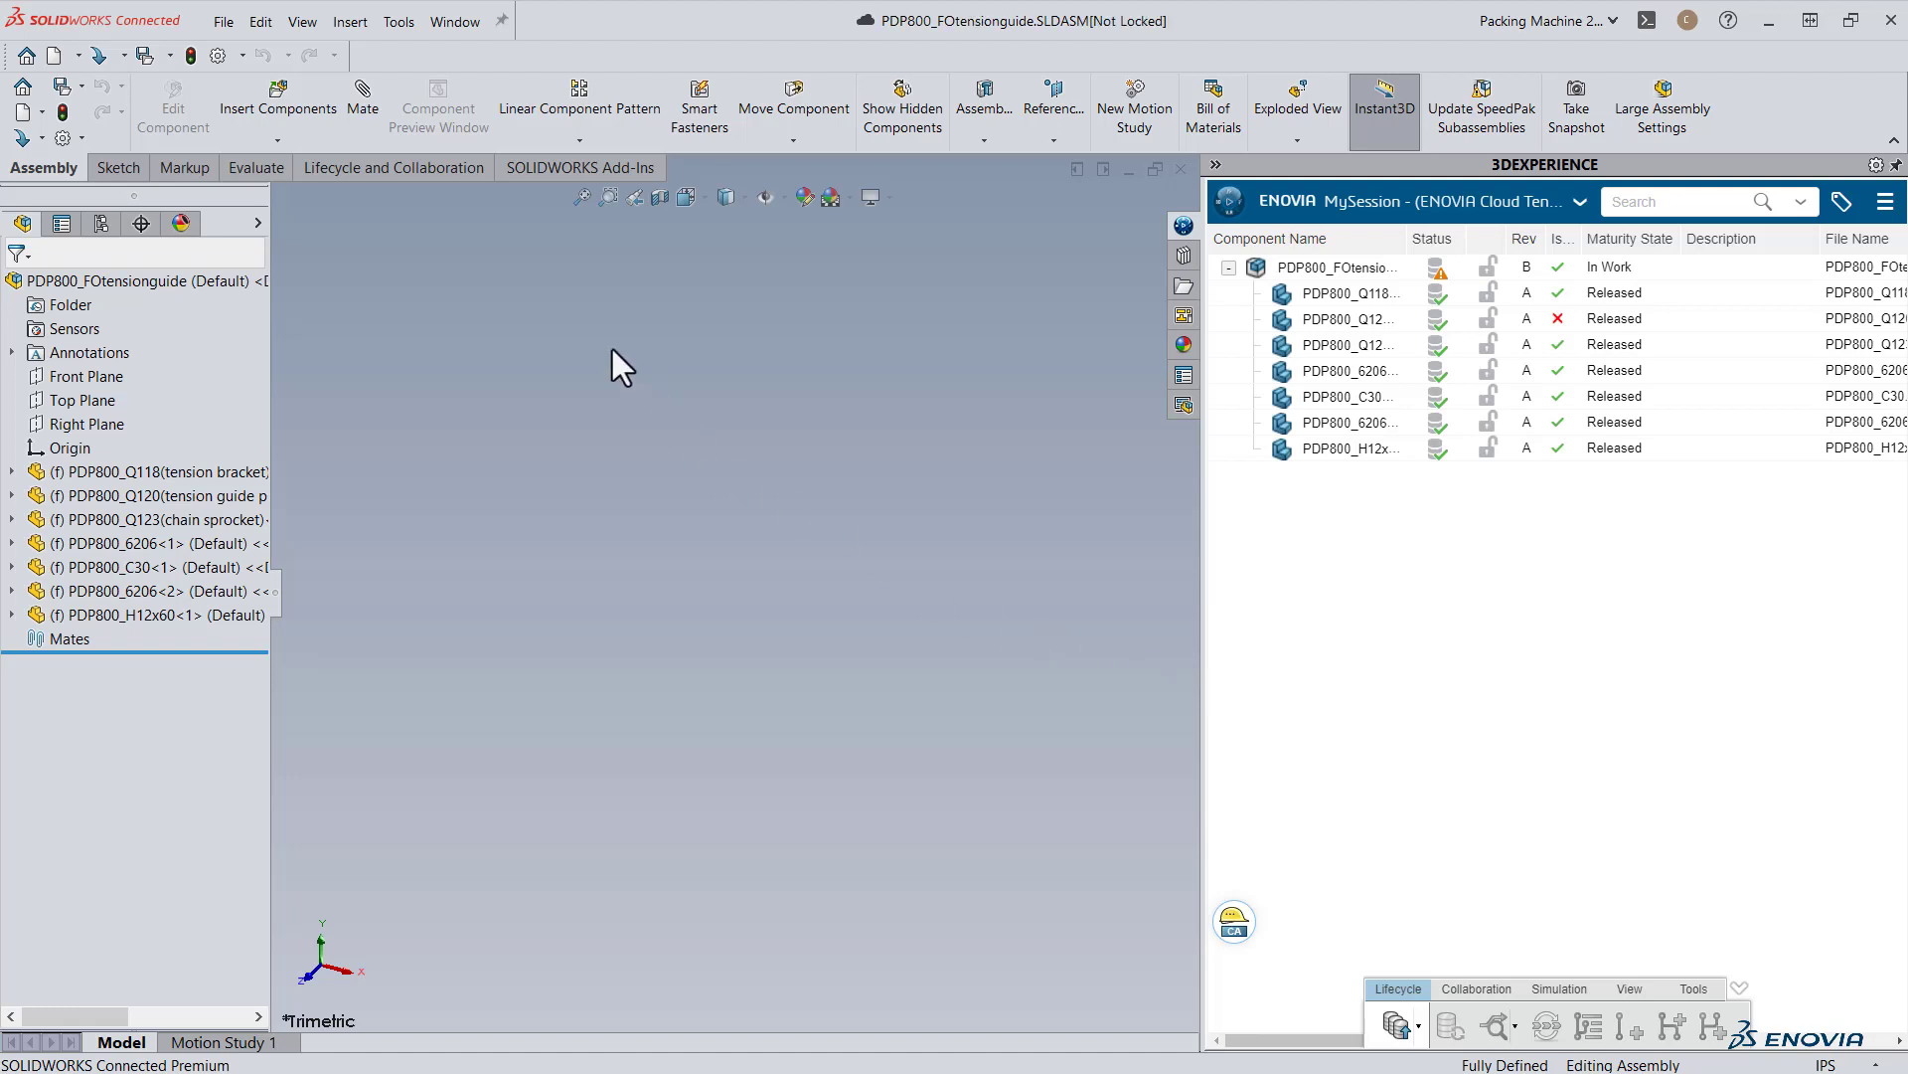
# Replace tension guide pin PDP800_Q120 with its latest revision B, In Work.
pyautogui.click(580, 196)
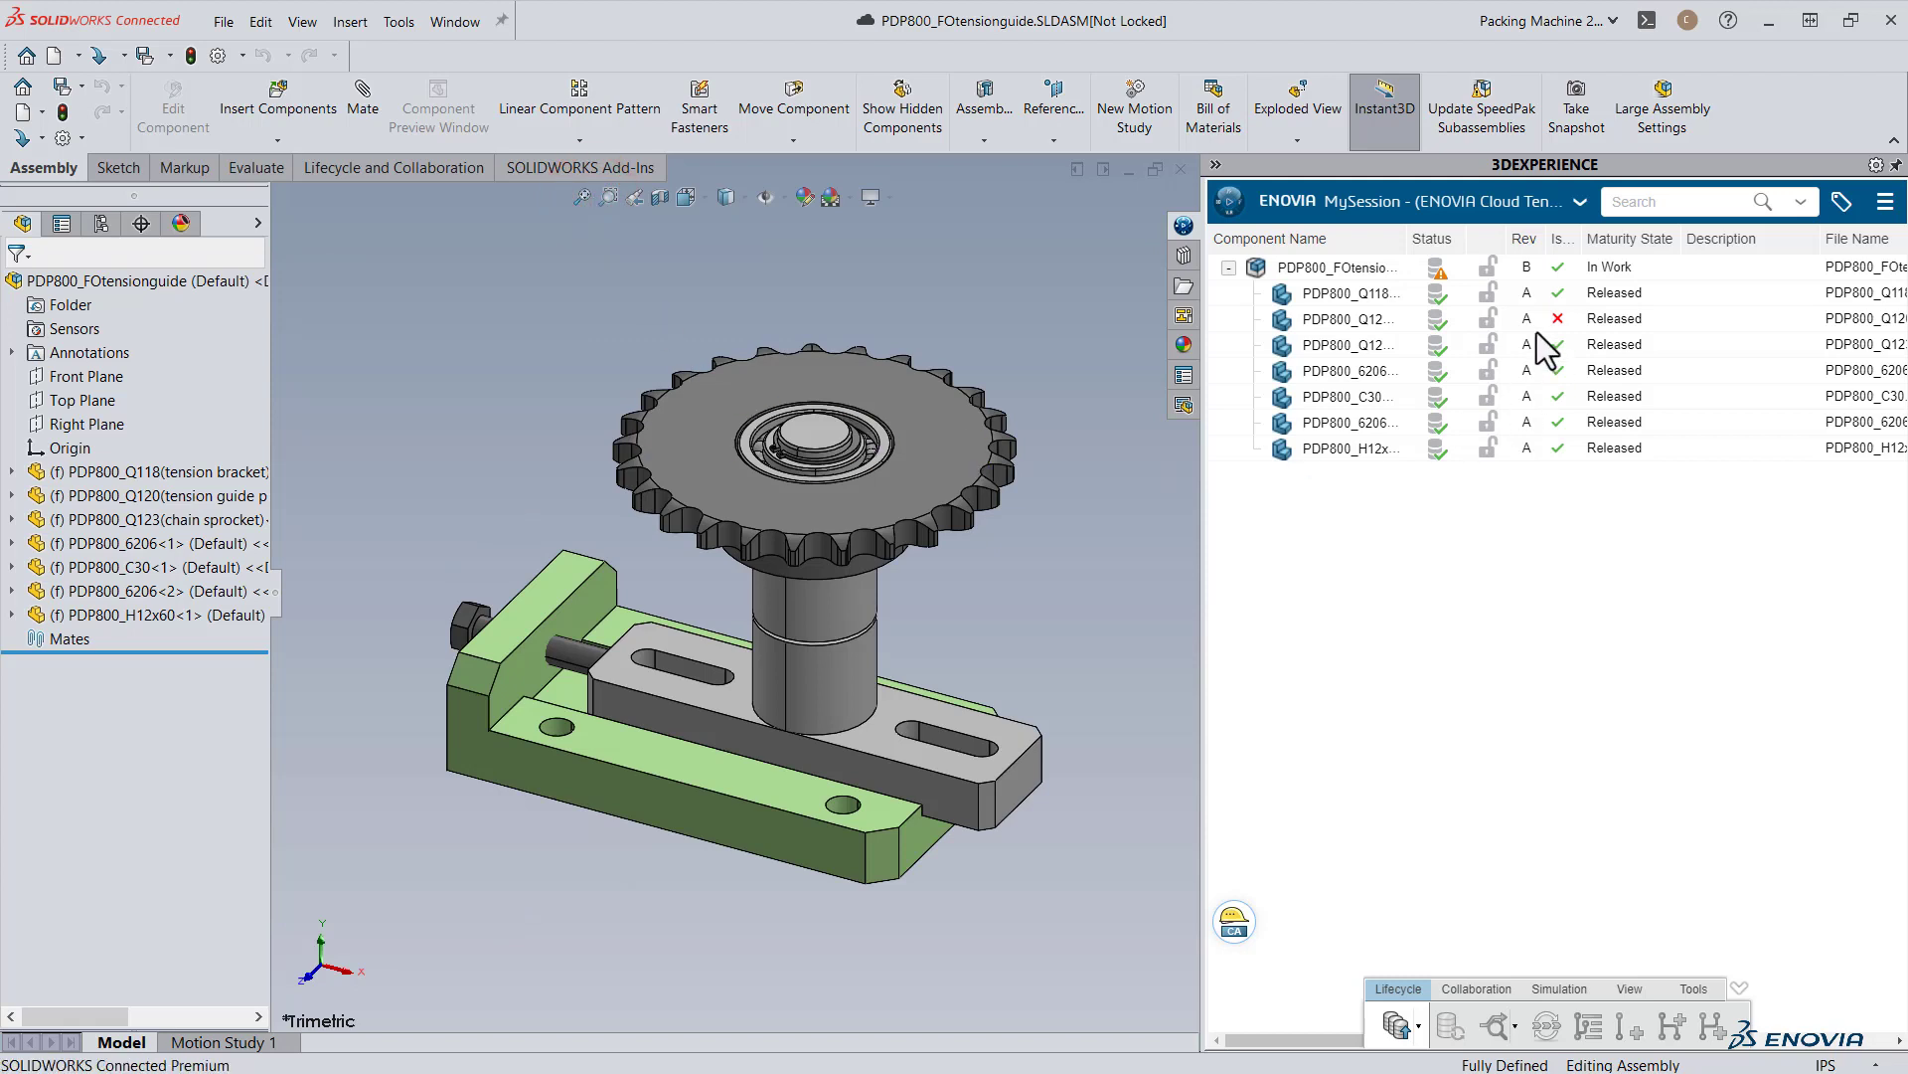
pyautogui.rightClick(1339, 319)
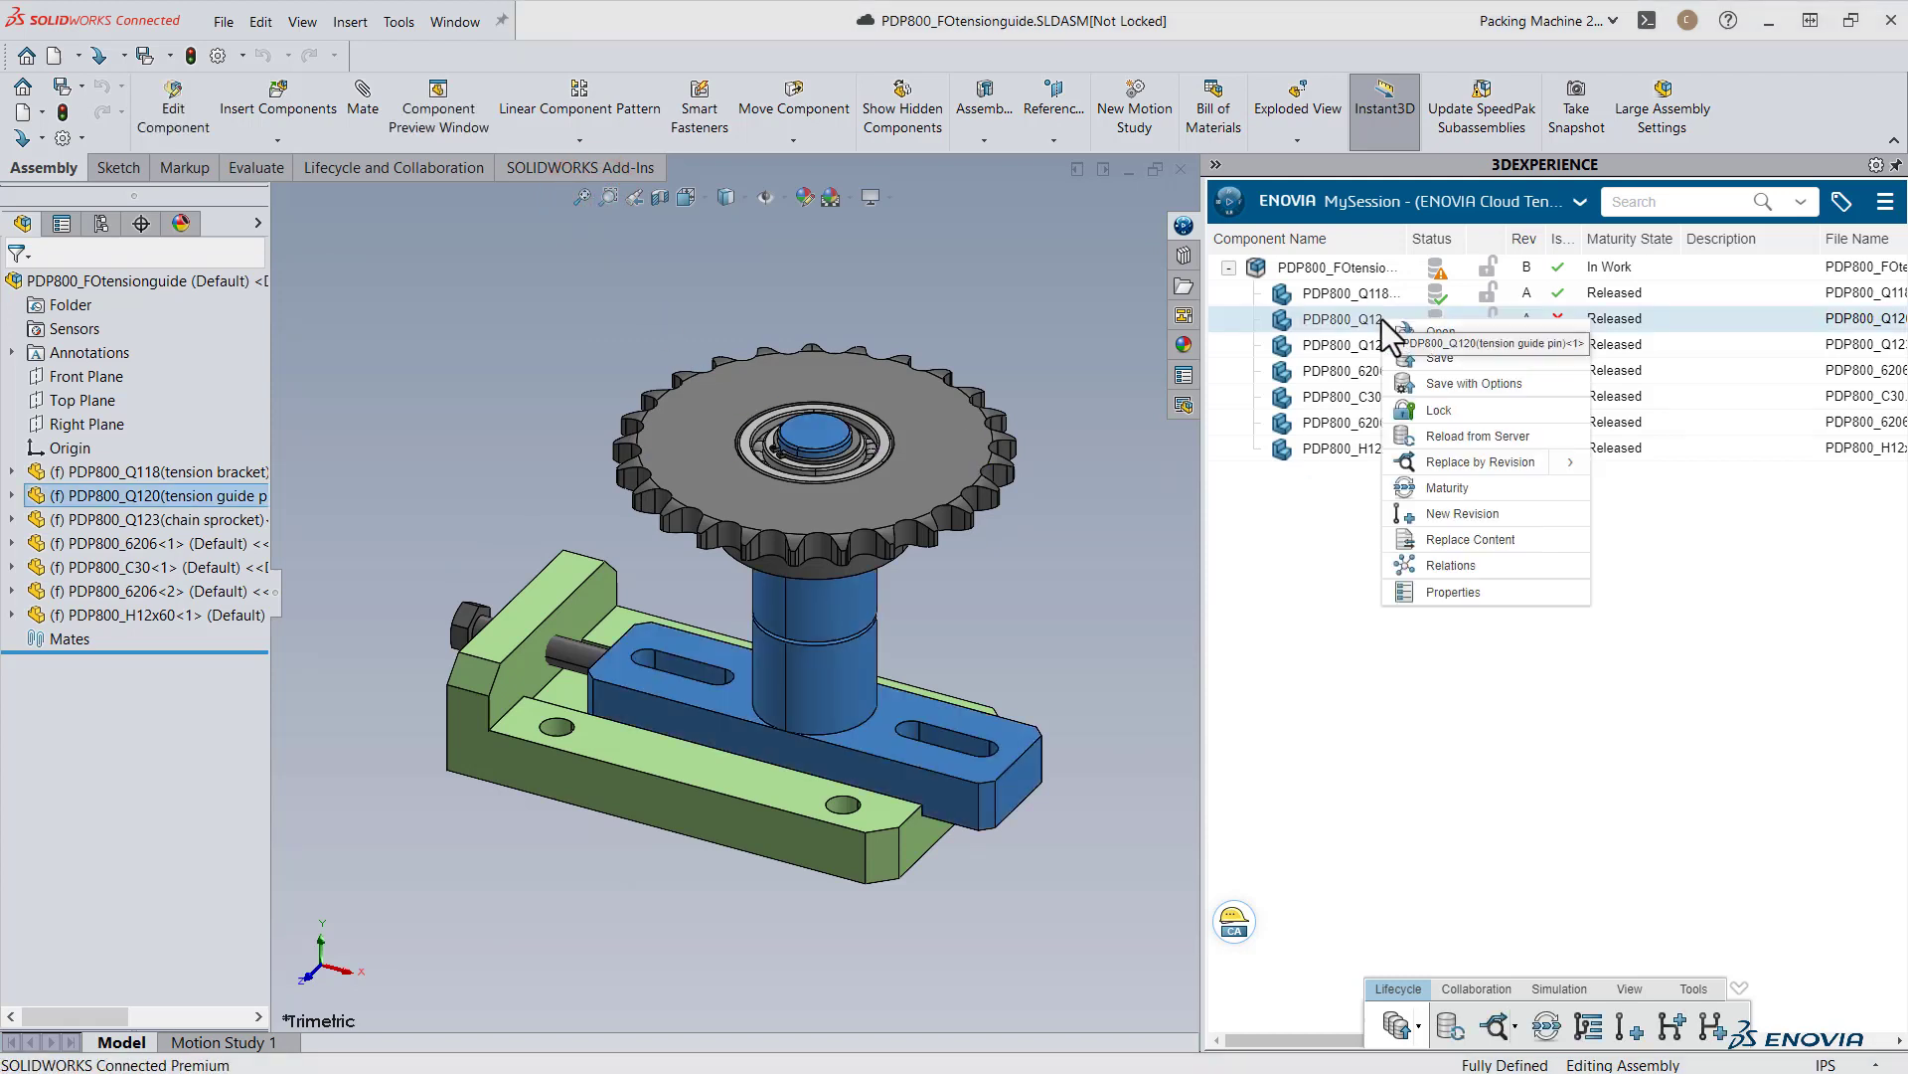
pyautogui.moveTo(1479, 461)
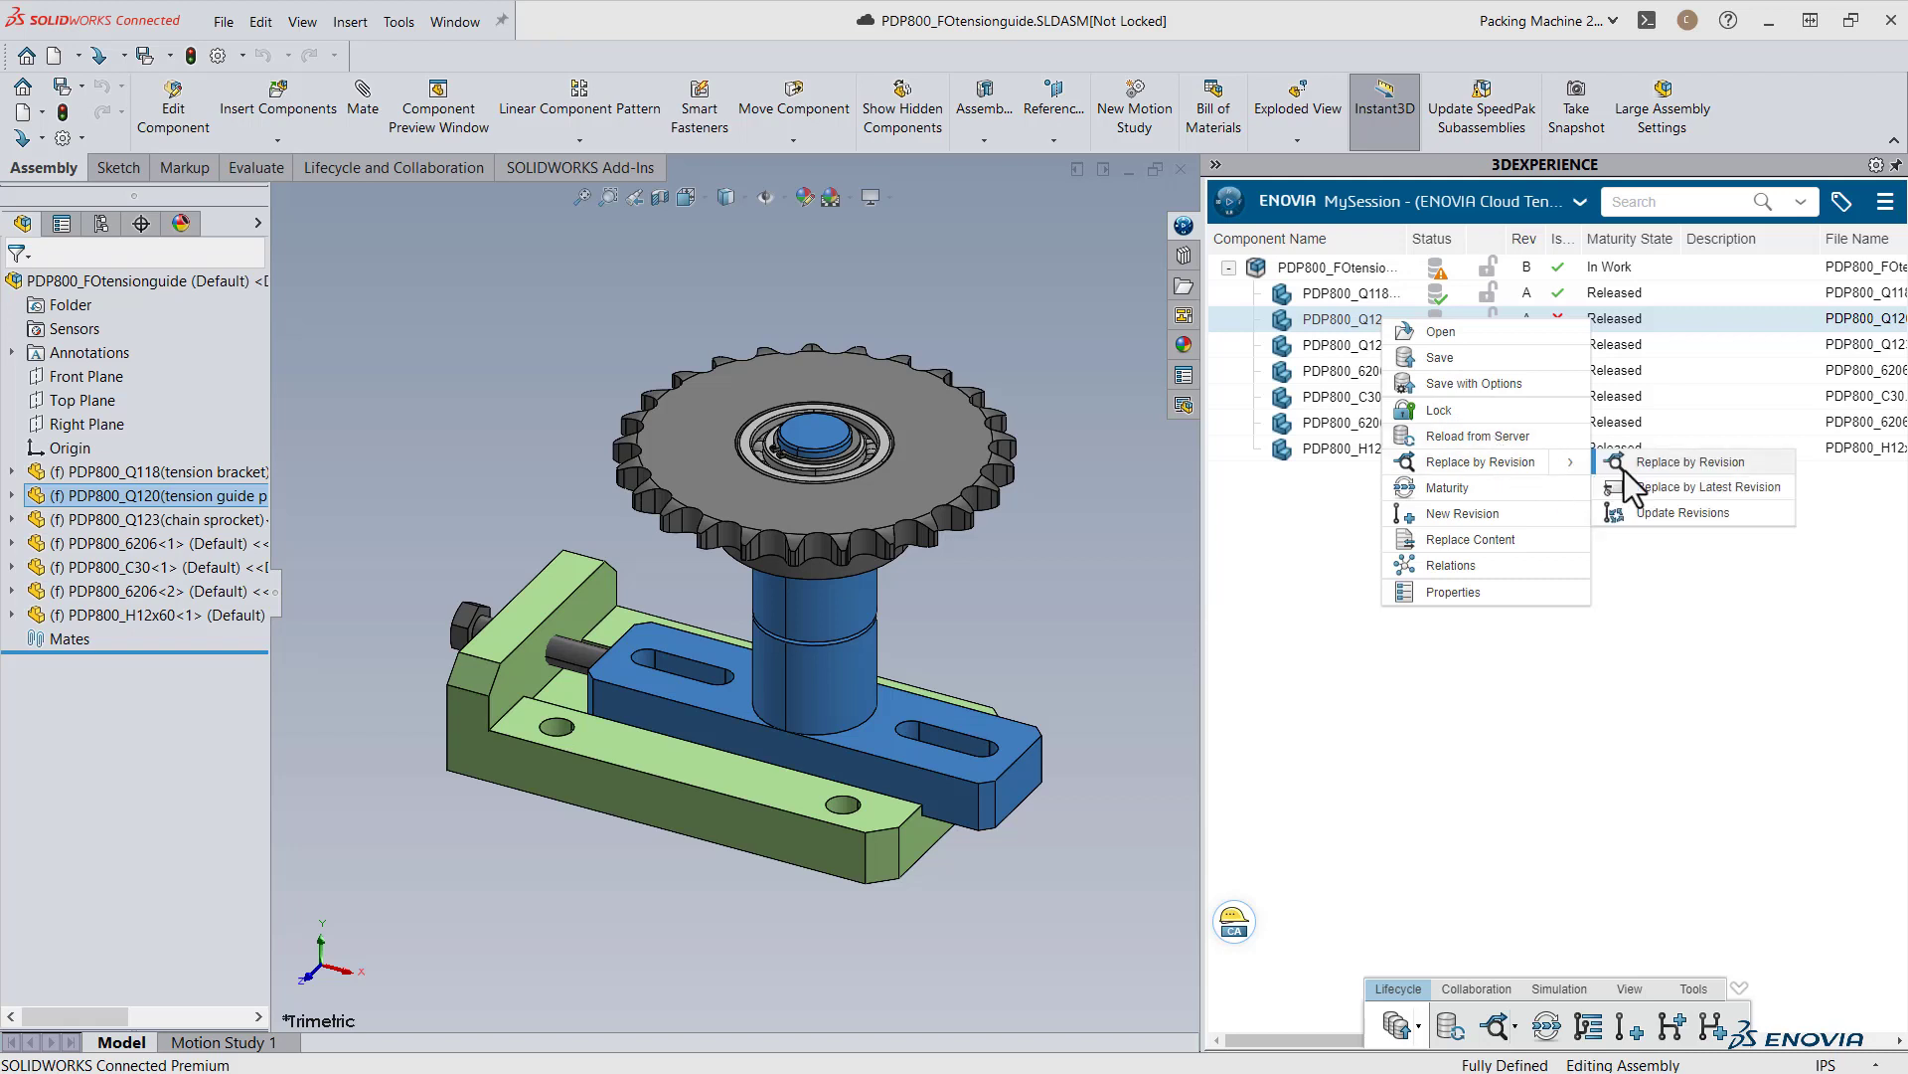
pyautogui.click(1702, 487)
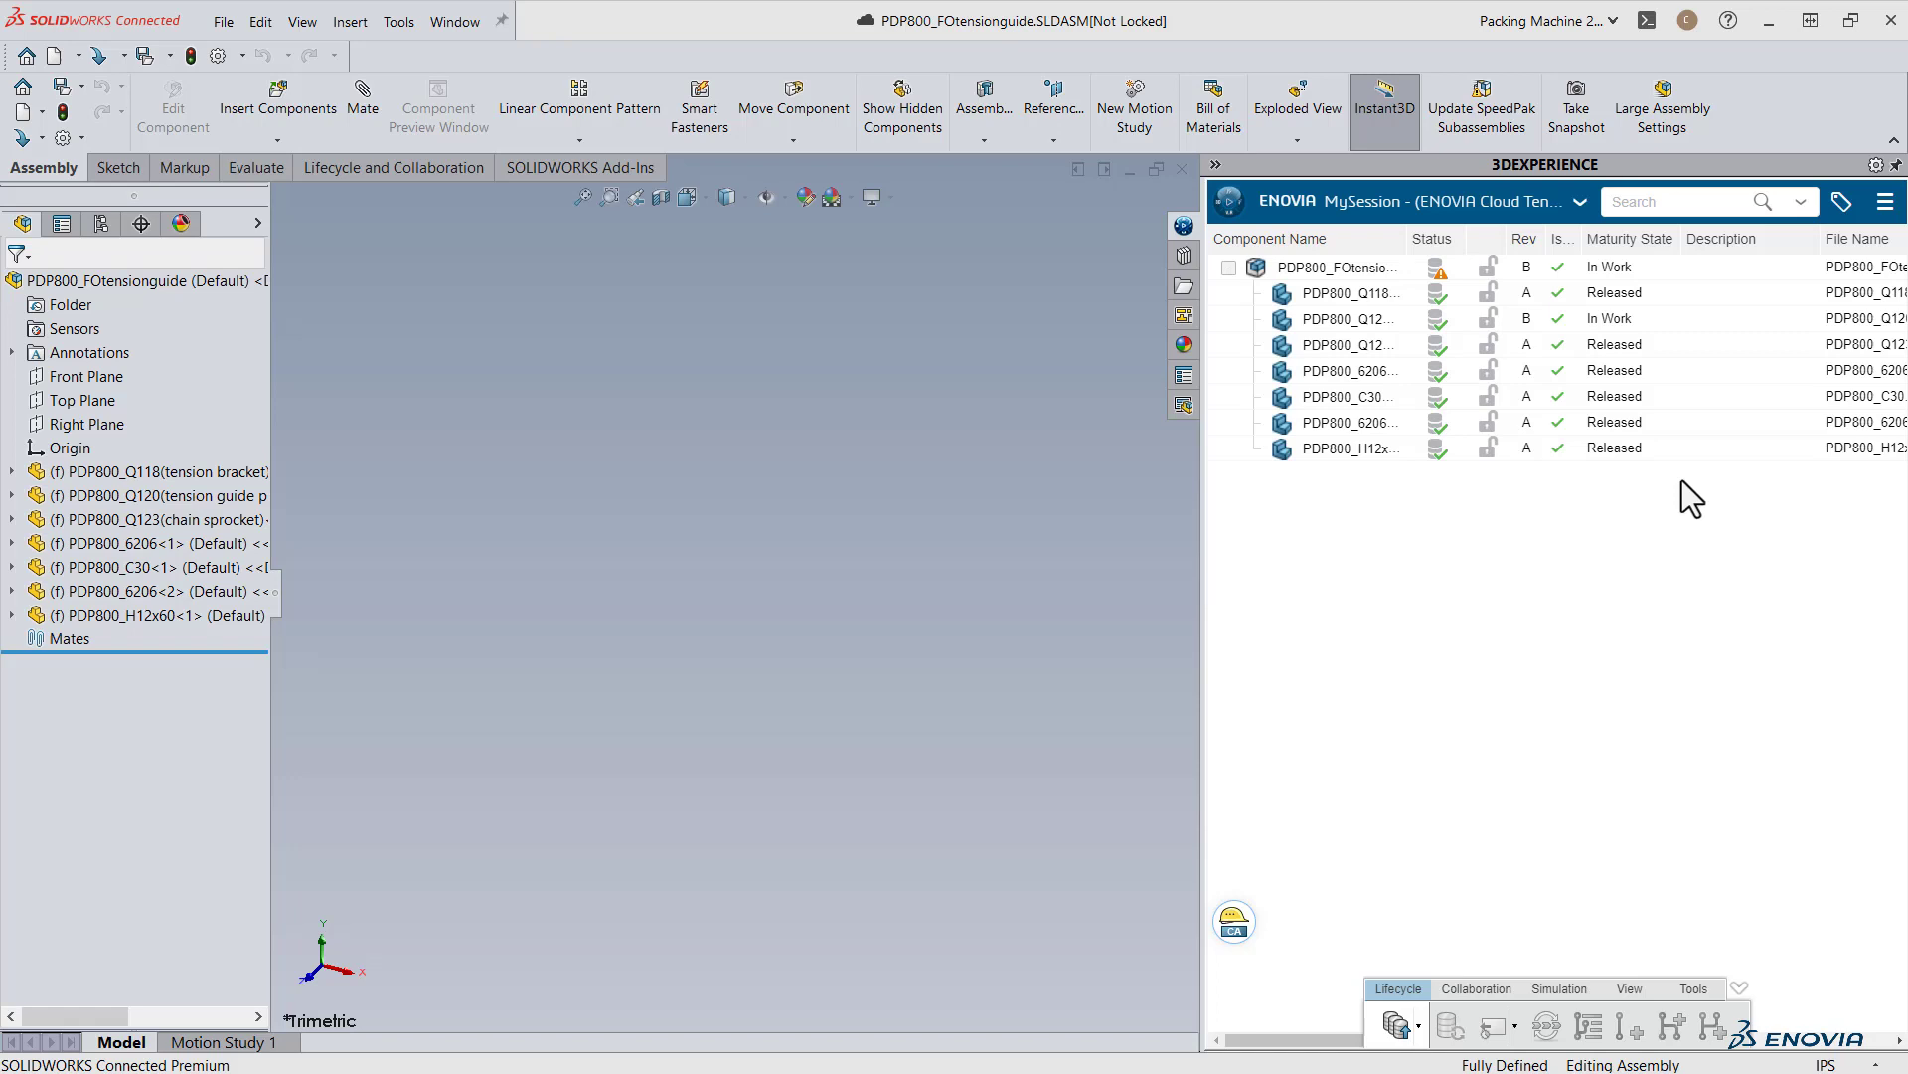
pyautogui.click(1351, 318)
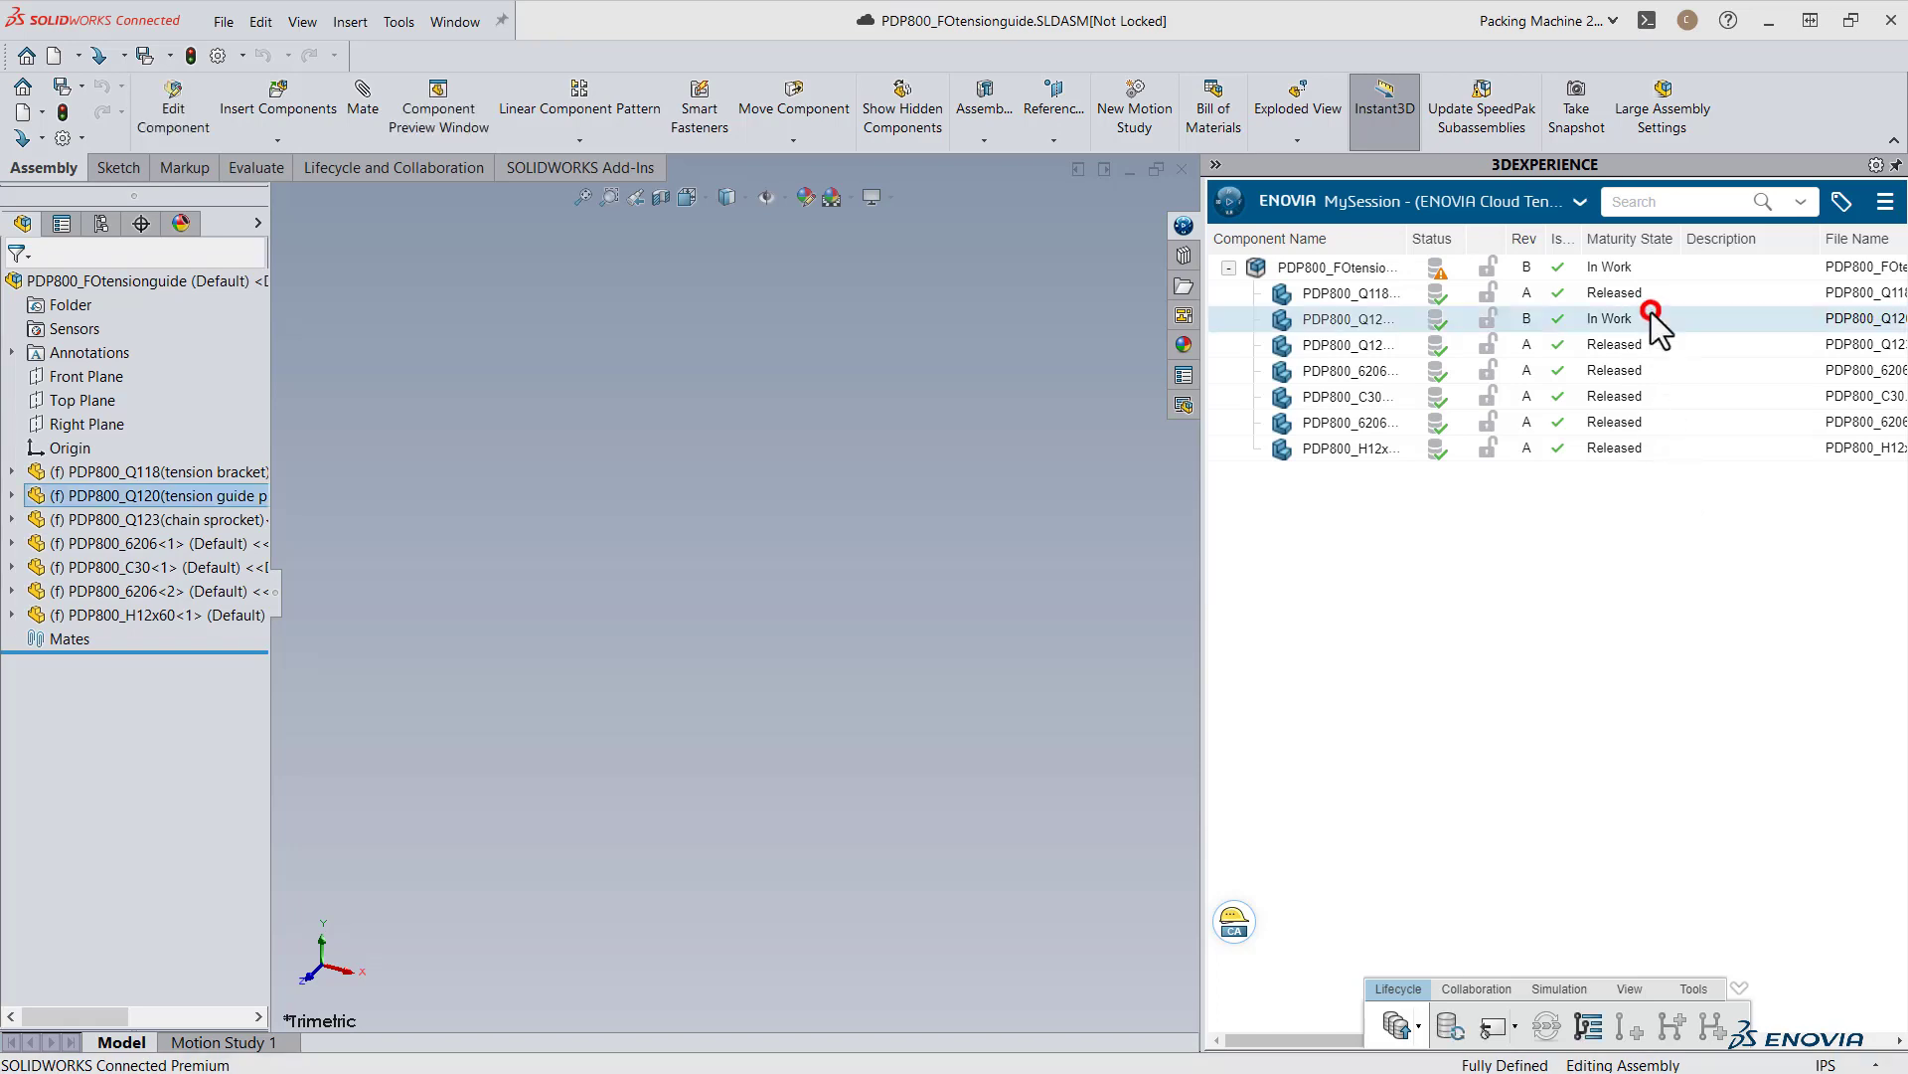